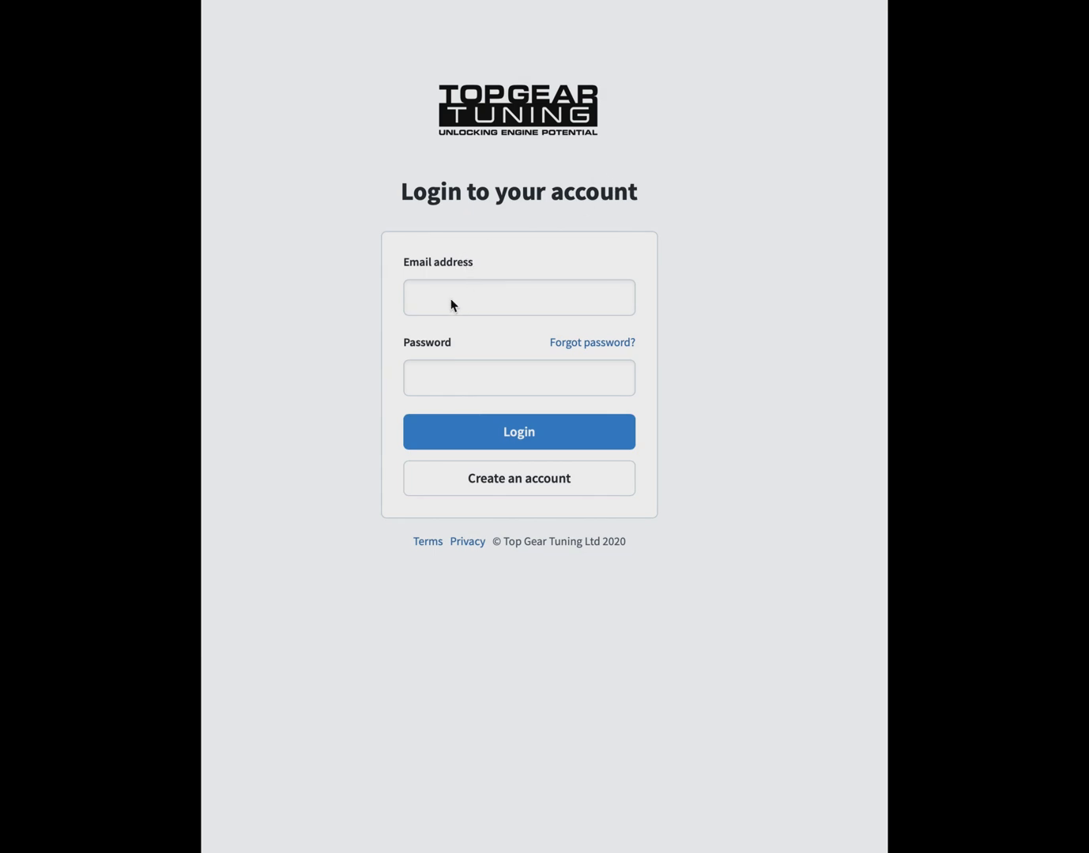
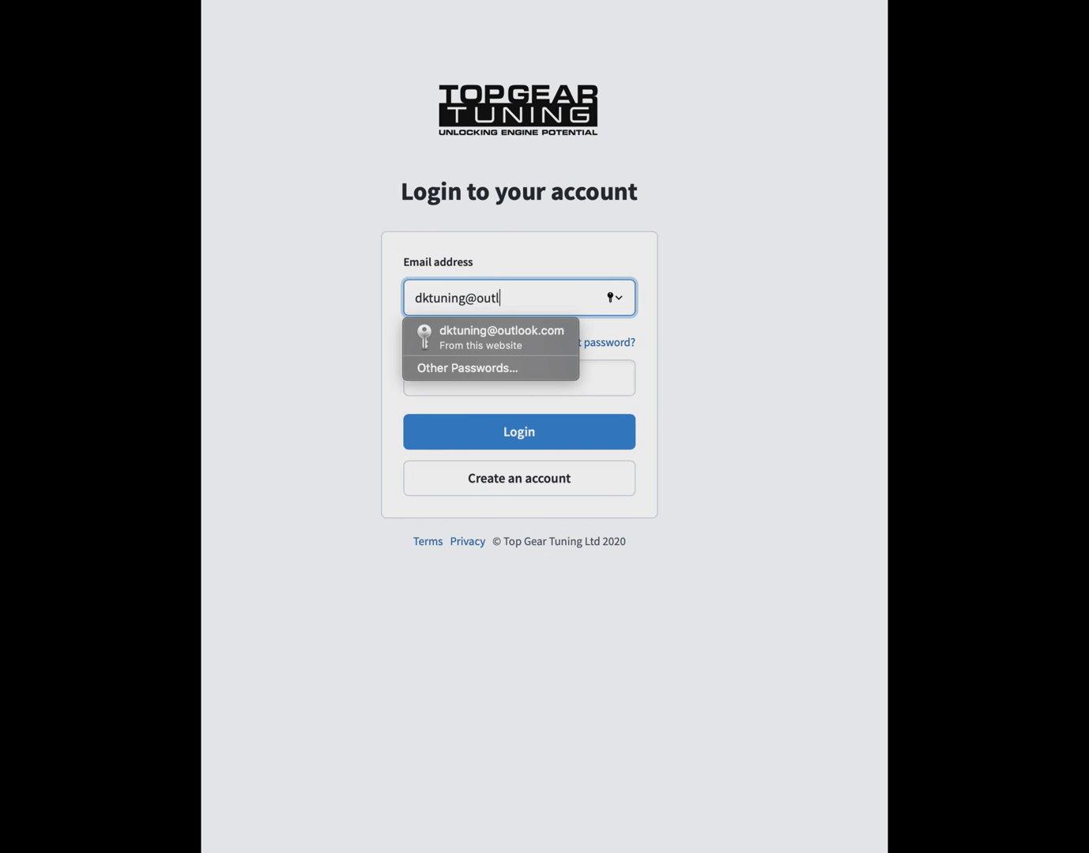
Autofill the account email and password, re-filling the password after an incorrect-password rejection
click(498, 330)
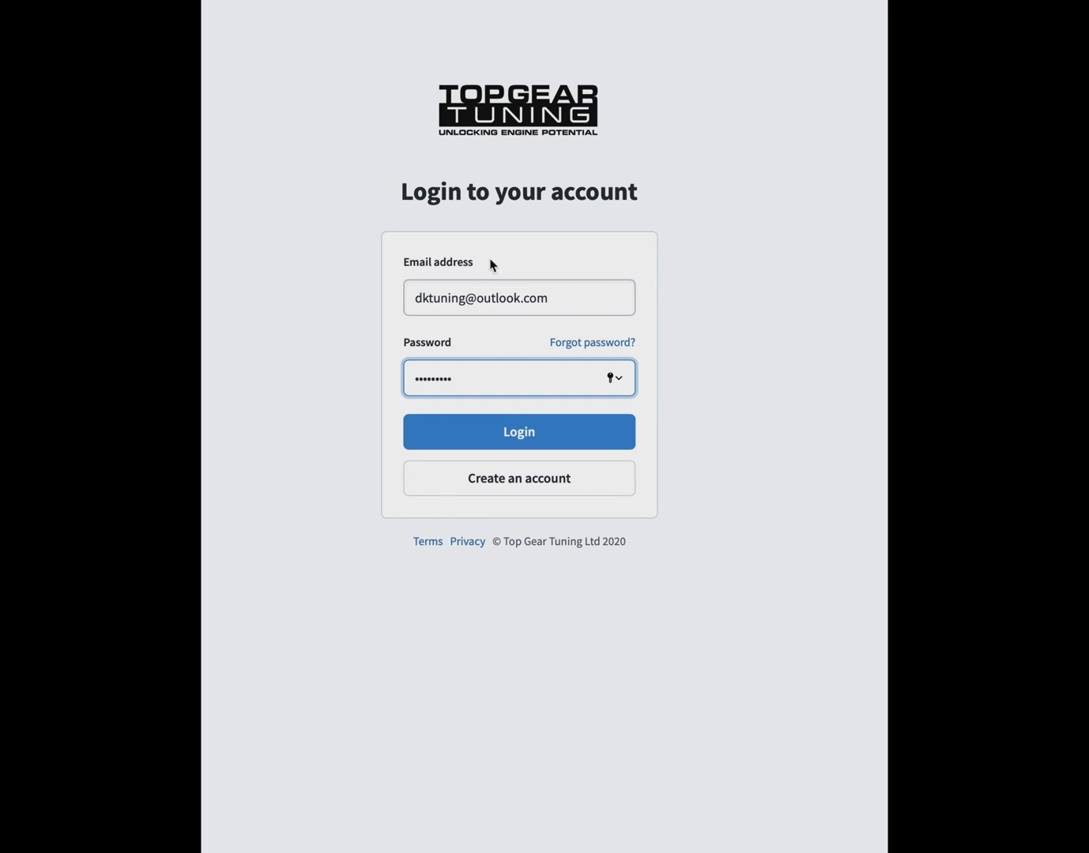
click(518, 431)
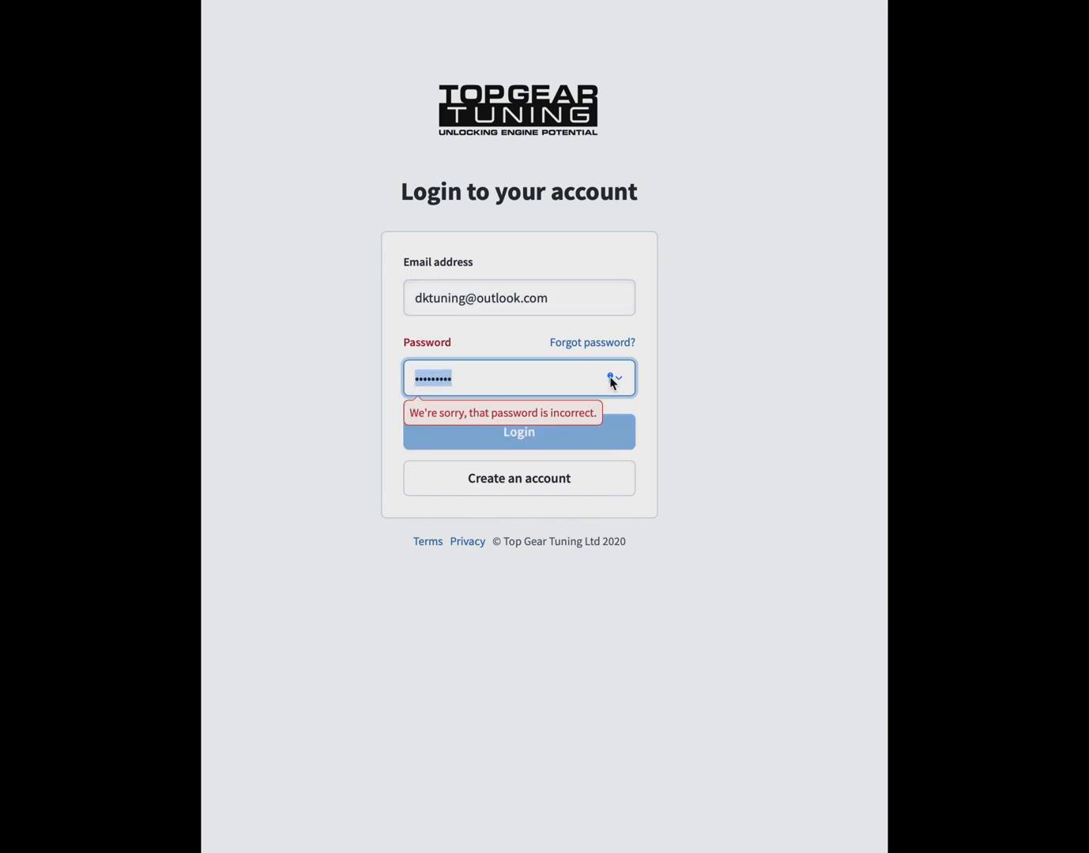
click(505, 377)
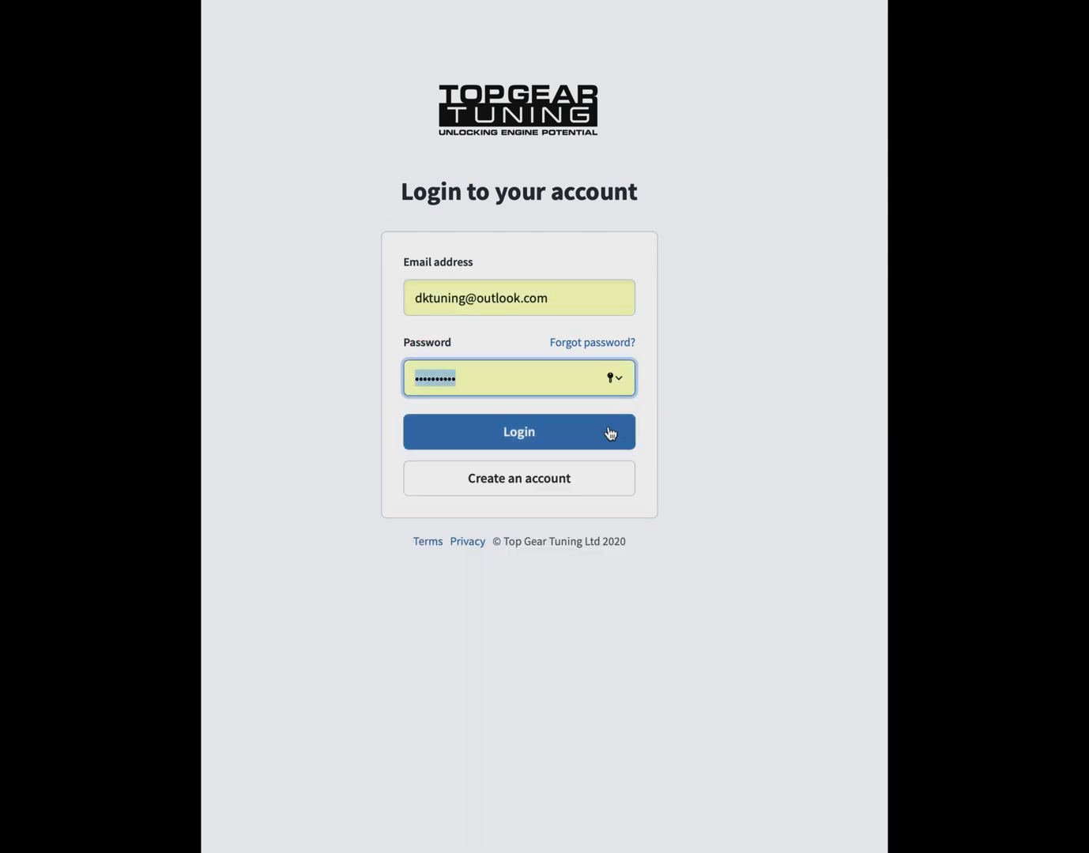
Sign in, back out of checkout, view upload #1099's data, then visit support tickets
click(518, 432)
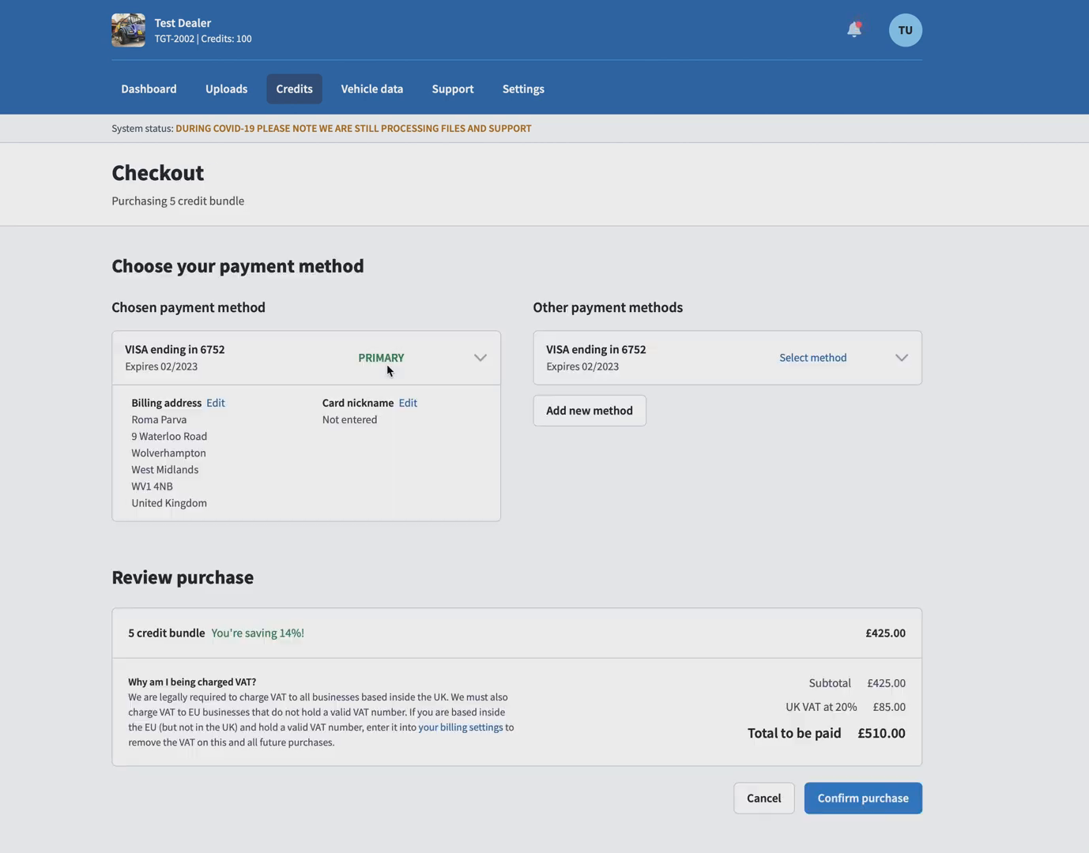
click(588, 410)
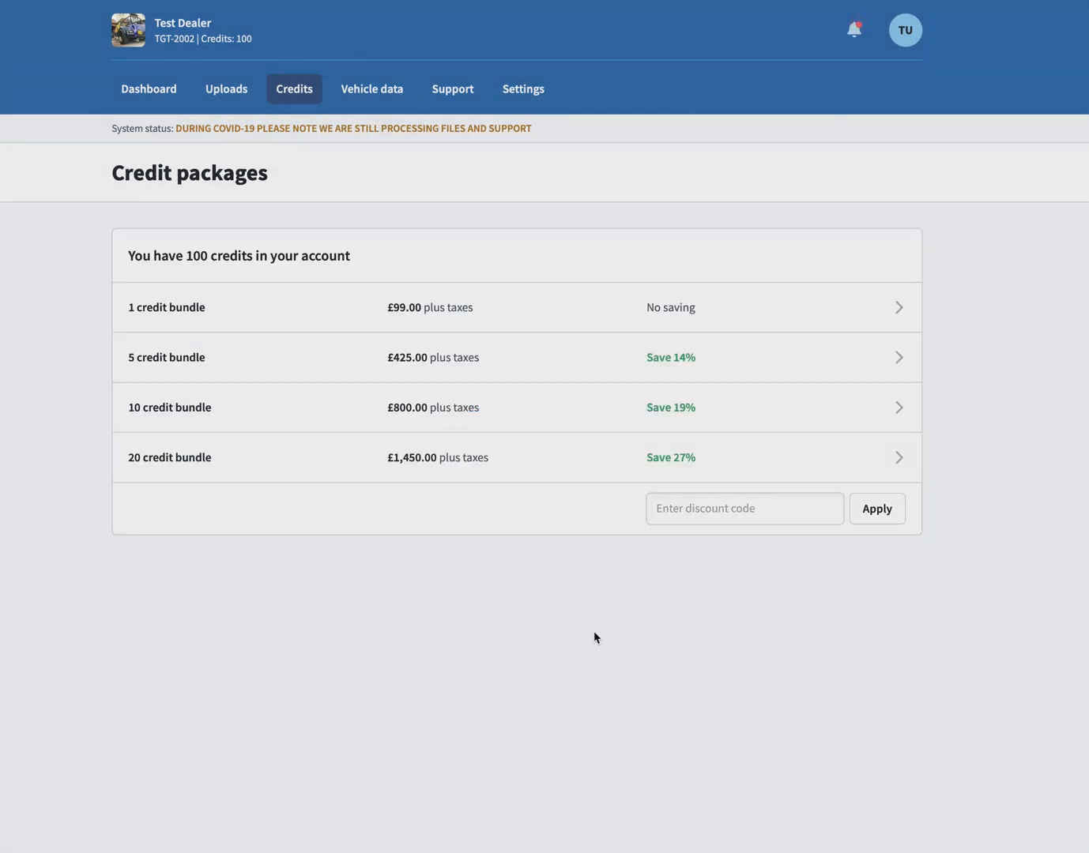
click(226, 89)
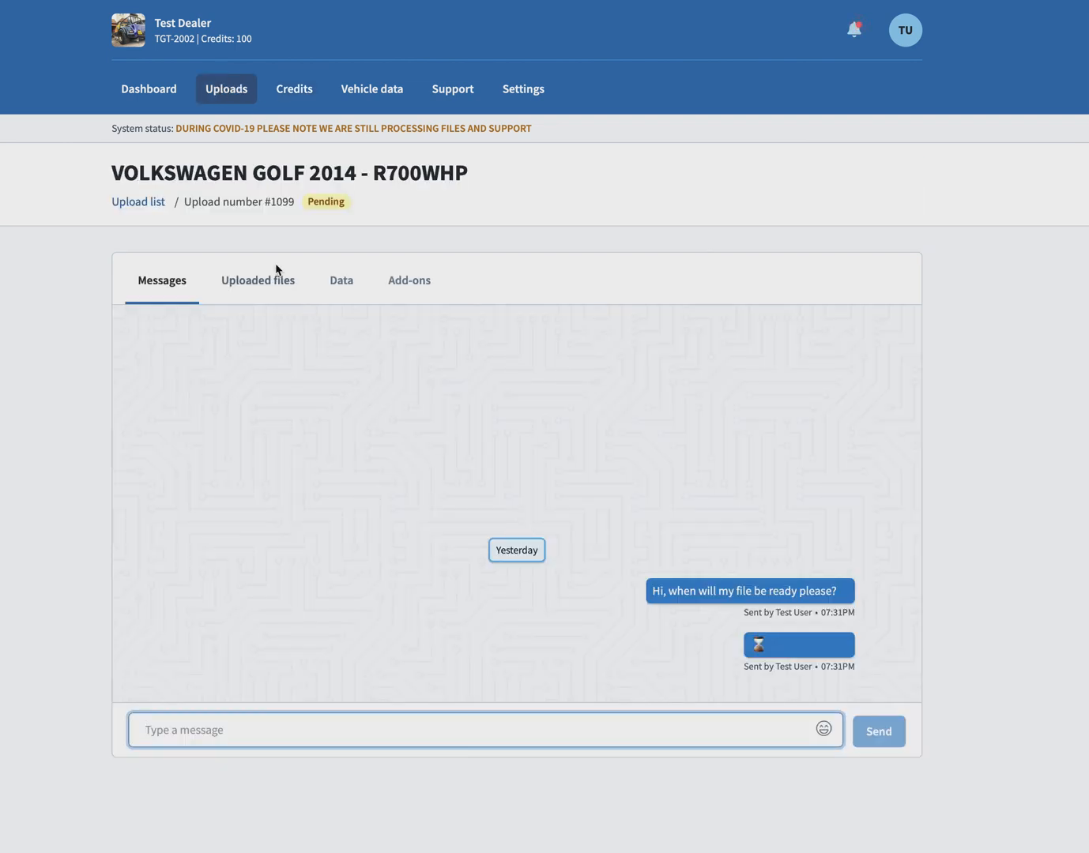
click(340, 280)
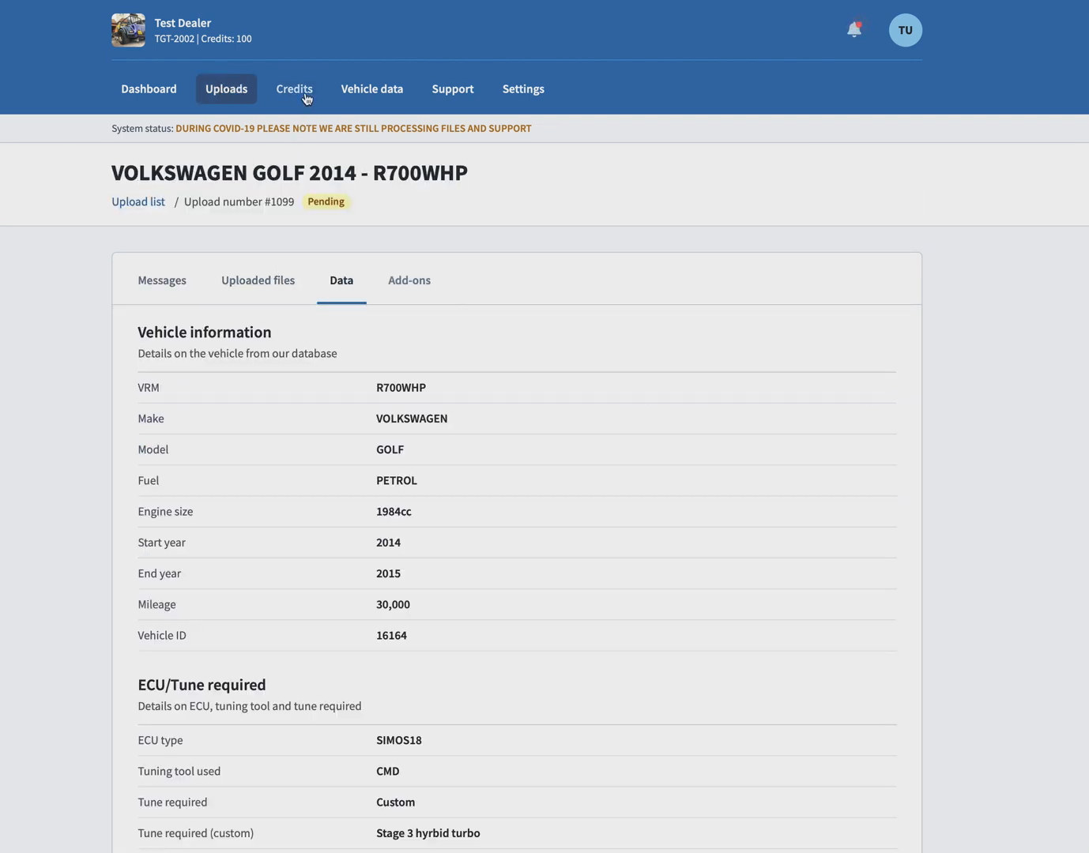
click(452, 88)
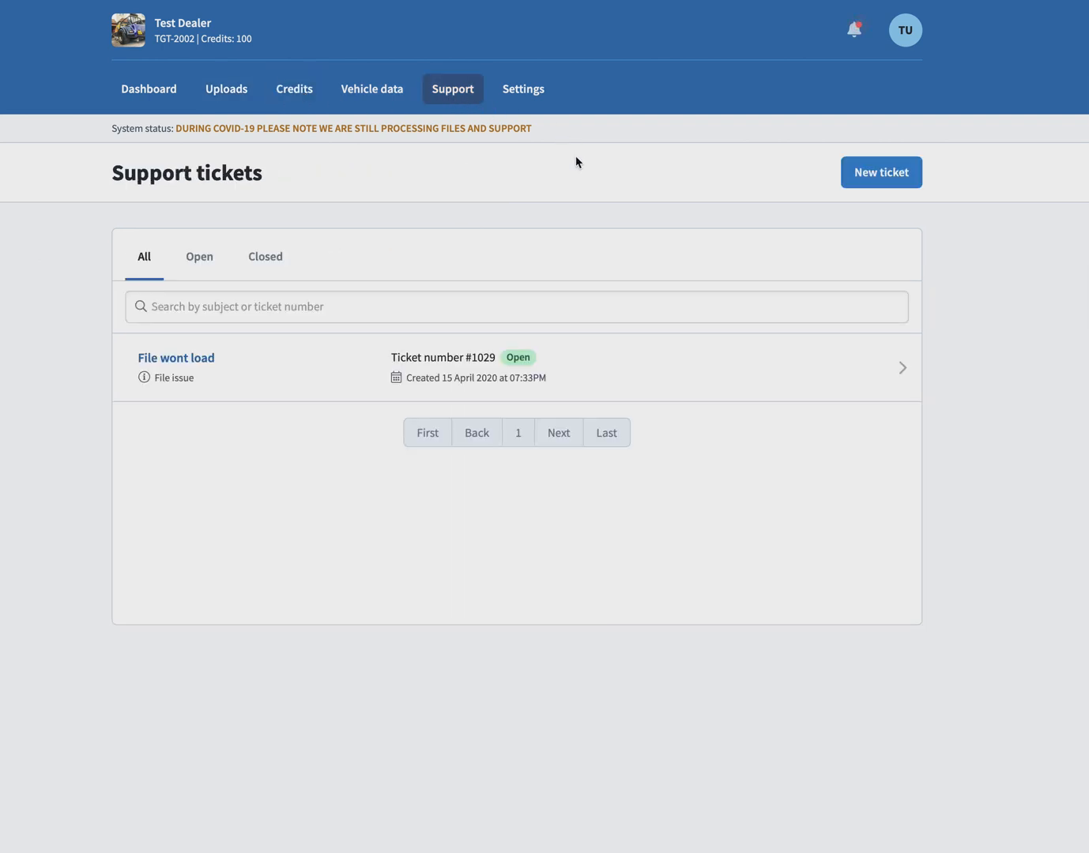
click(371, 89)
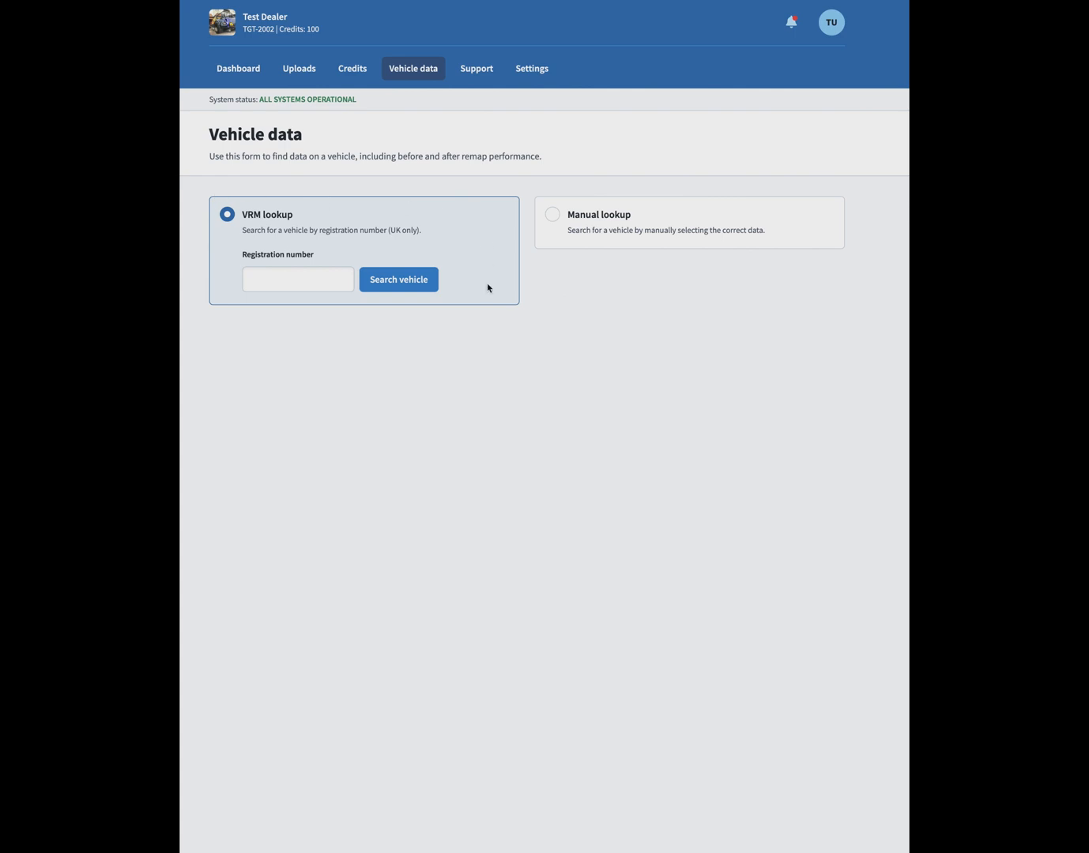
mouse_move(877, 193)
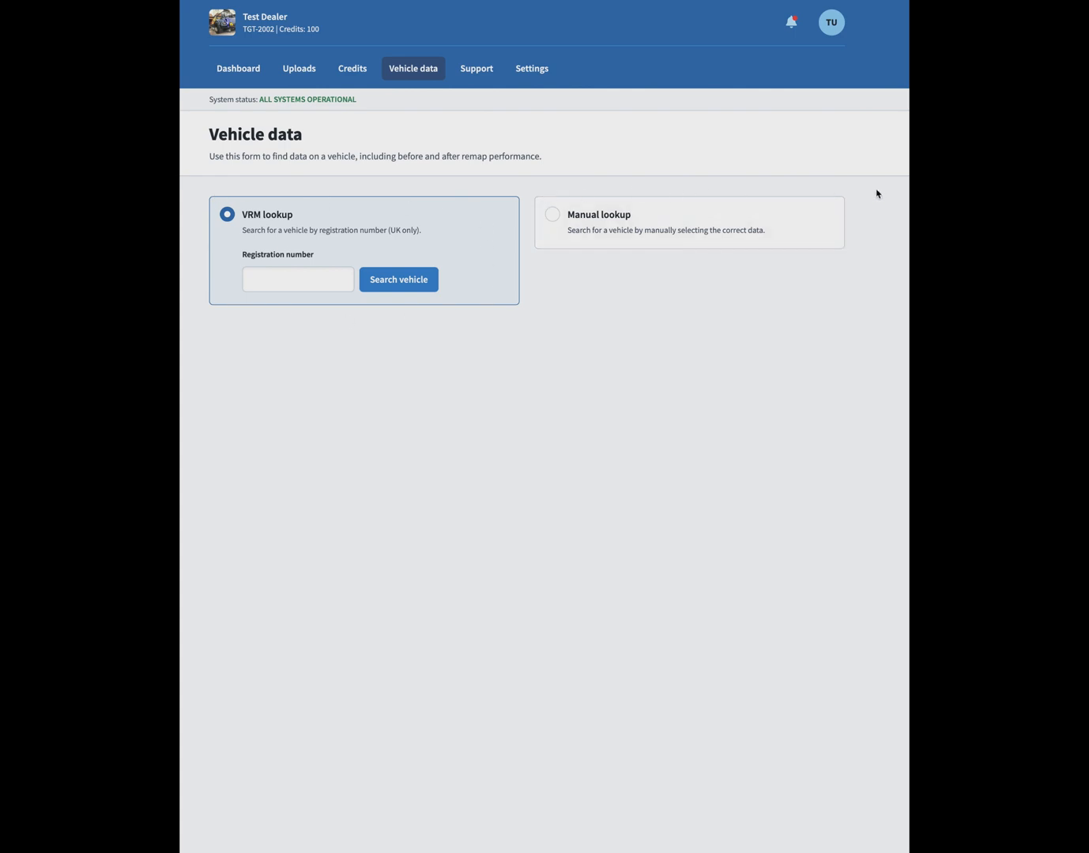
mouse_move(398, 284)
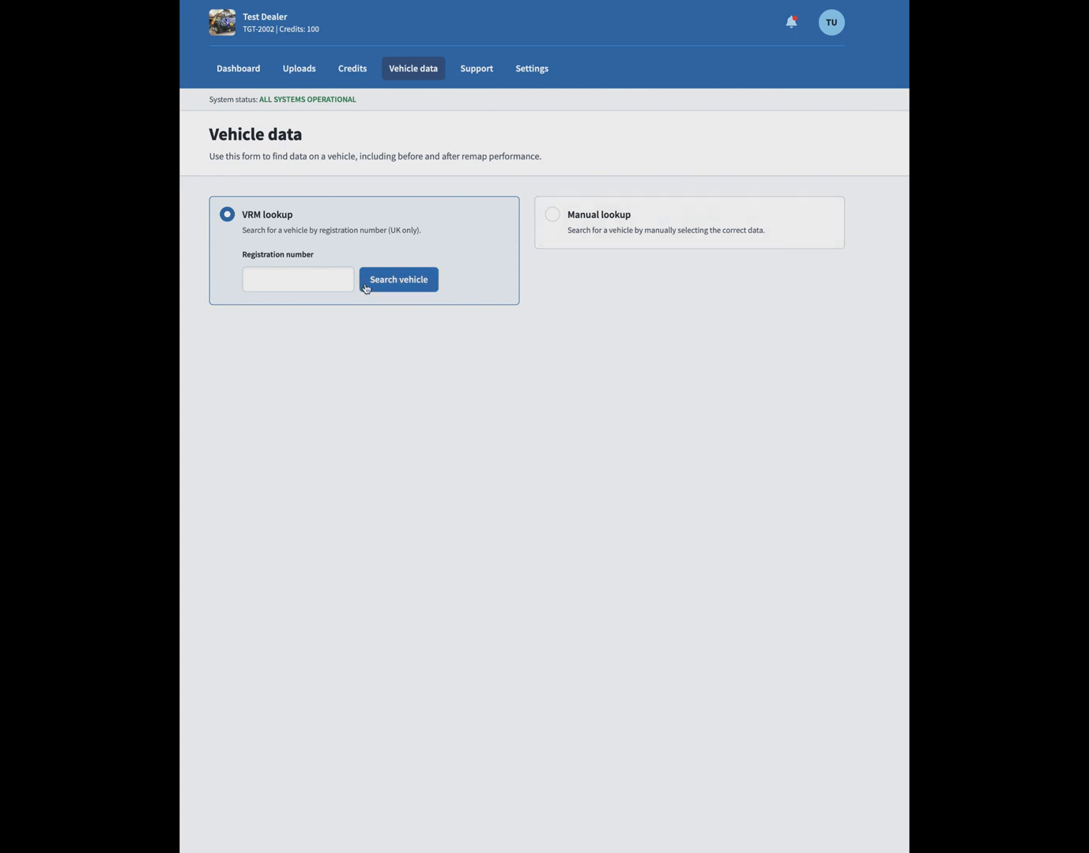
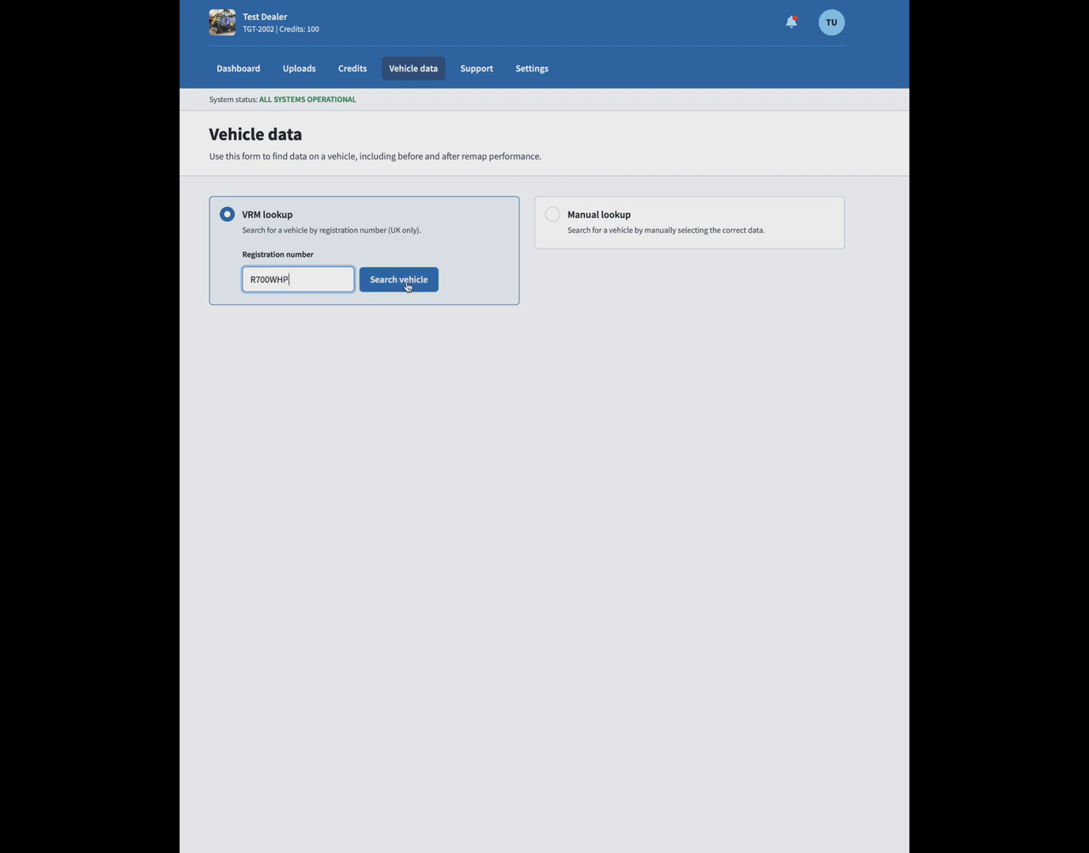
click(399, 280)
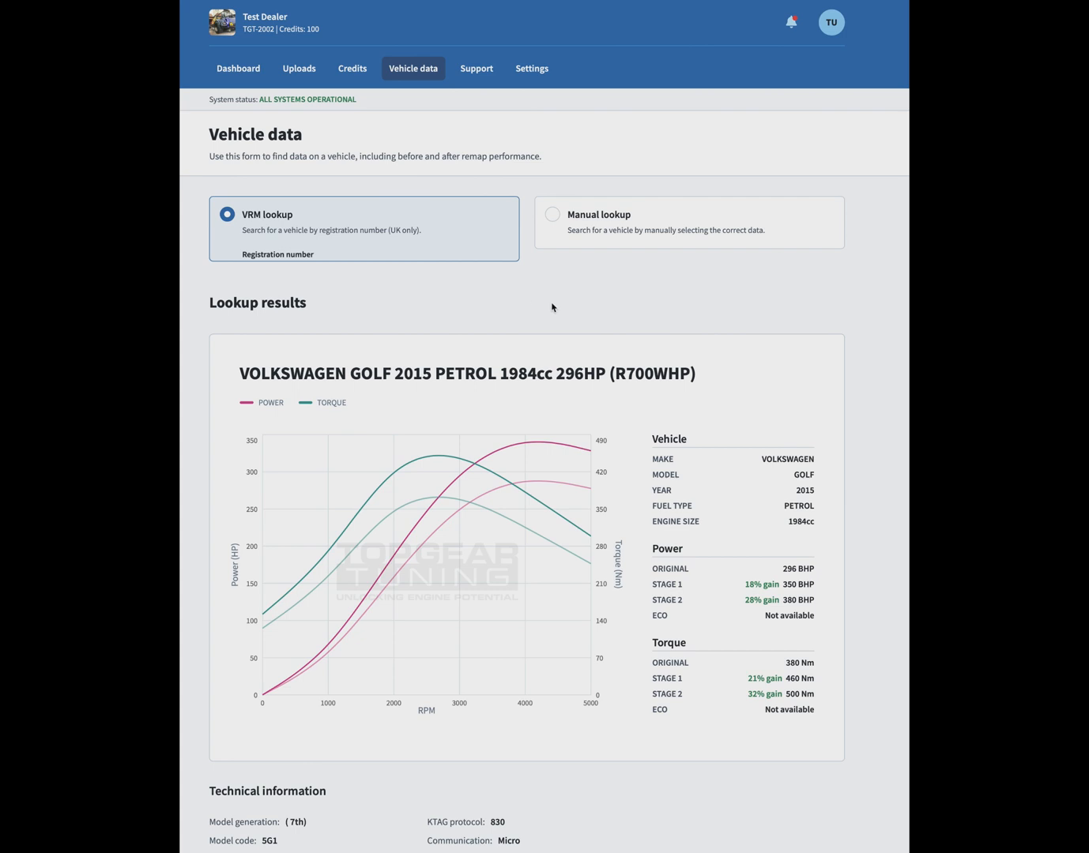
scroll(down, 3)
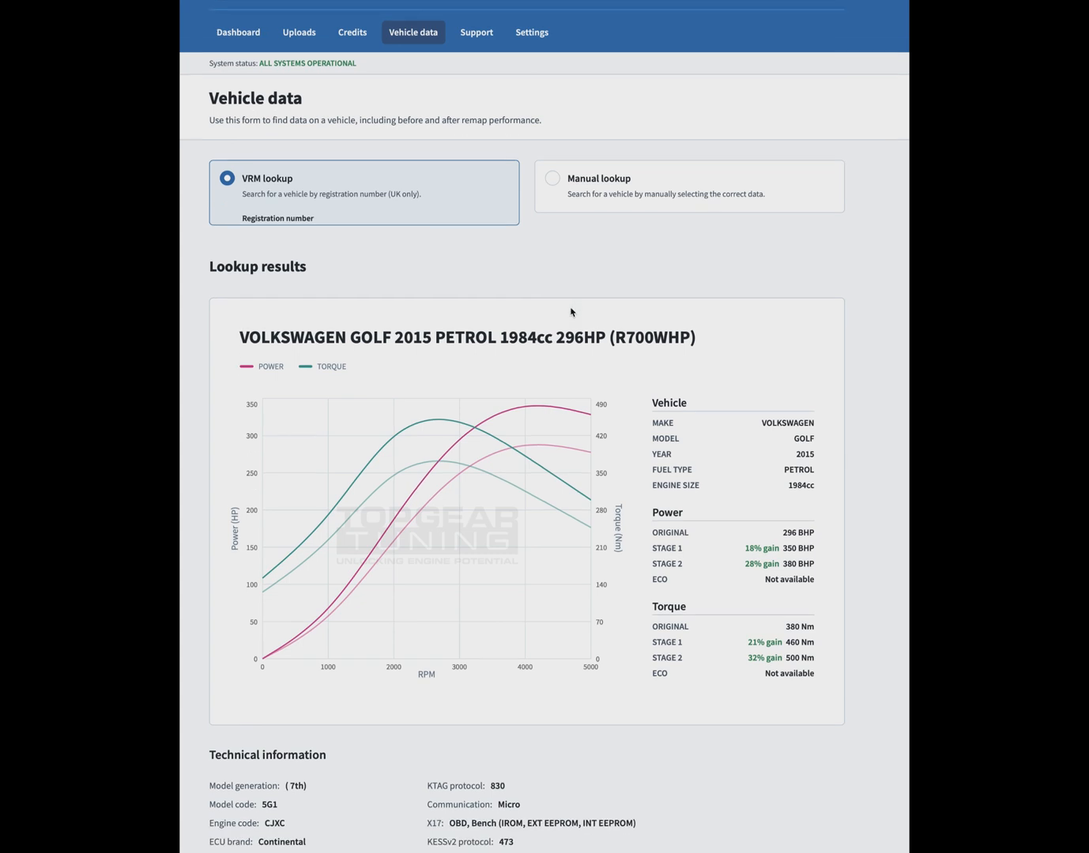
scroll(down, 3)
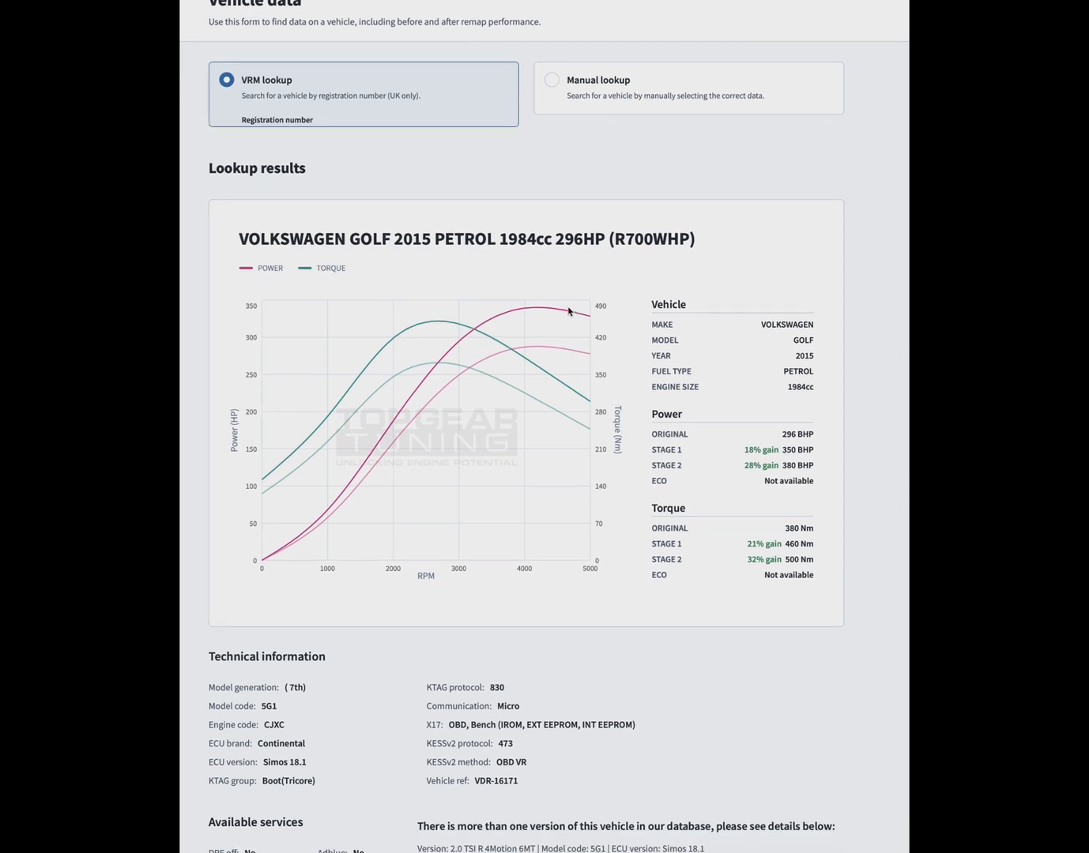
scroll(down, 3)
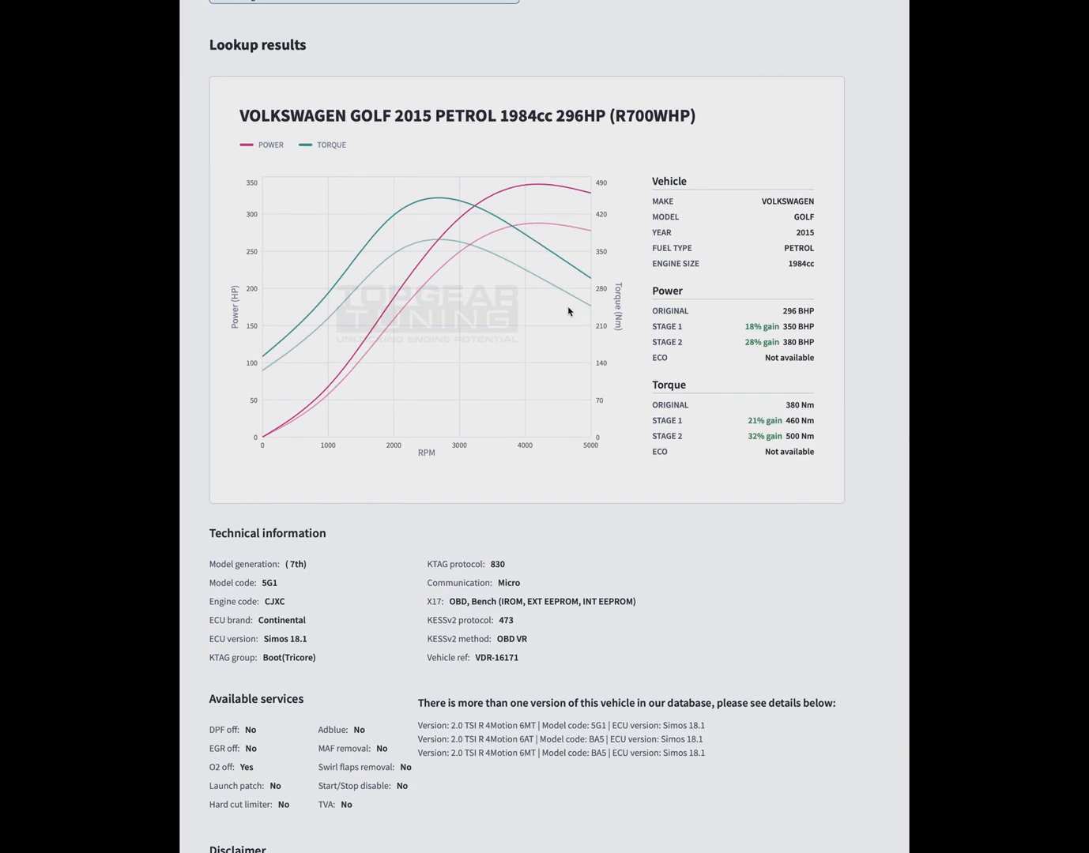
scroll(down, 3)
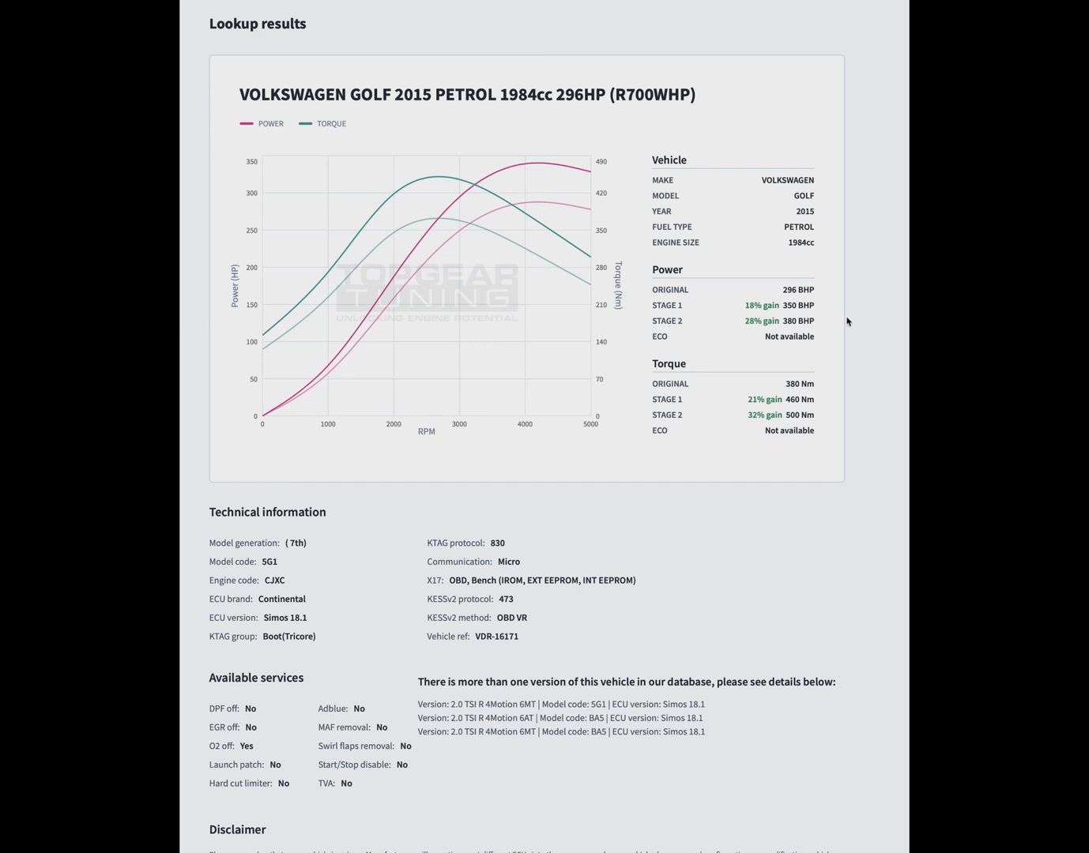
scroll(down, 3)
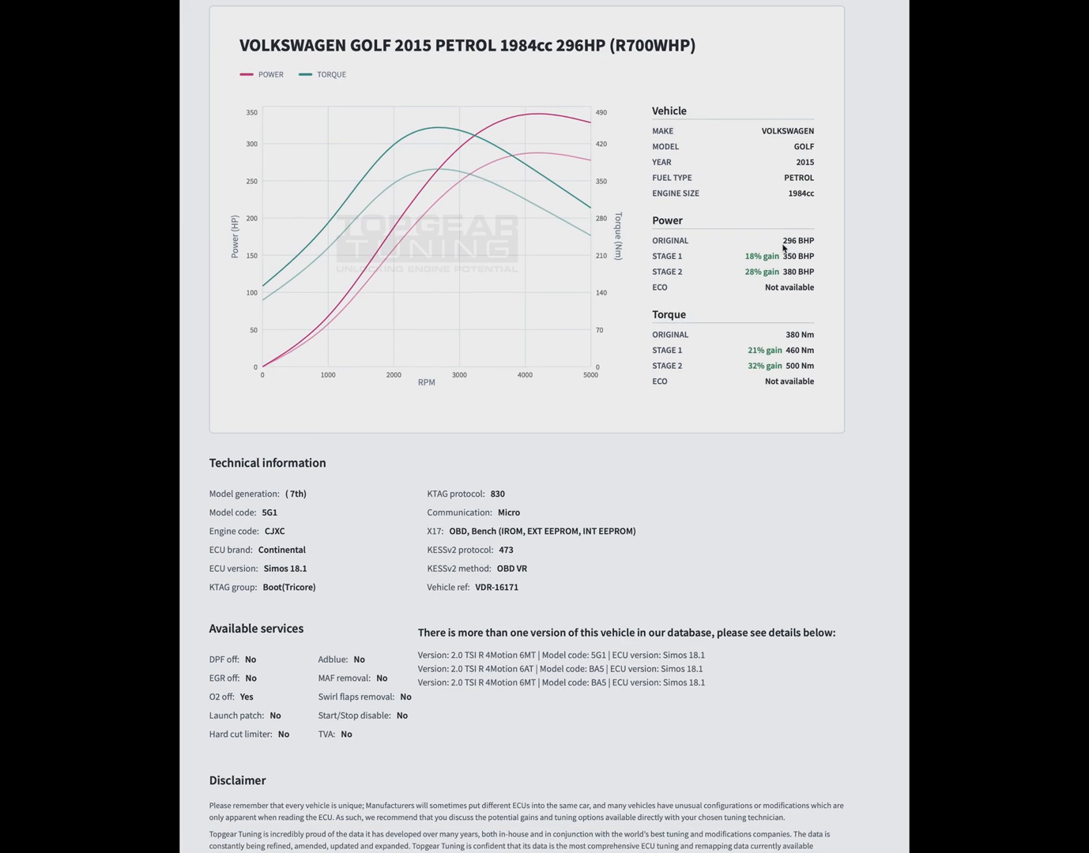
scroll(down, 3)
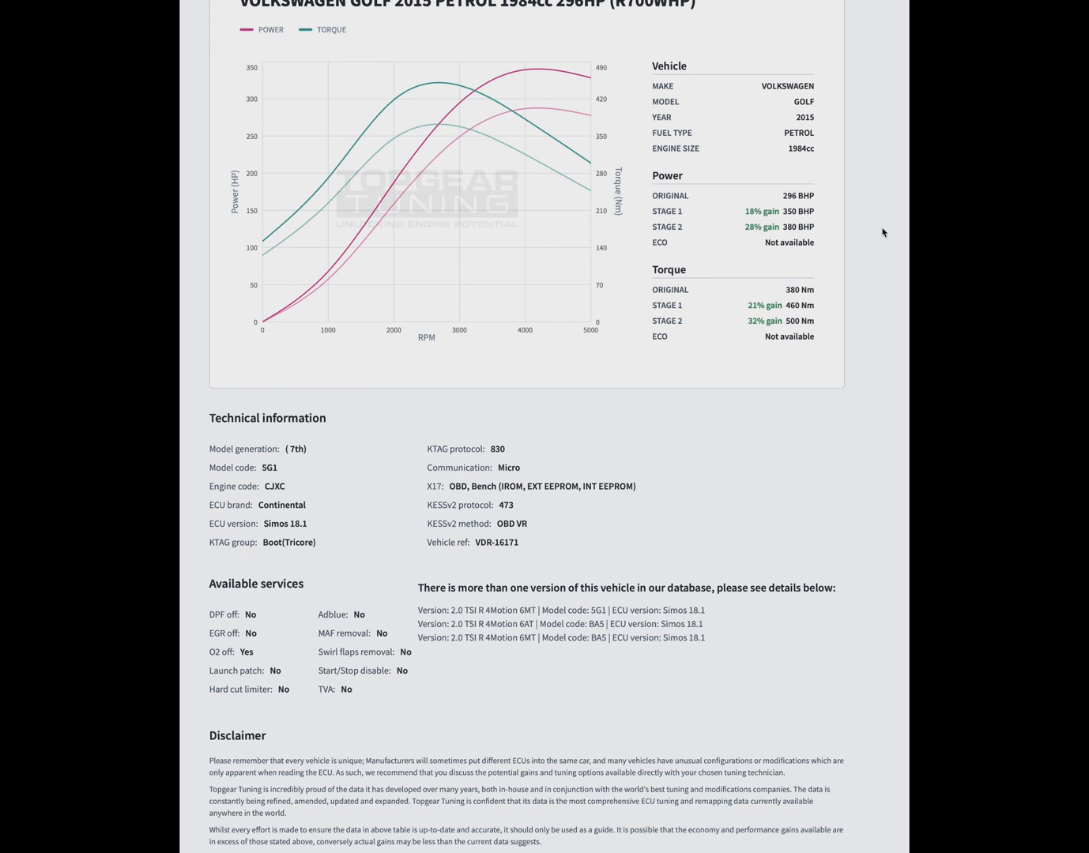
mouse_move(817, 333)
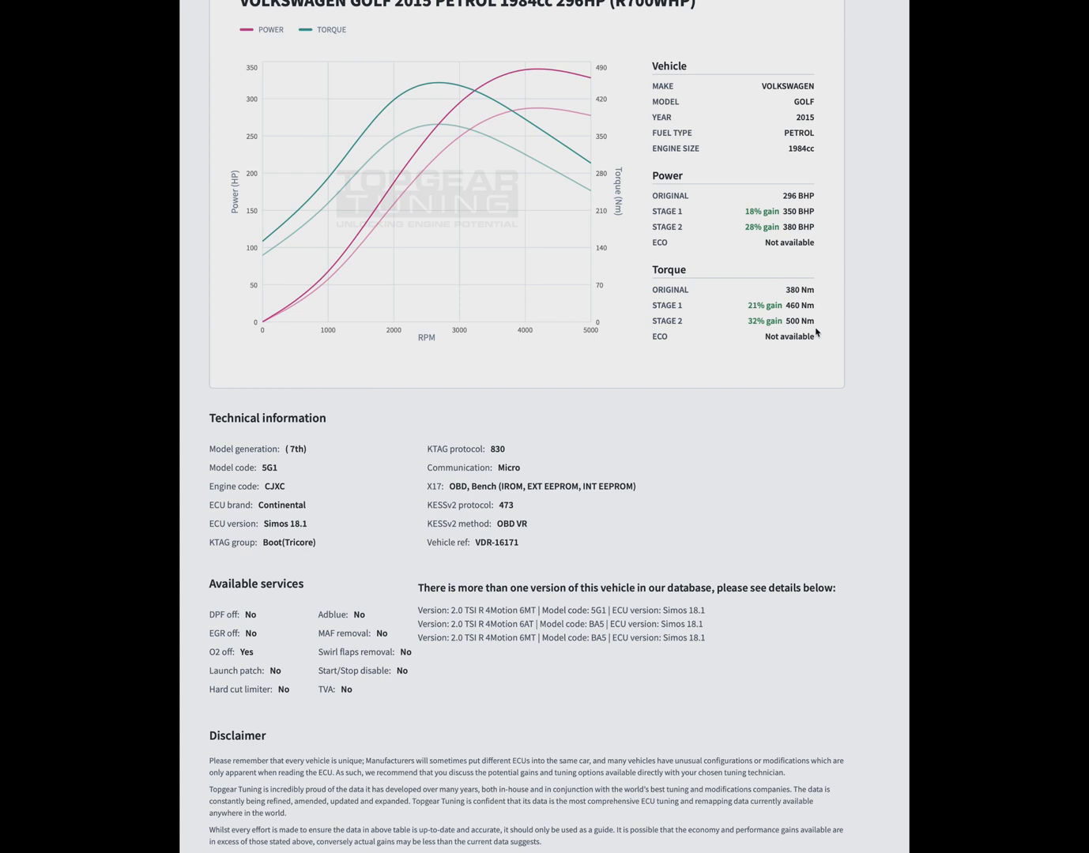
mouse_move(750, 522)
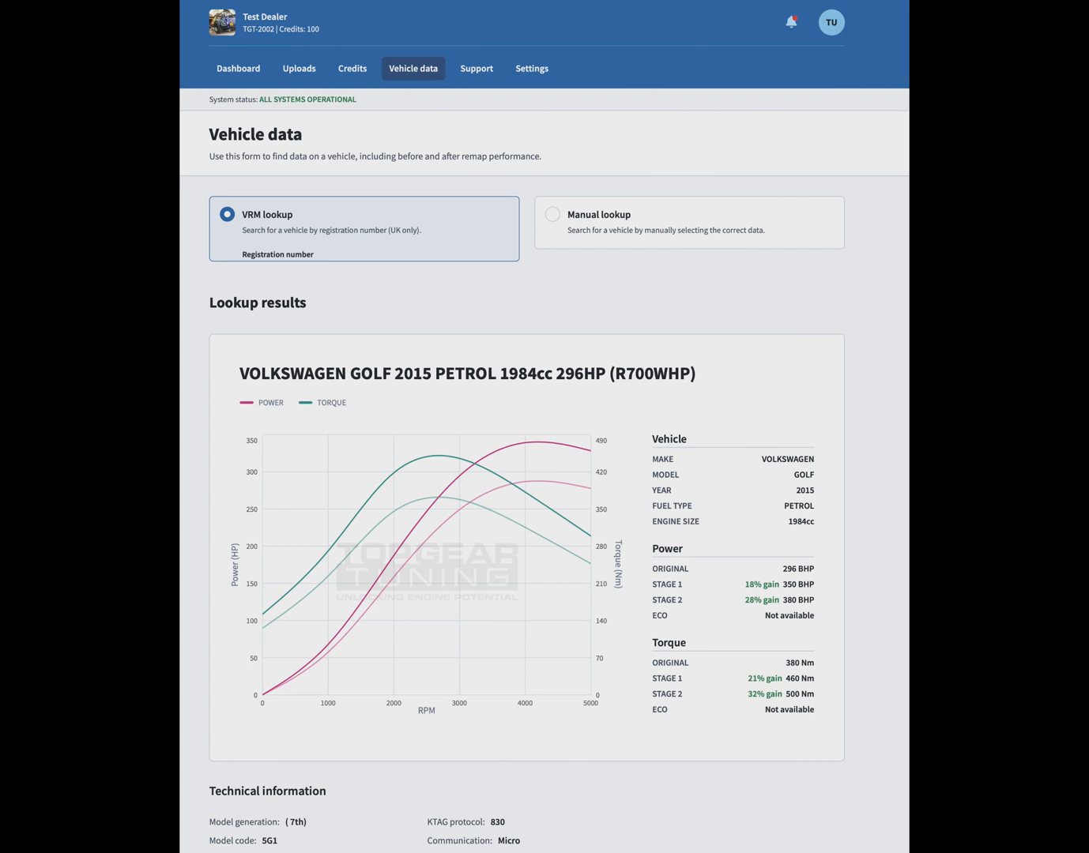
Choose a 5-credit bundle and apply discount code BLACKFRIDAY1 for 10% off
click(352, 68)
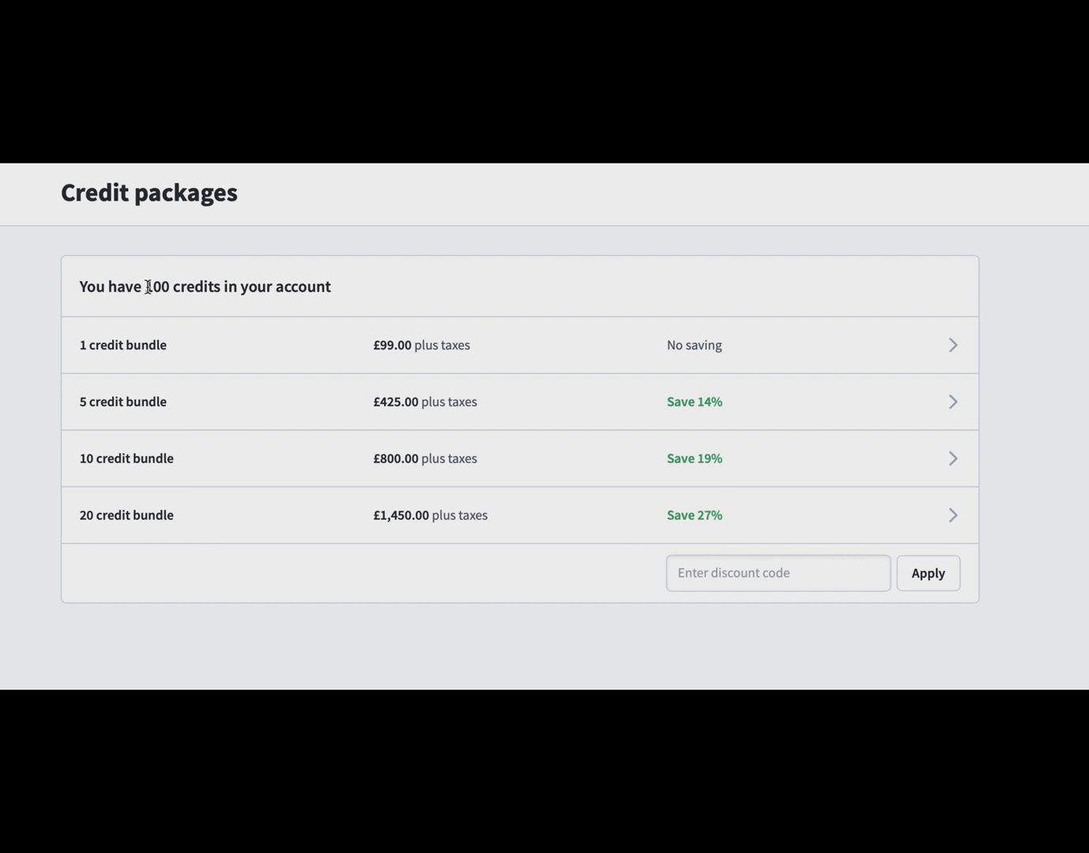
double_click(156, 286)
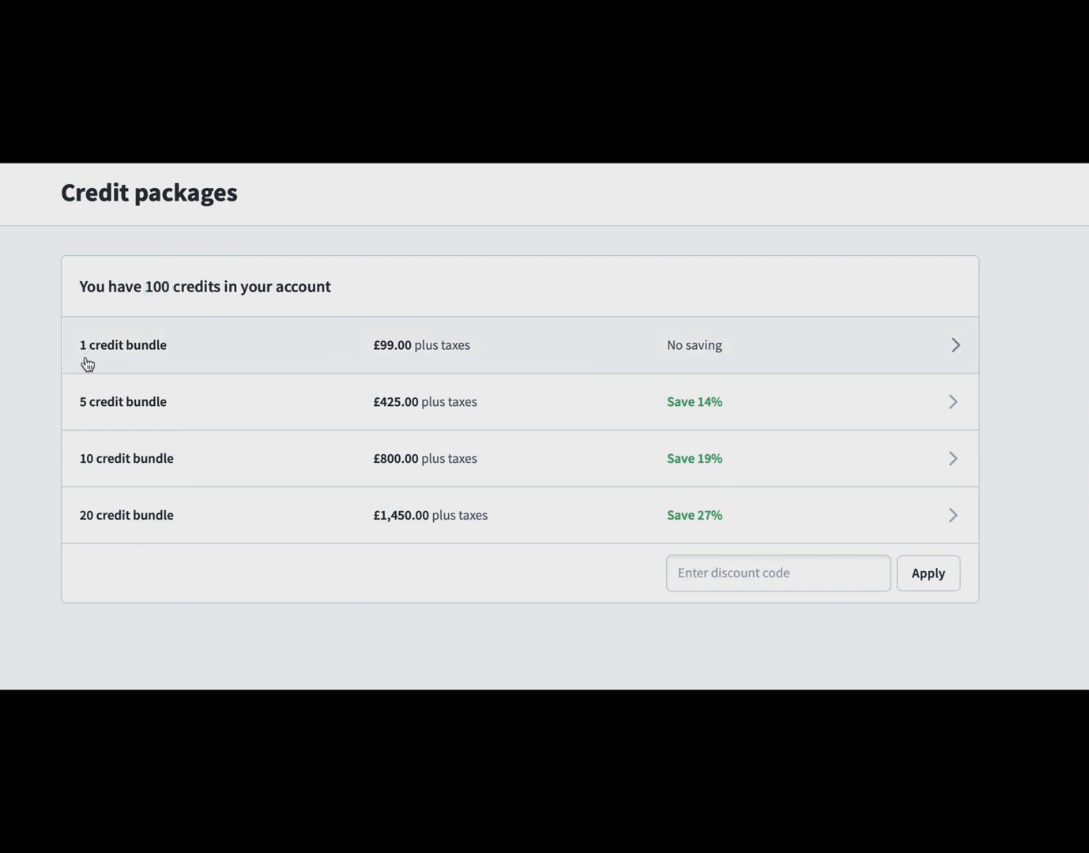
mouse_move(93, 525)
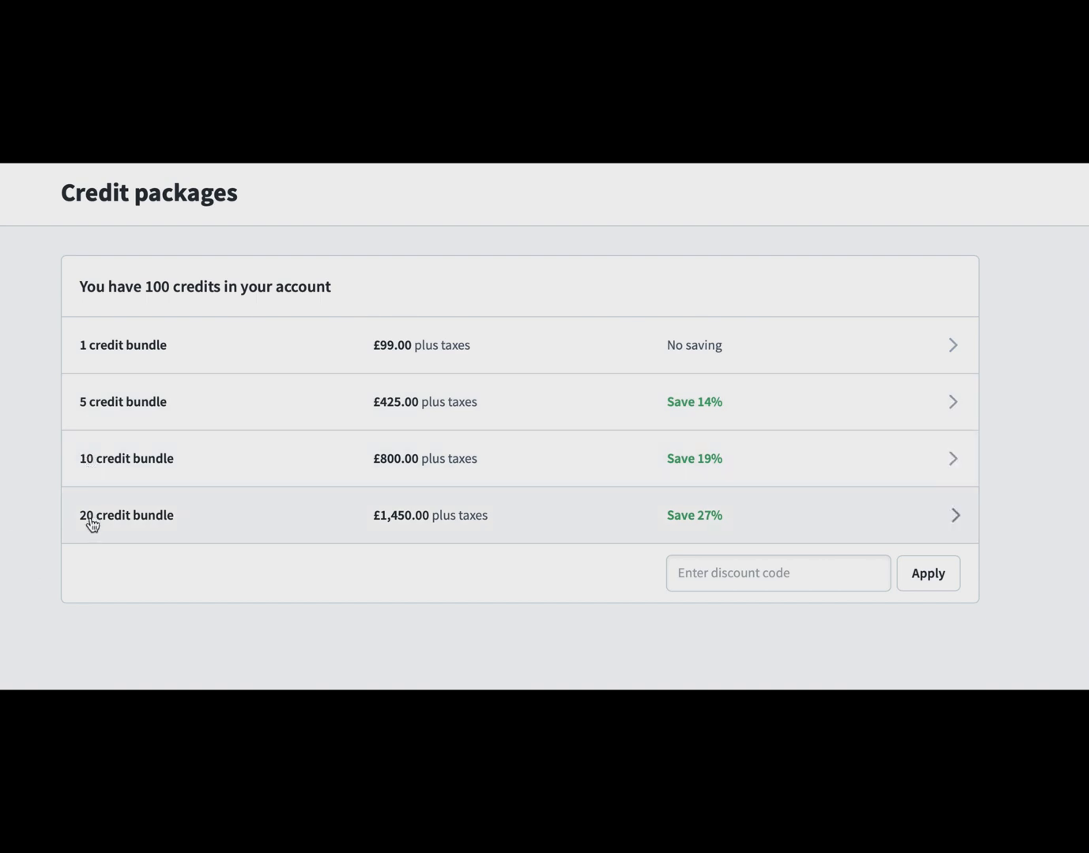
click(778, 573)
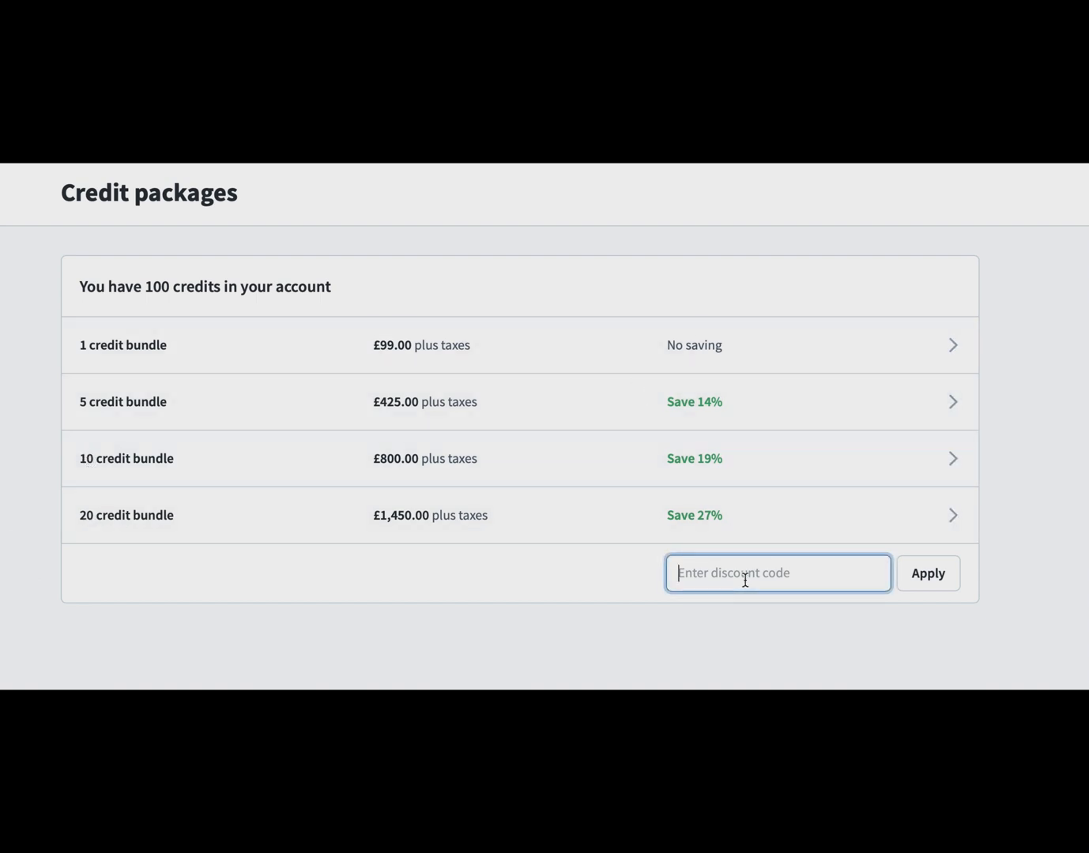
text(B)
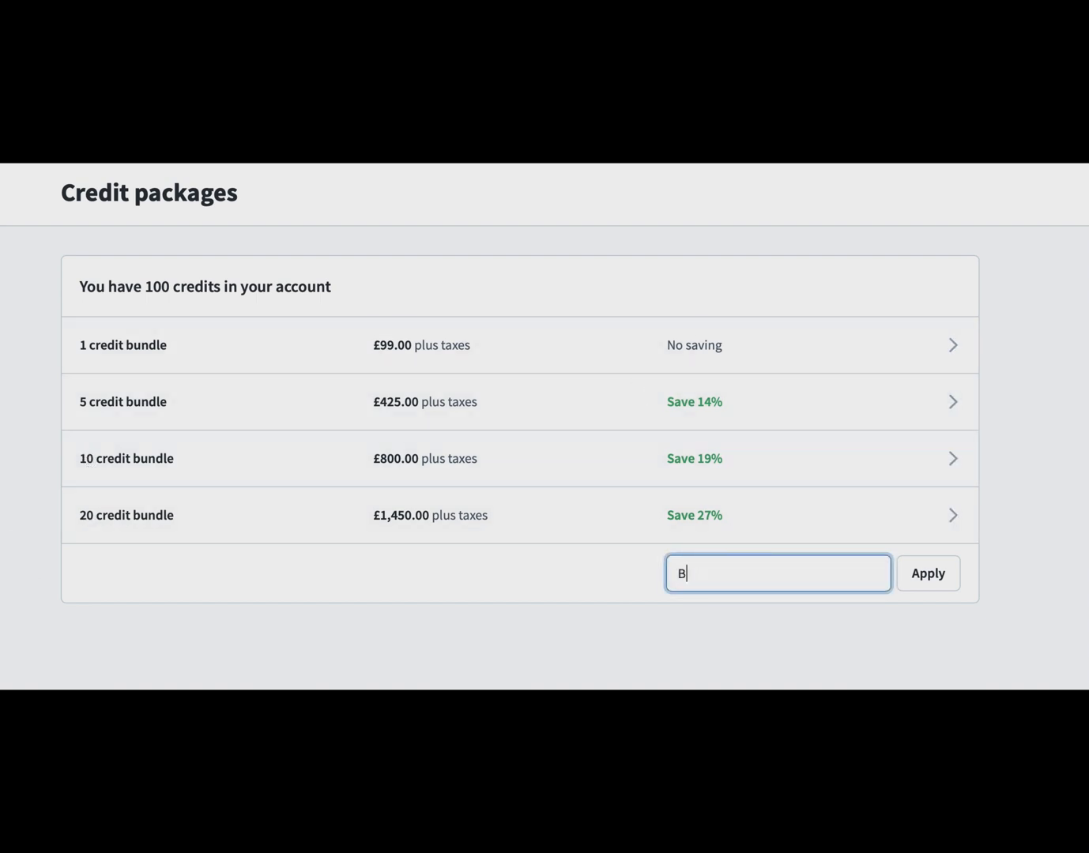
text(LACKFRIDAY1)
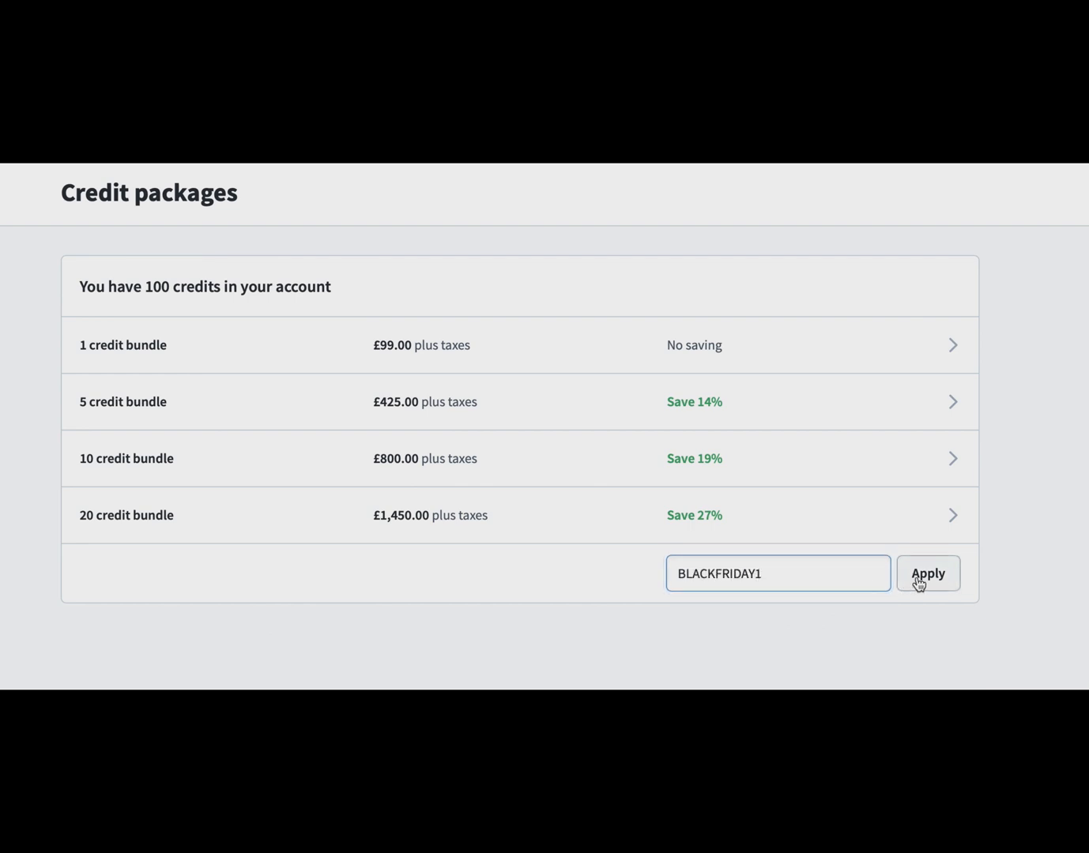
click(927, 573)
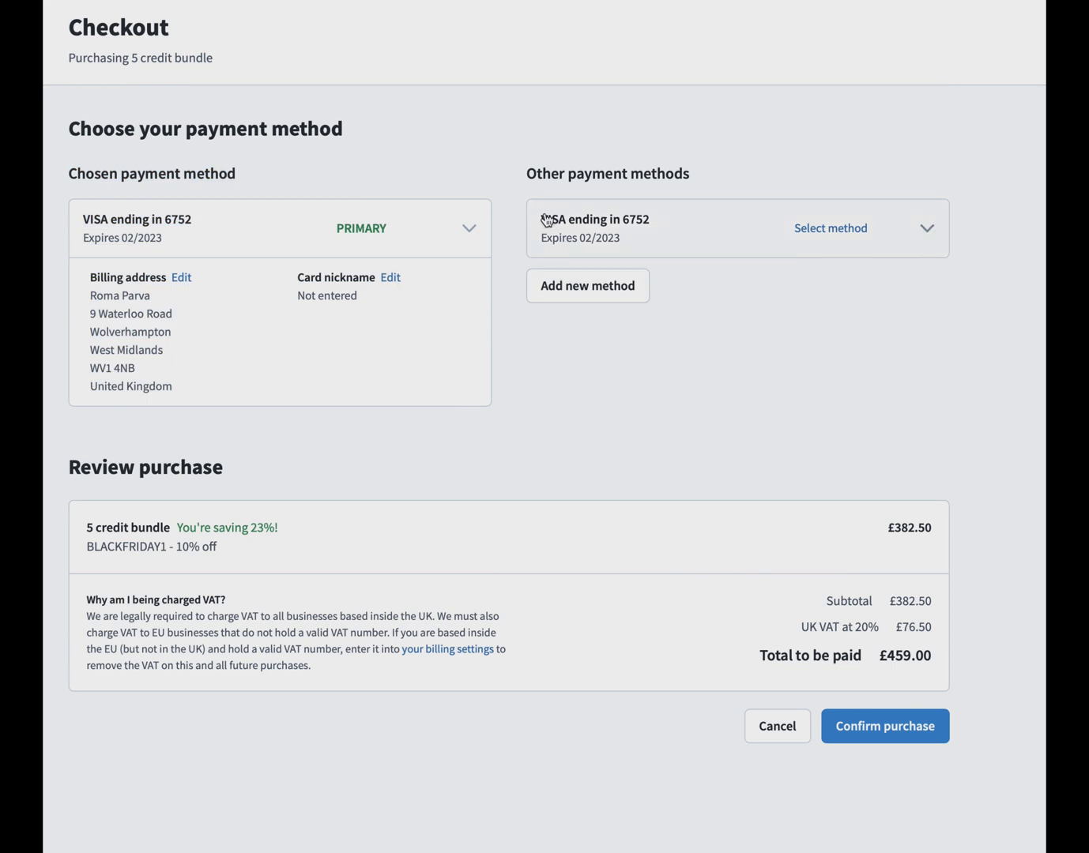
click(926, 228)
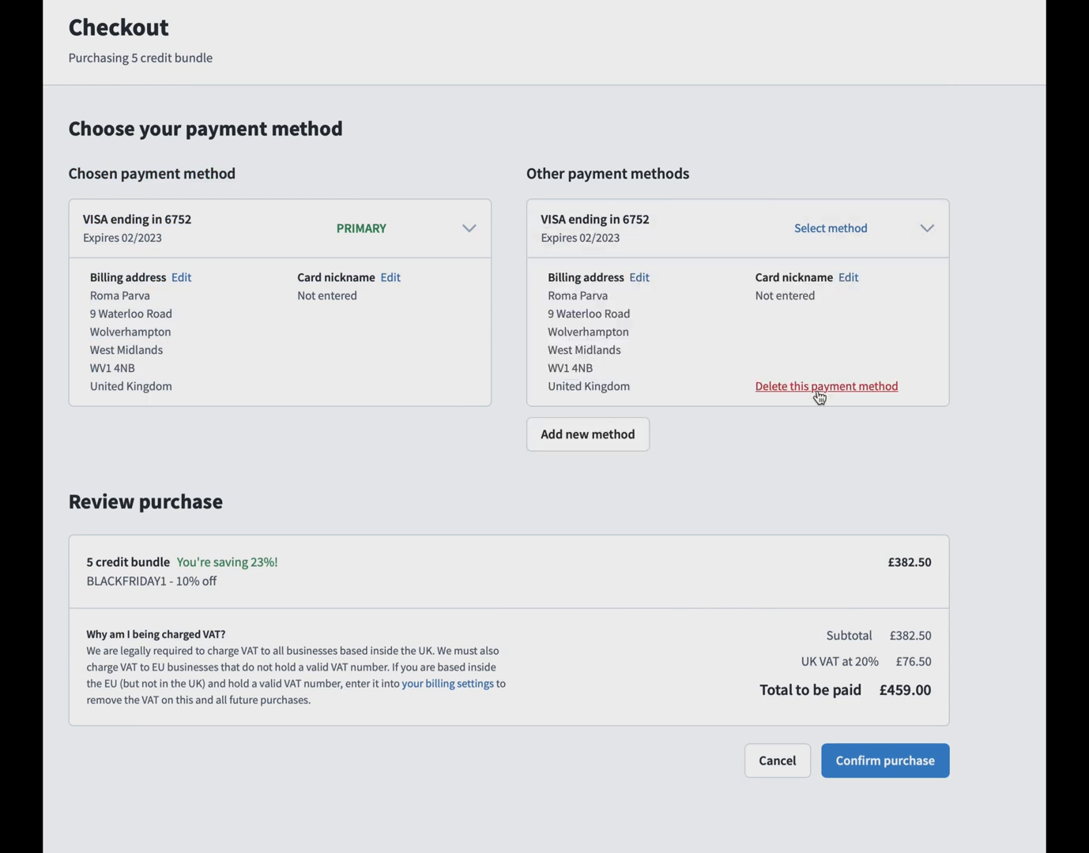
click(587, 434)
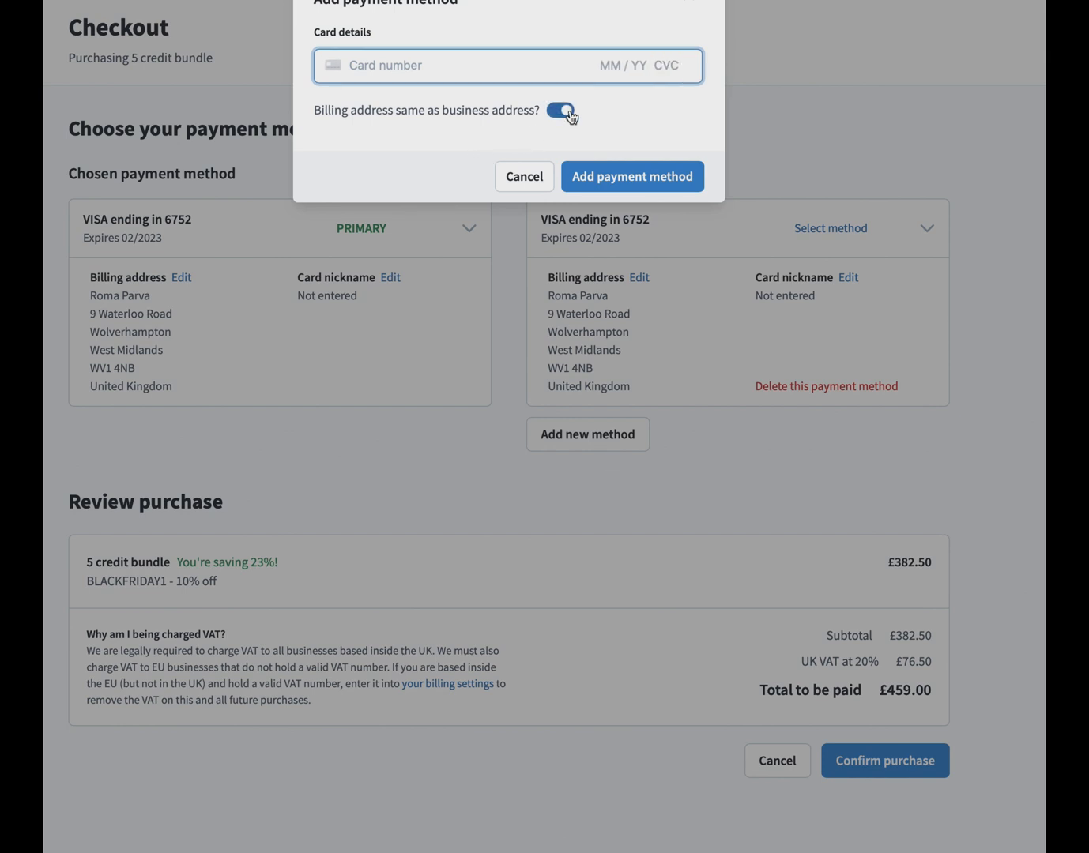
click(560, 112)
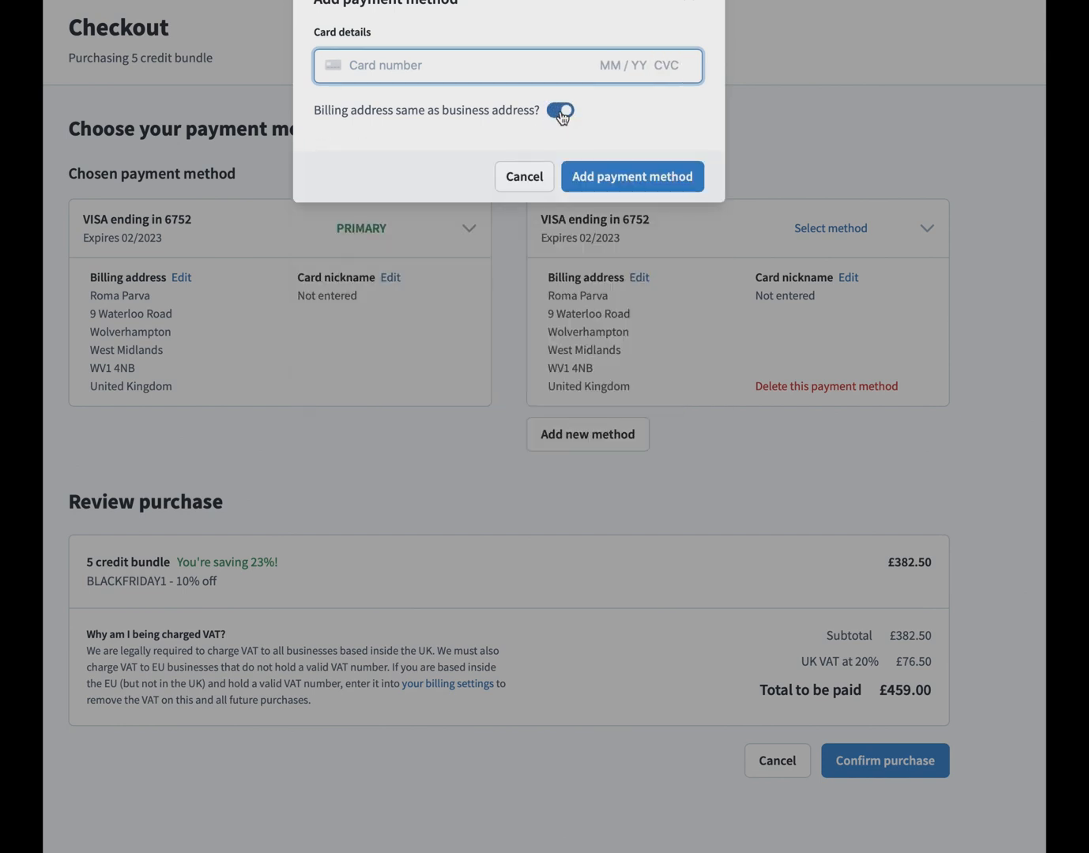
click(523, 176)
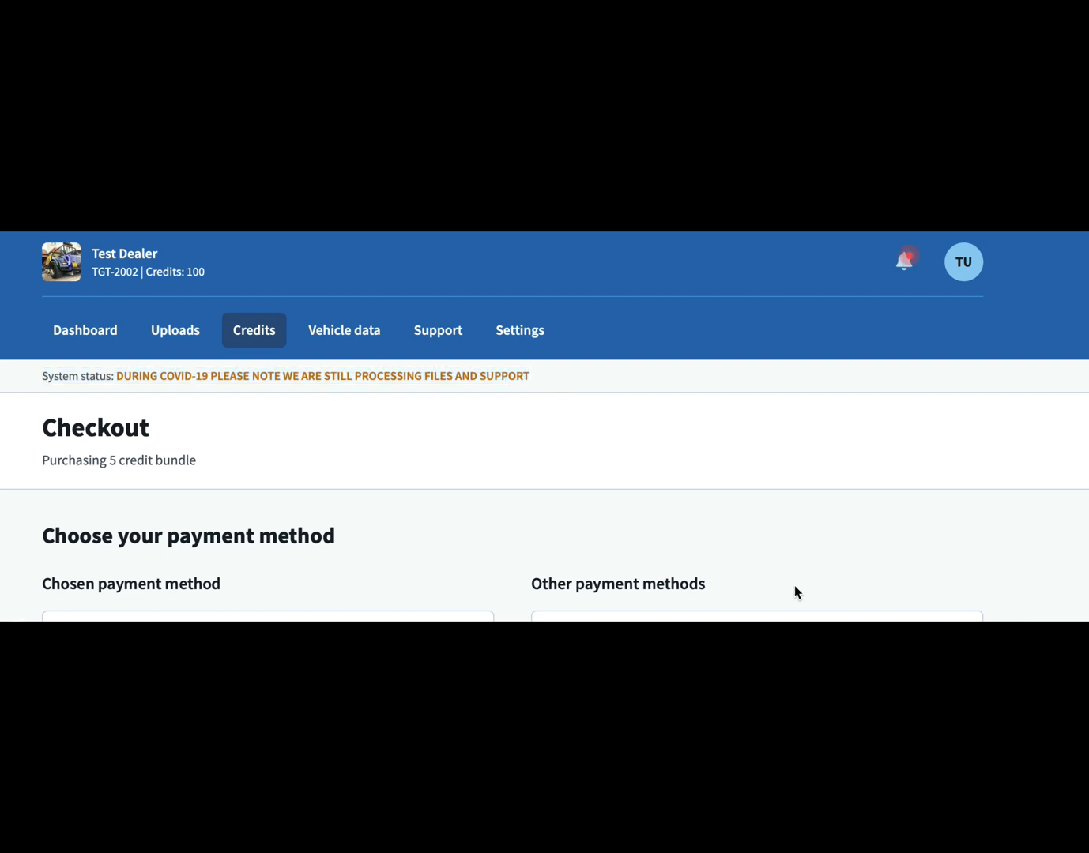
Stop at the dealer dashboard, then move to the admin portal's Support tickets page
click(82, 330)
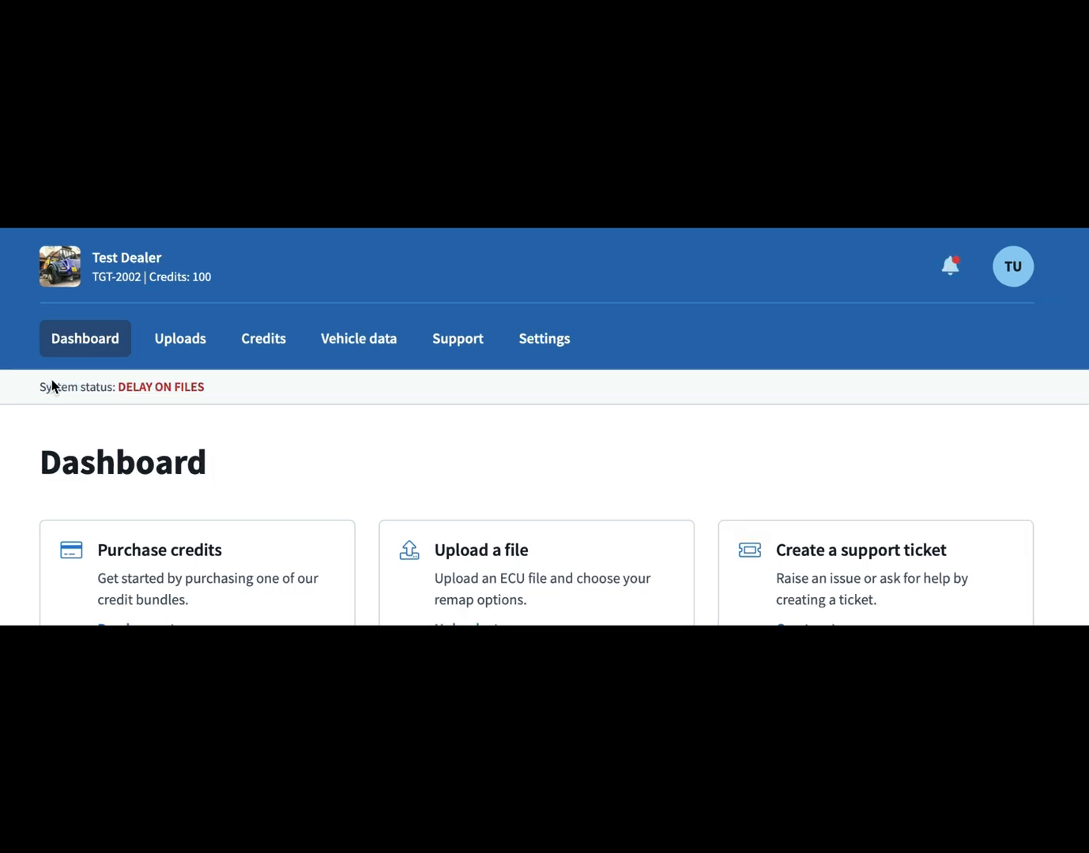
drag(38, 387, 205, 388)
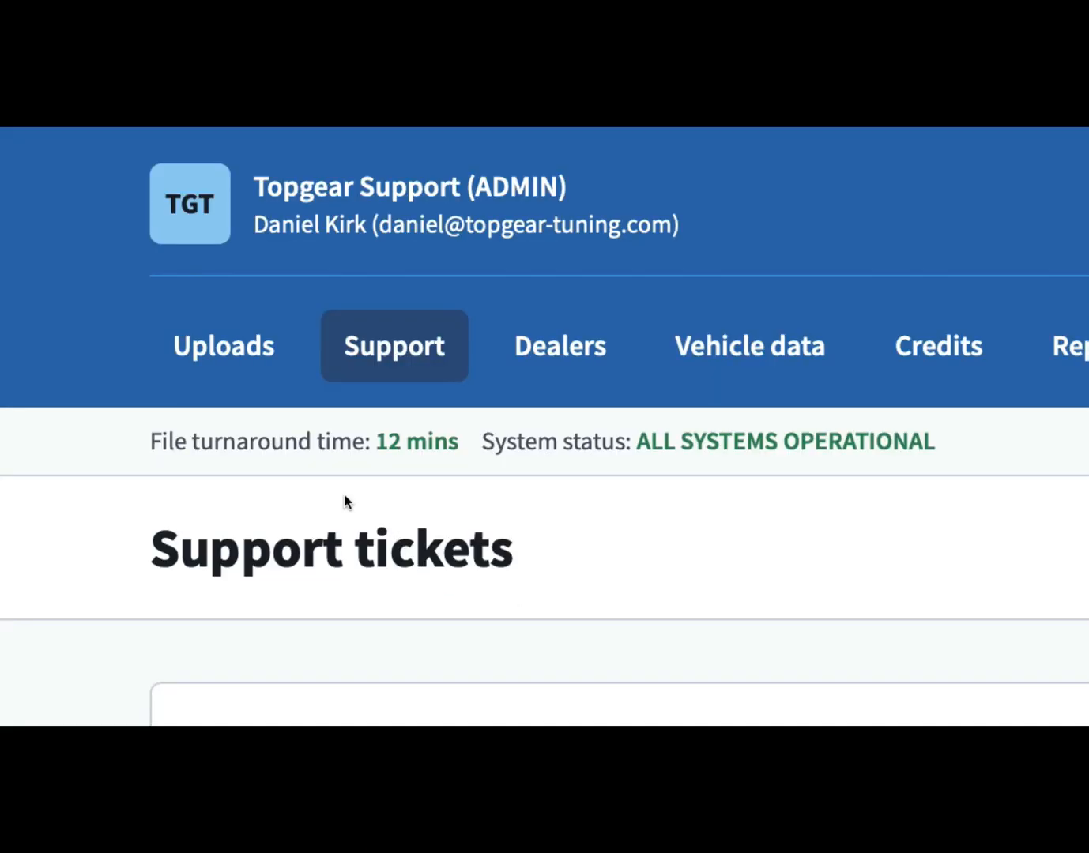
mouse_move(358, 424)
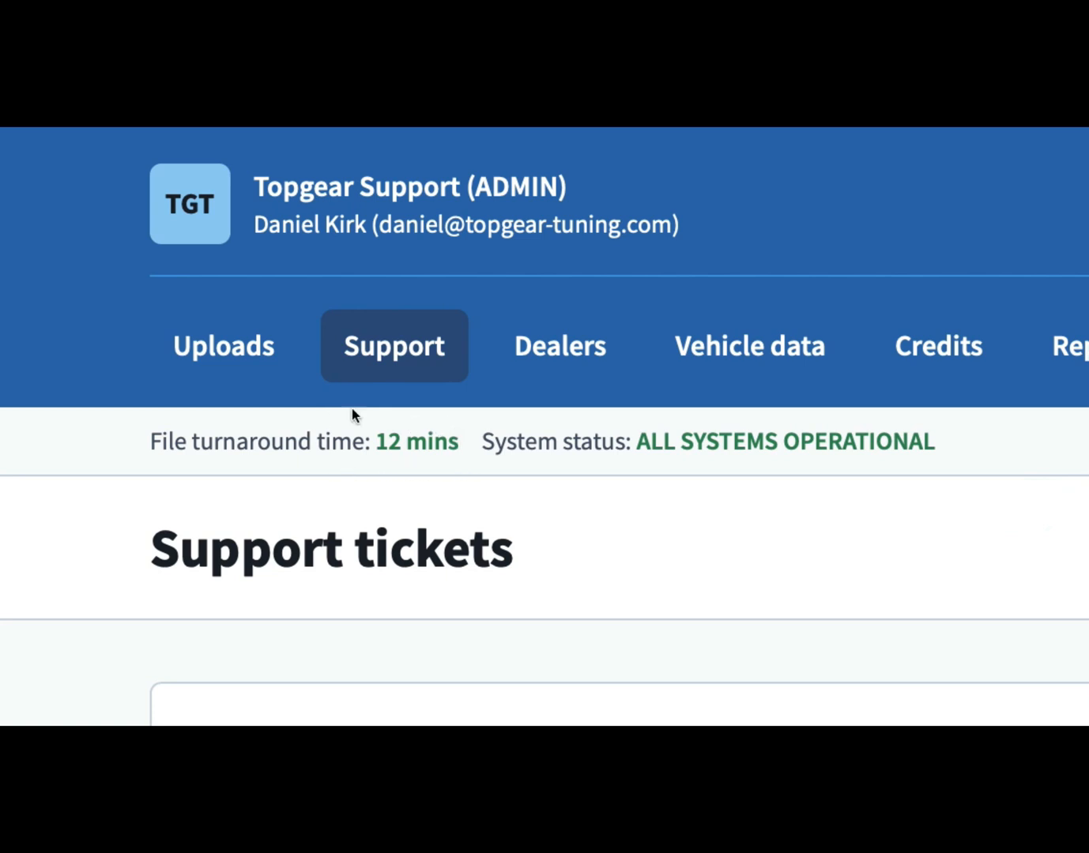
mouse_move(387, 417)
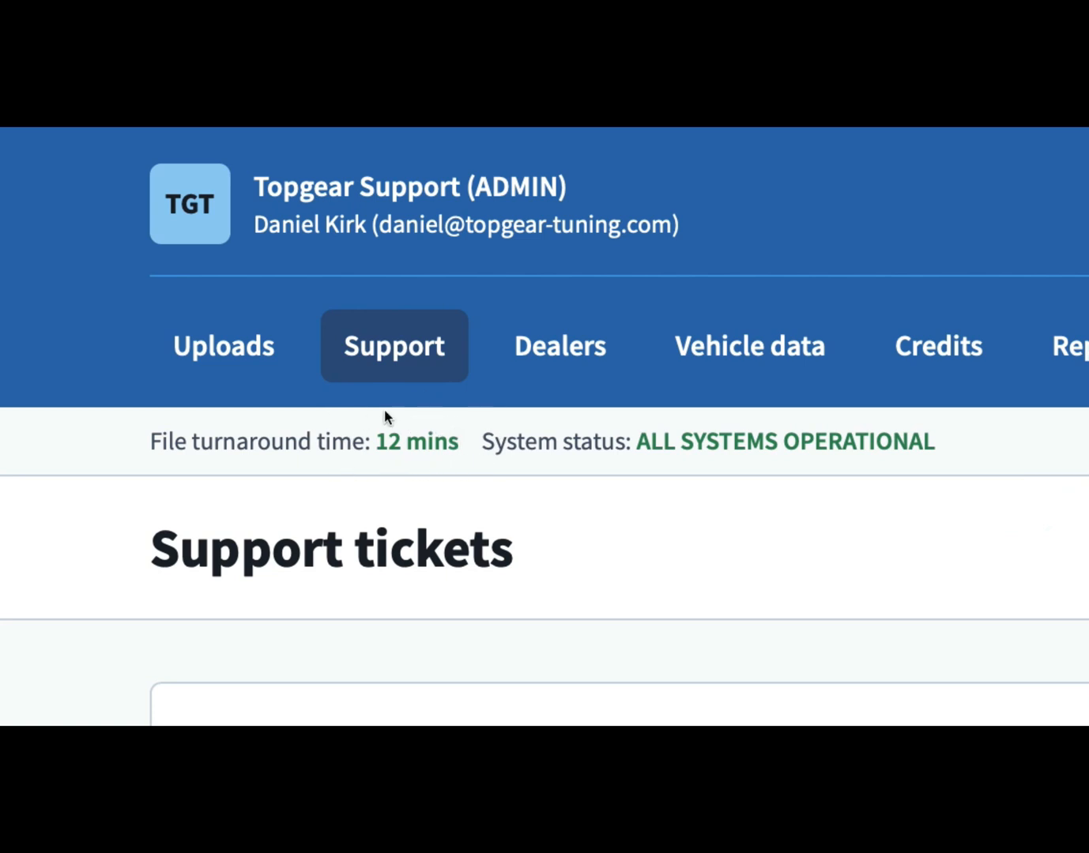
mouse_move(599, 507)
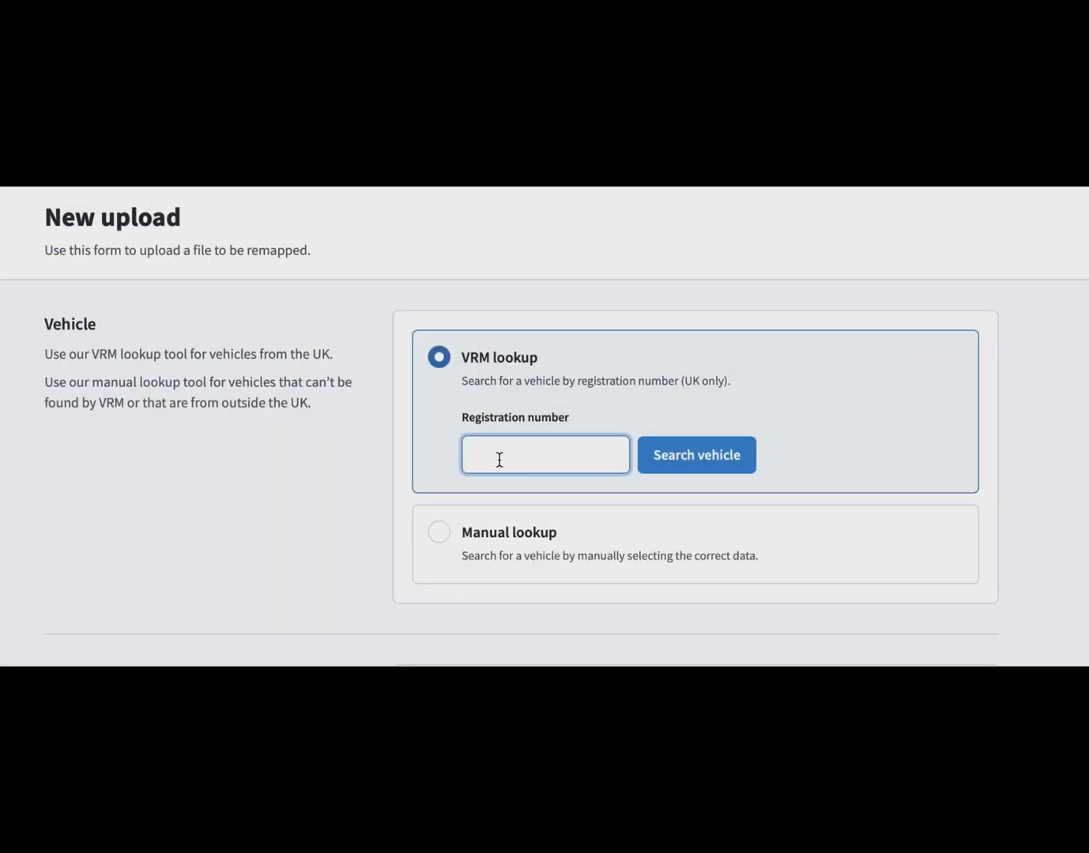
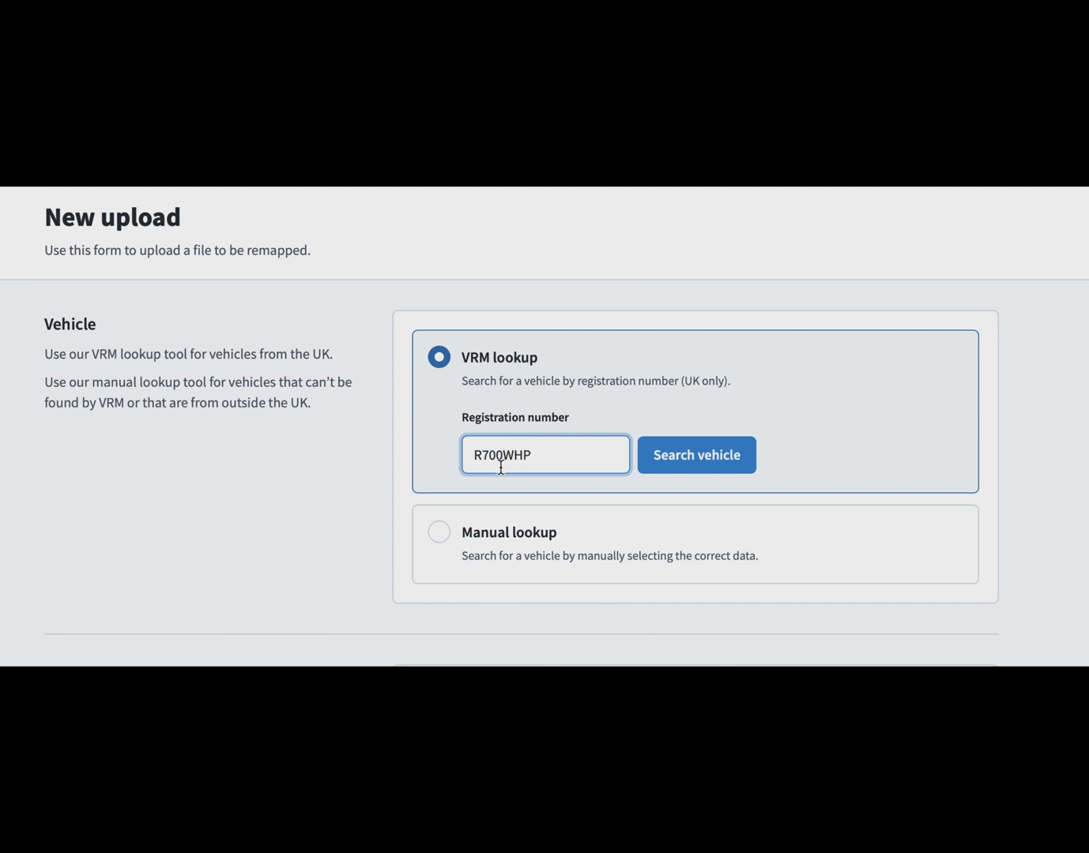
click(695, 454)
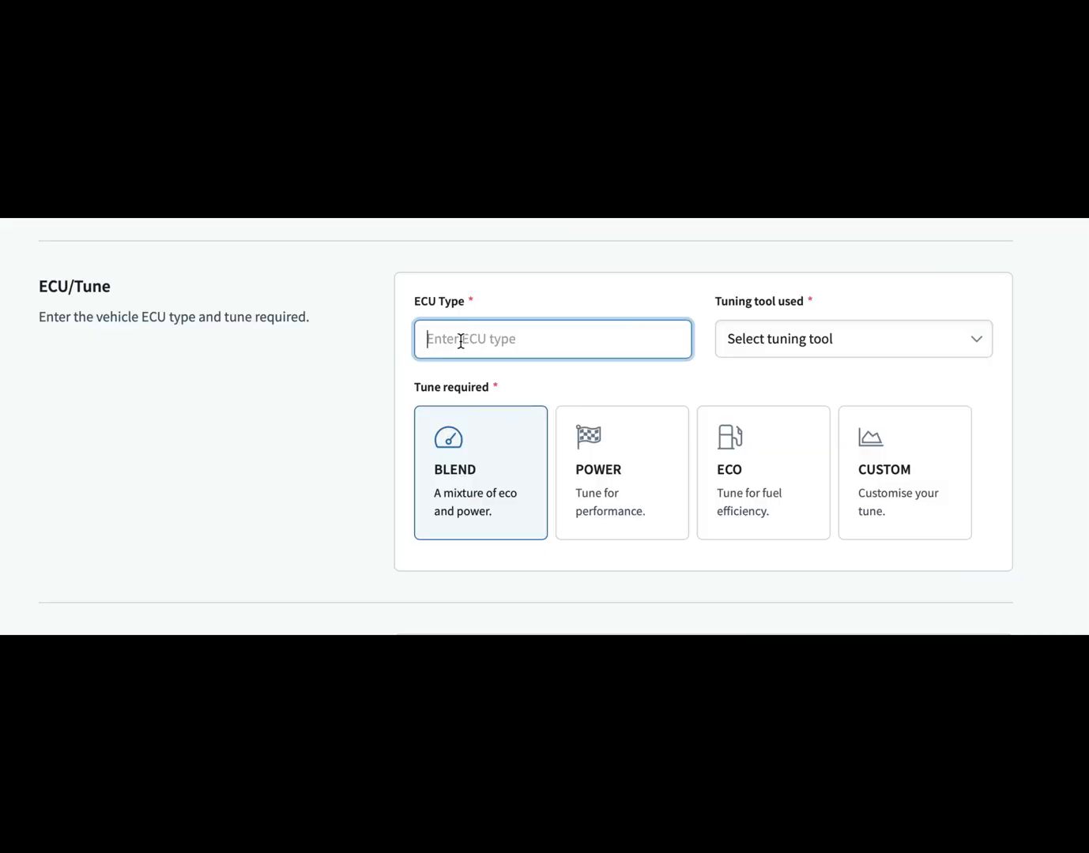
text(BOSCH)
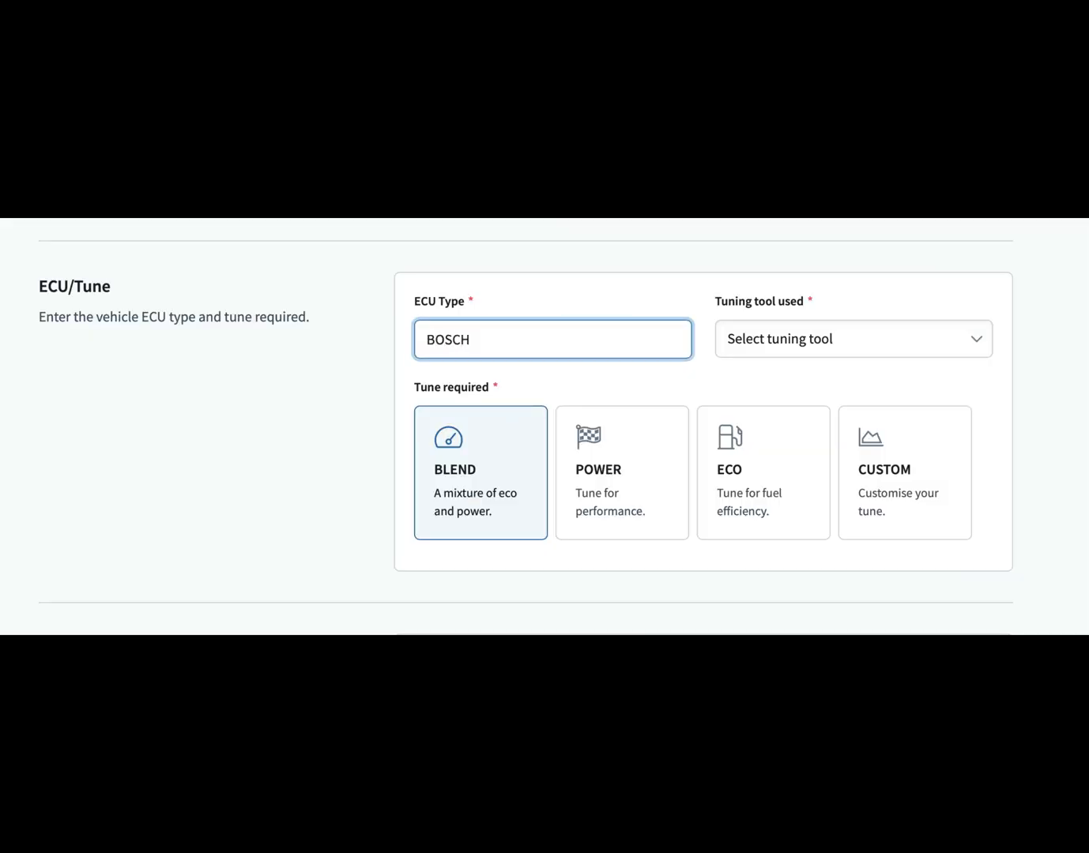
text(EC)
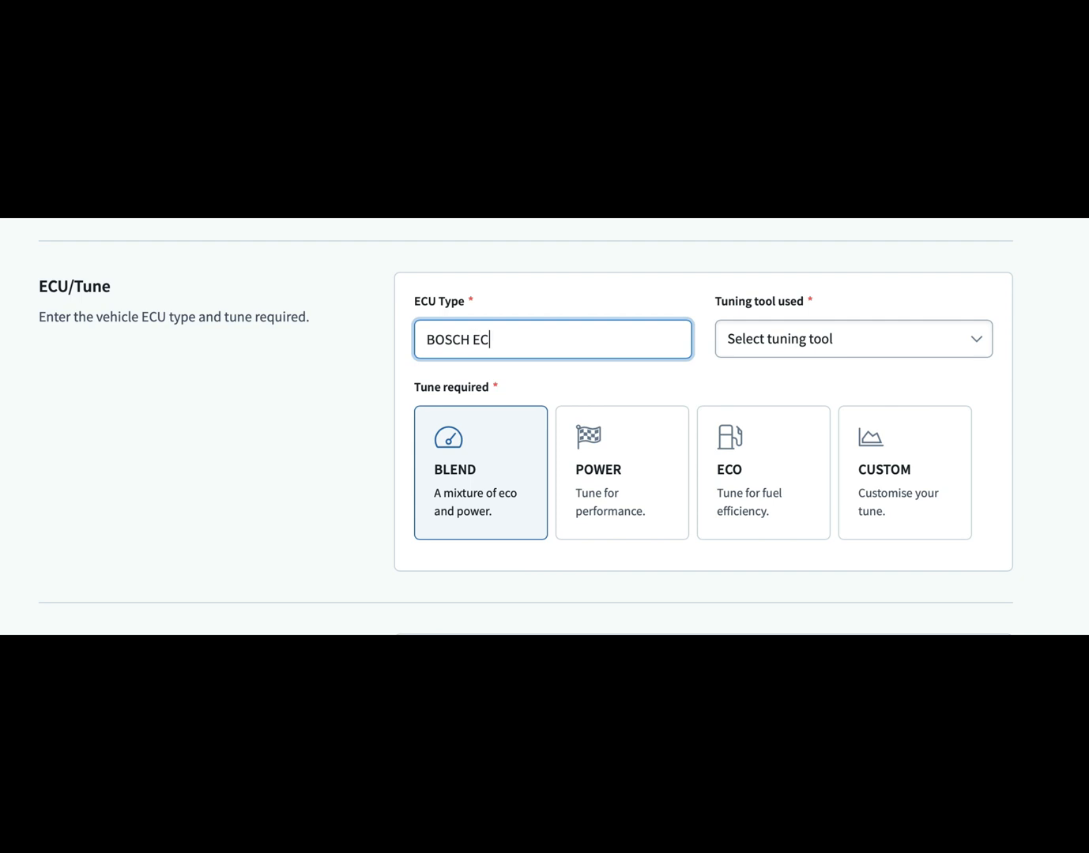
text(DC17)
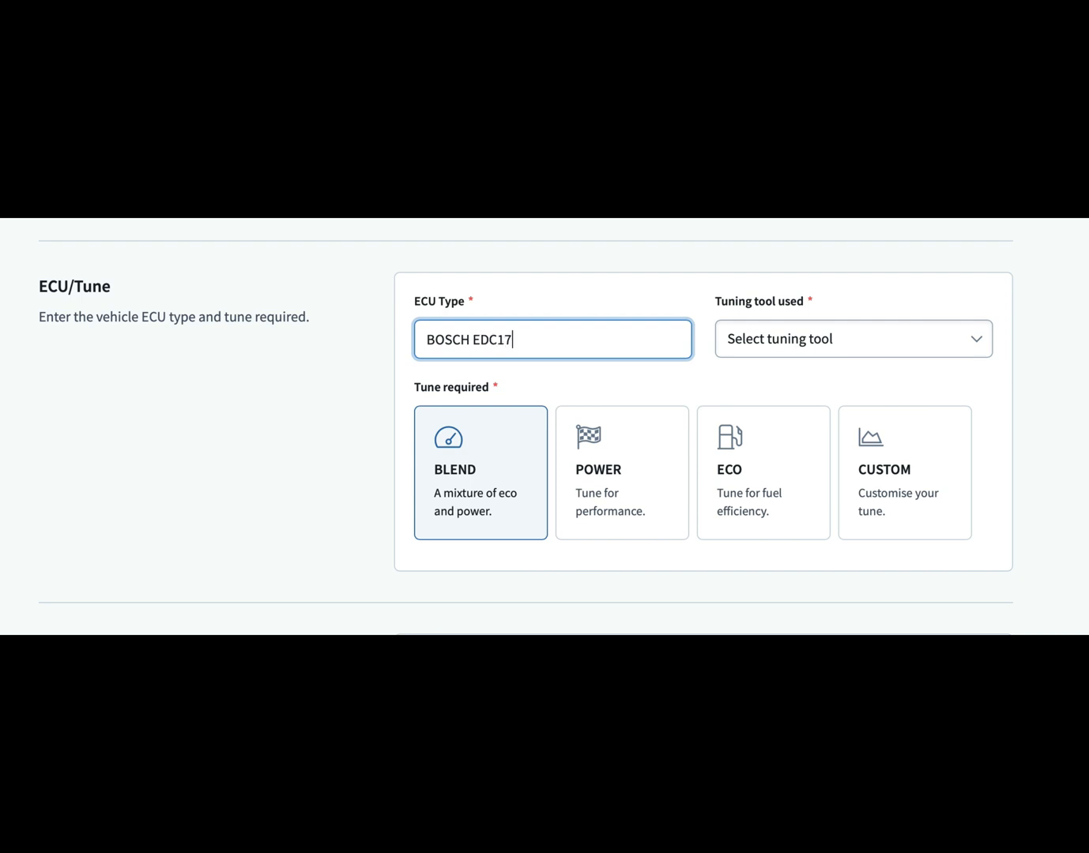
Select KESS V2 as tuning tool and request a custom hybrid, stage 3 tune
click(853, 339)
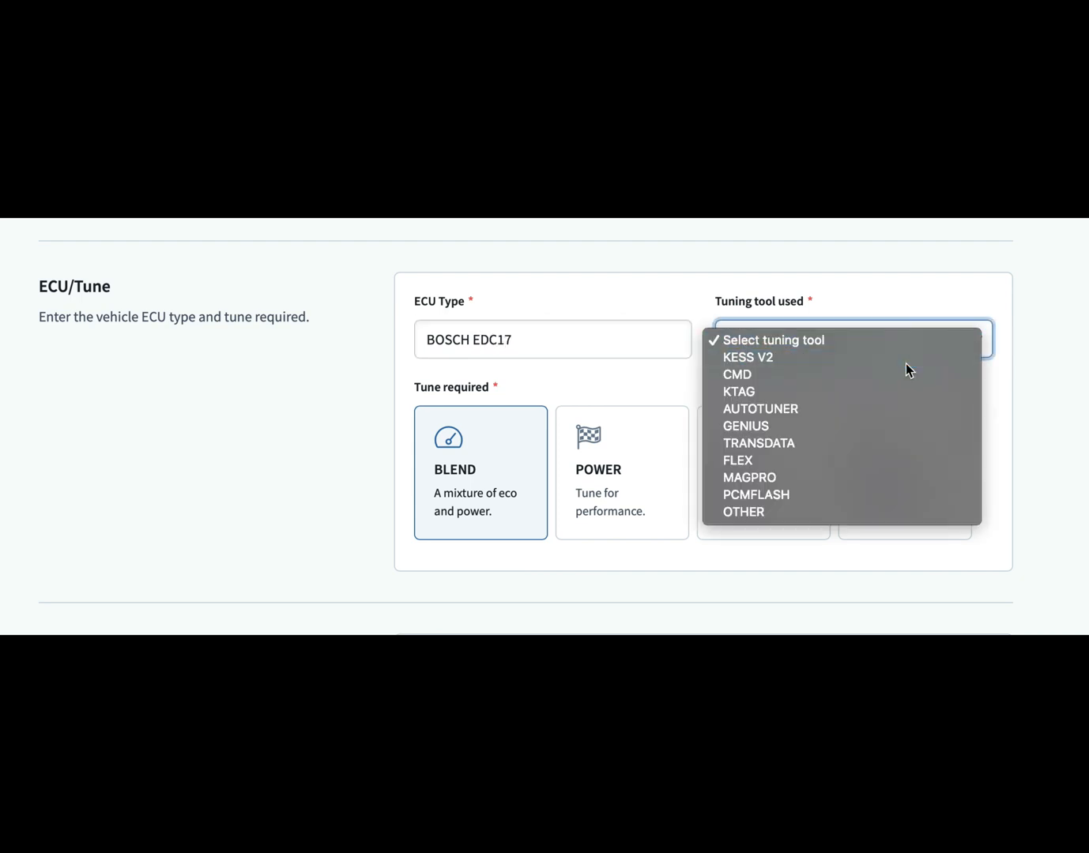
click(746, 357)
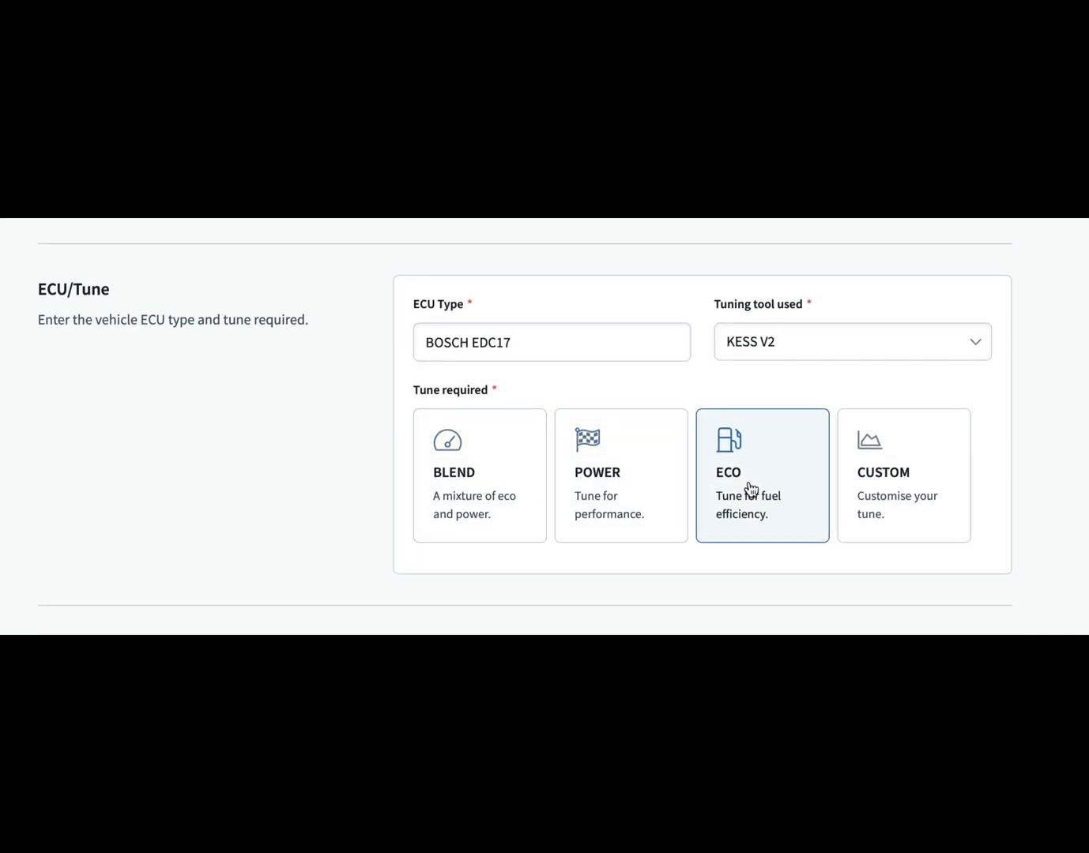
click(903, 474)
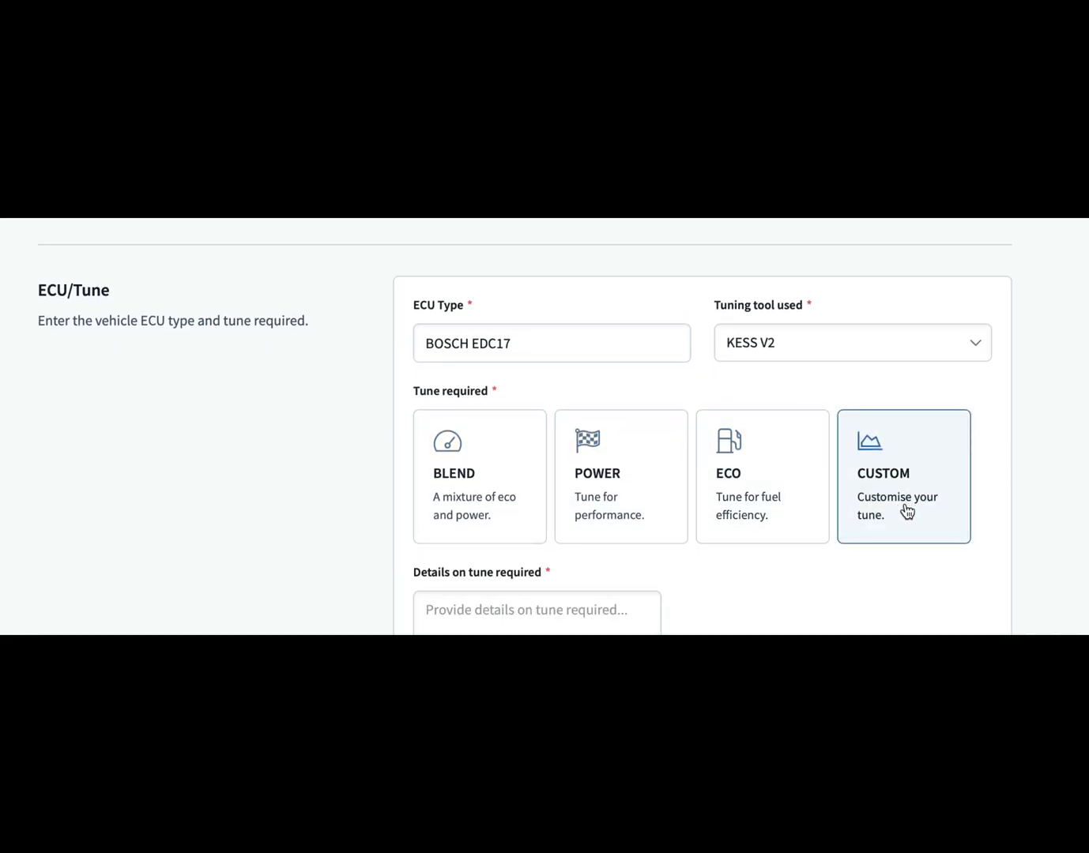
scroll(down, 3)
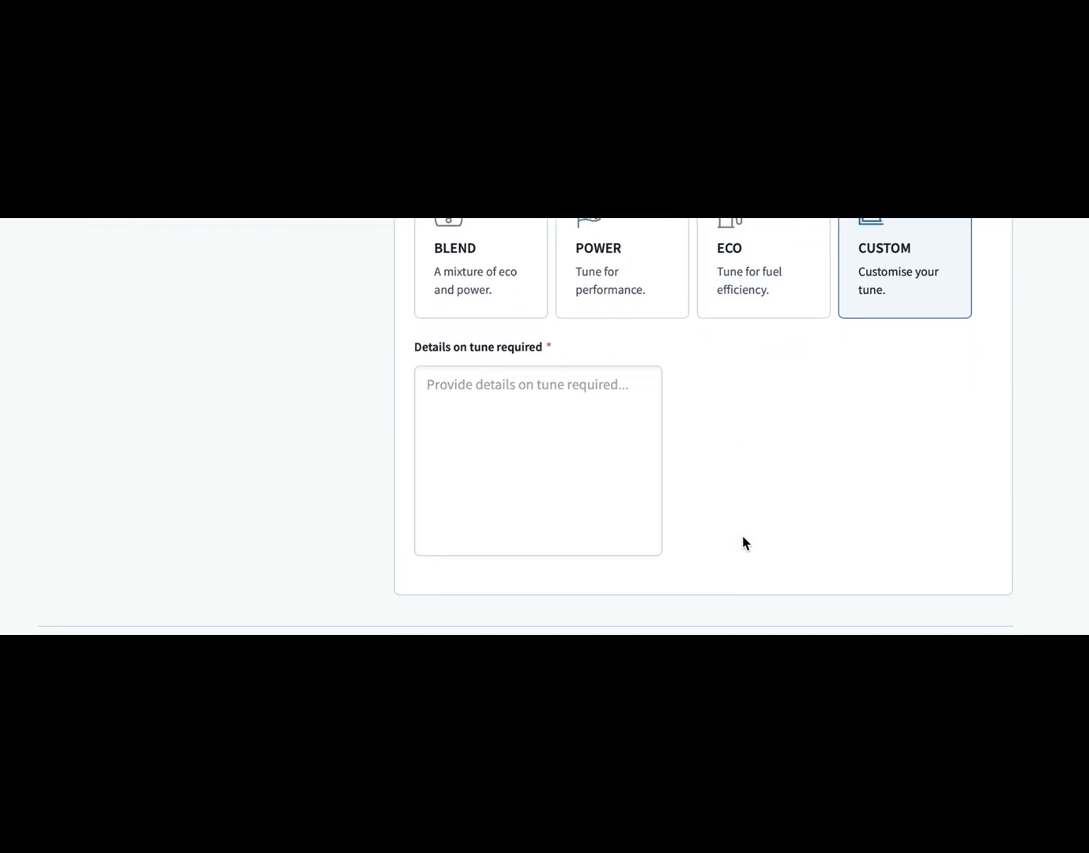
text(Hybrid turbo)
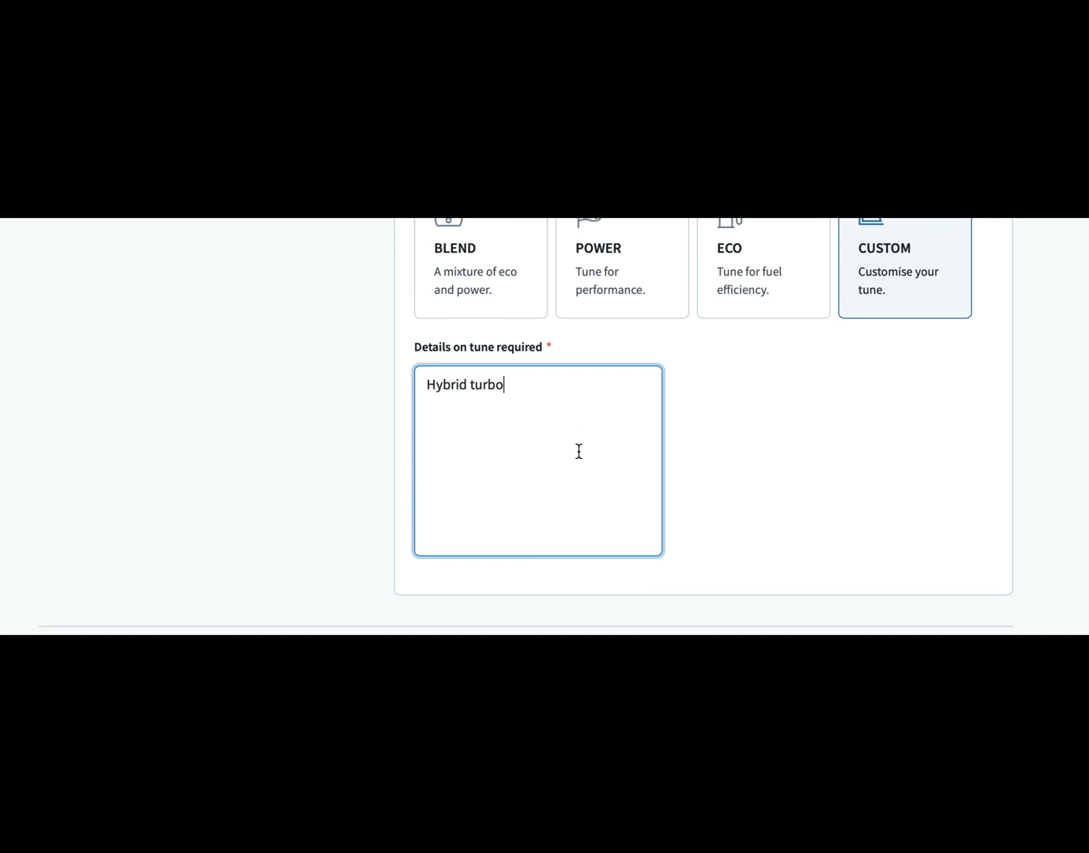
text(, stage 3 fi)
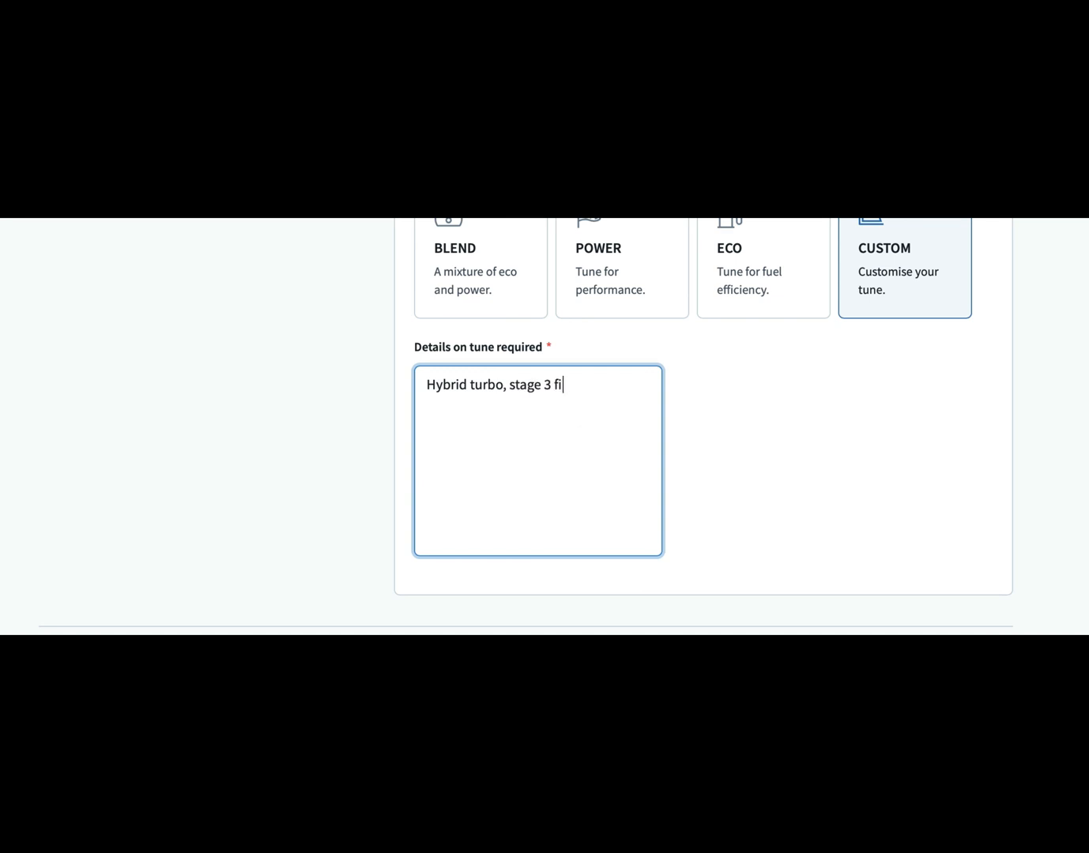
text(le required)
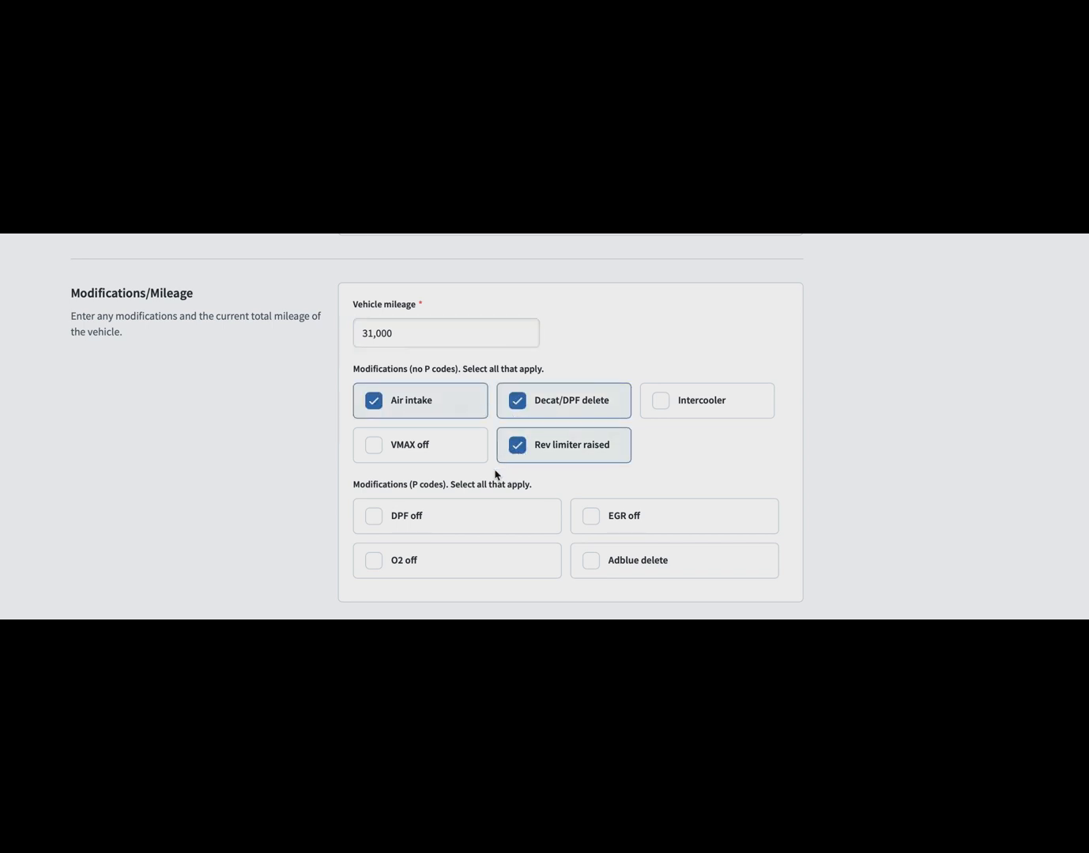
Tick O2 off under Modifications and enter P code P2001
click(373, 560)
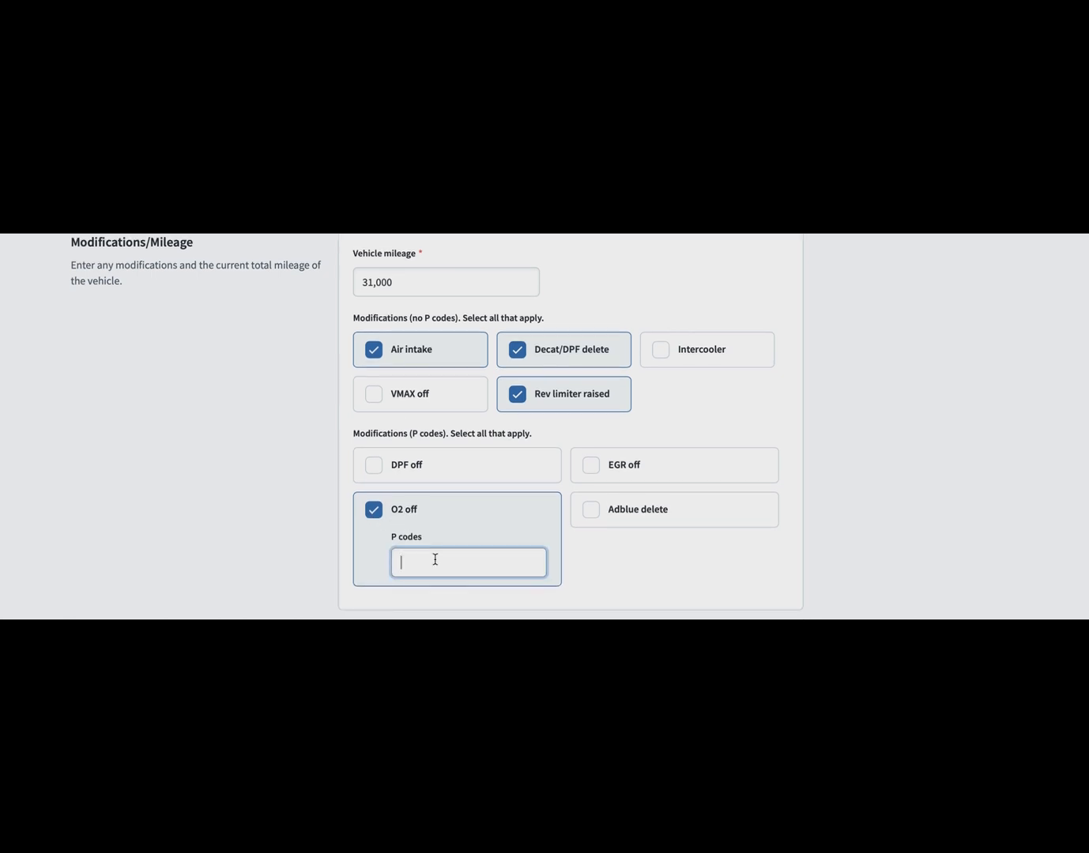
text(P2001,)
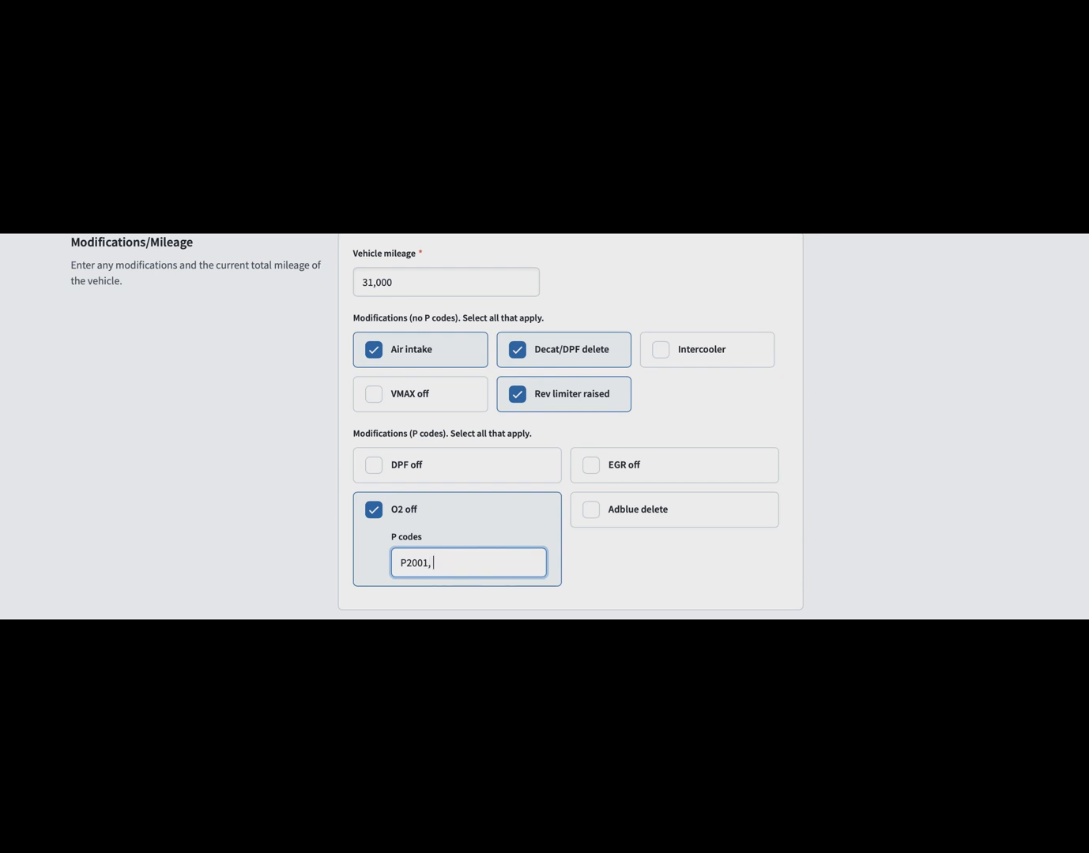
text(P3003)
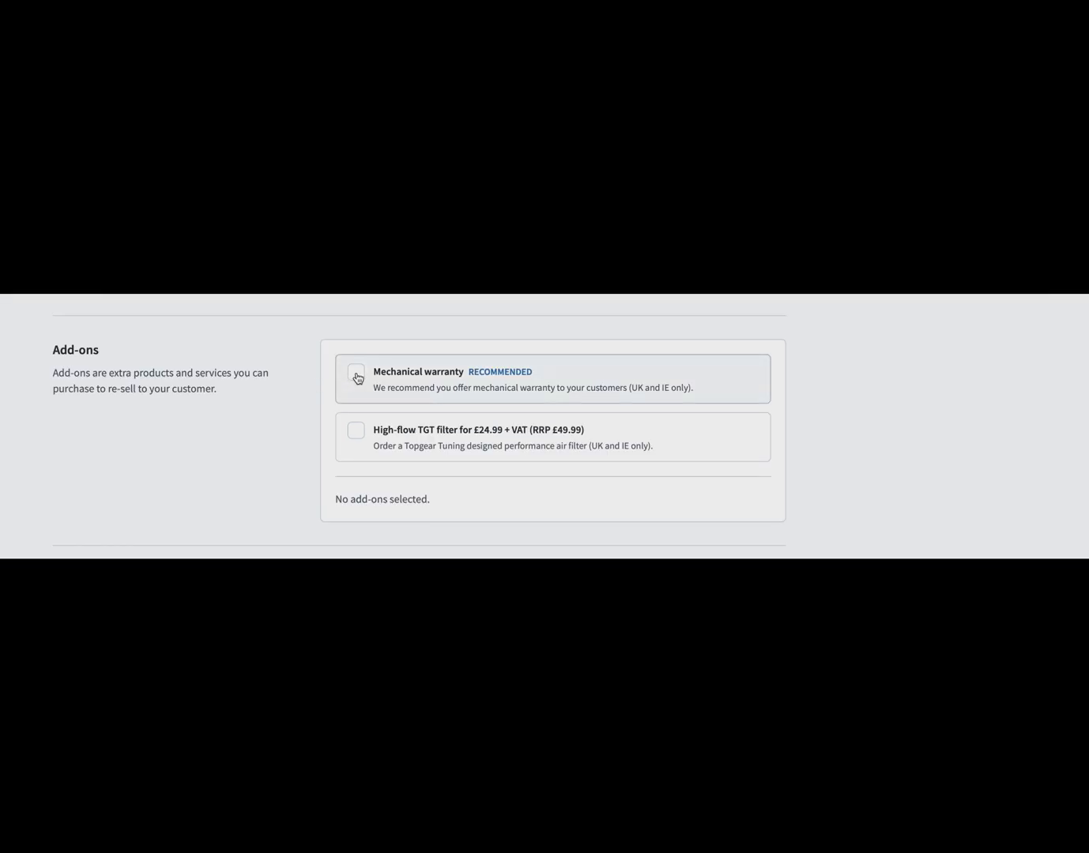
Add a mechanical warranty add-on set to 24 months
click(355, 372)
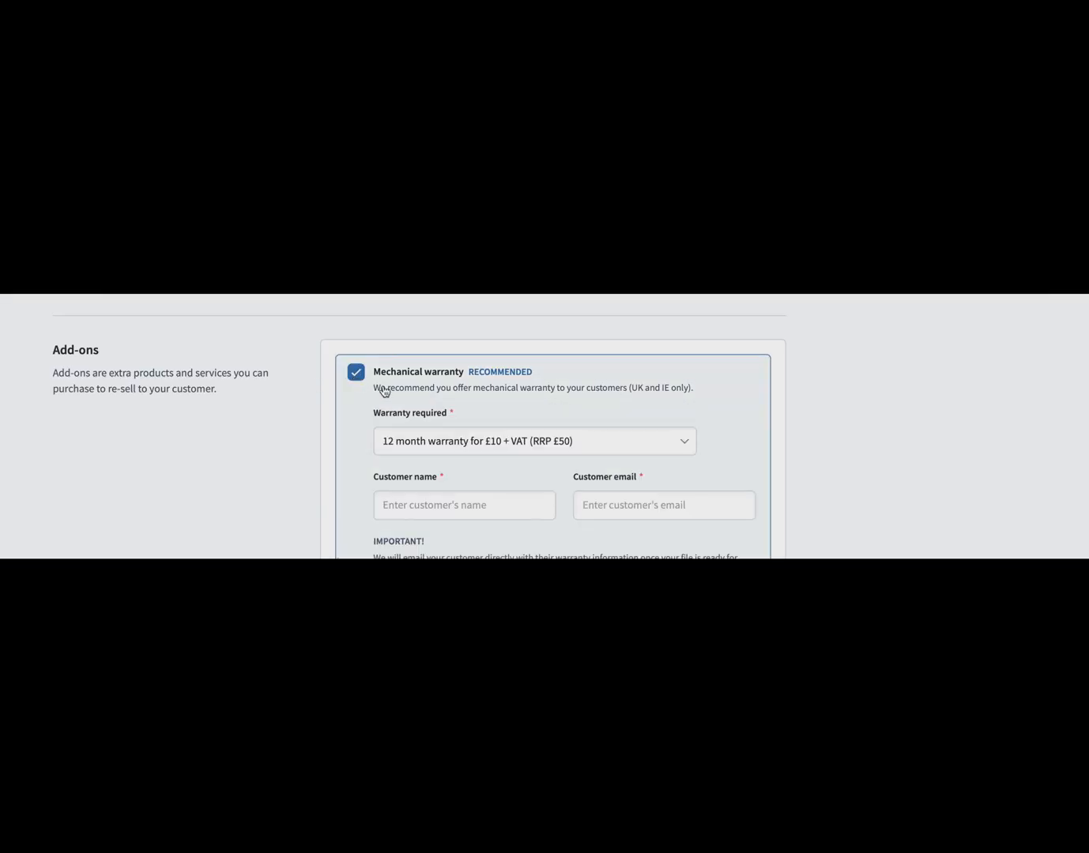
click(533, 441)
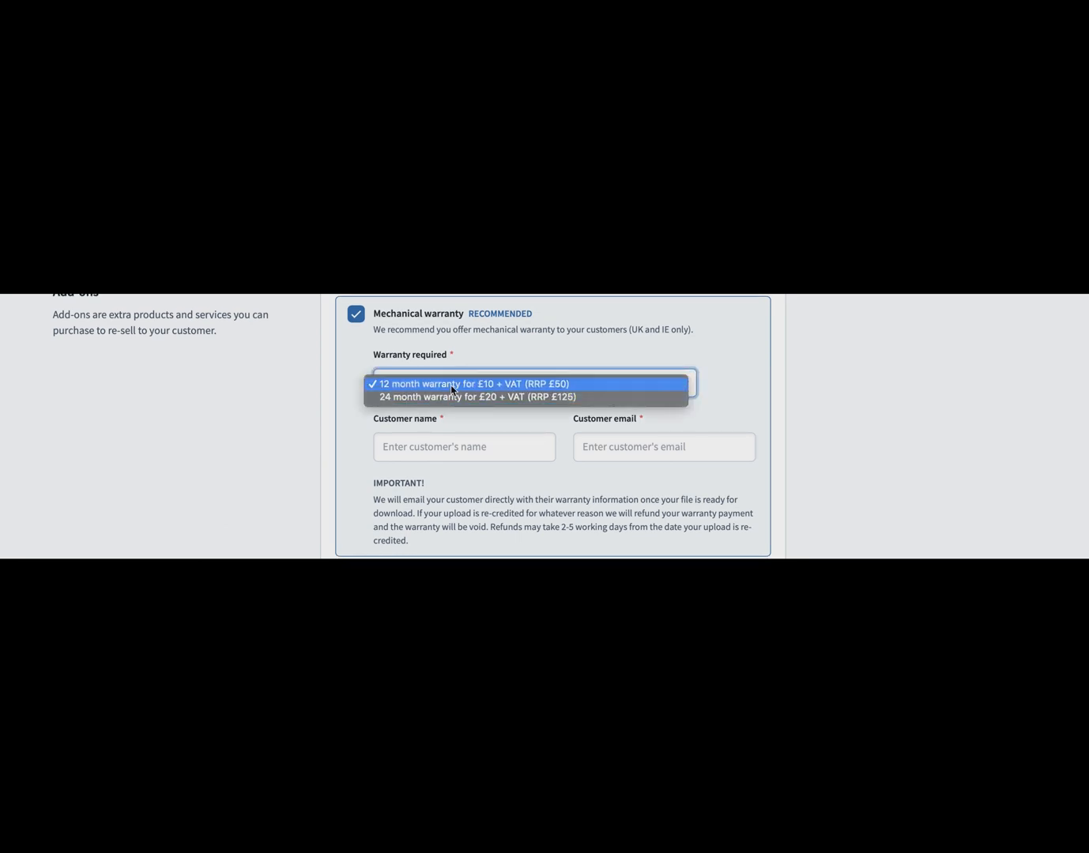
click(474, 384)
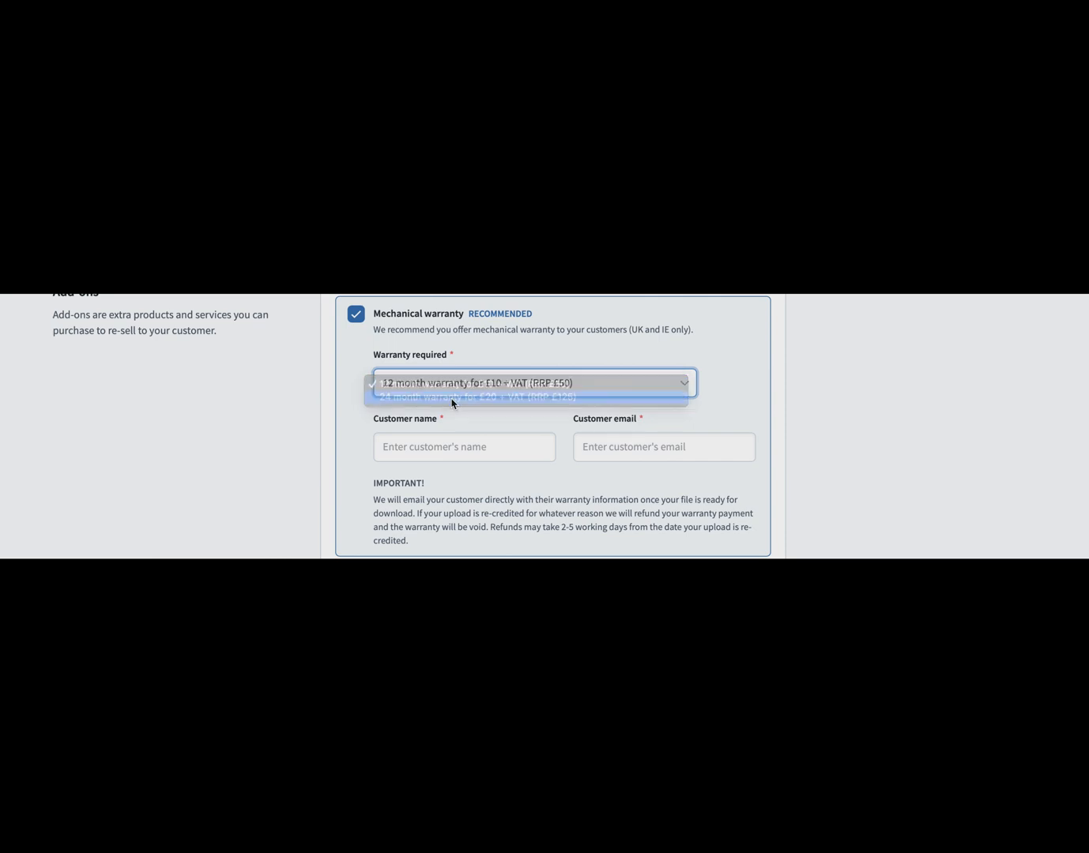
Enter the customer's name and their outlook.com email address
click(474, 396)
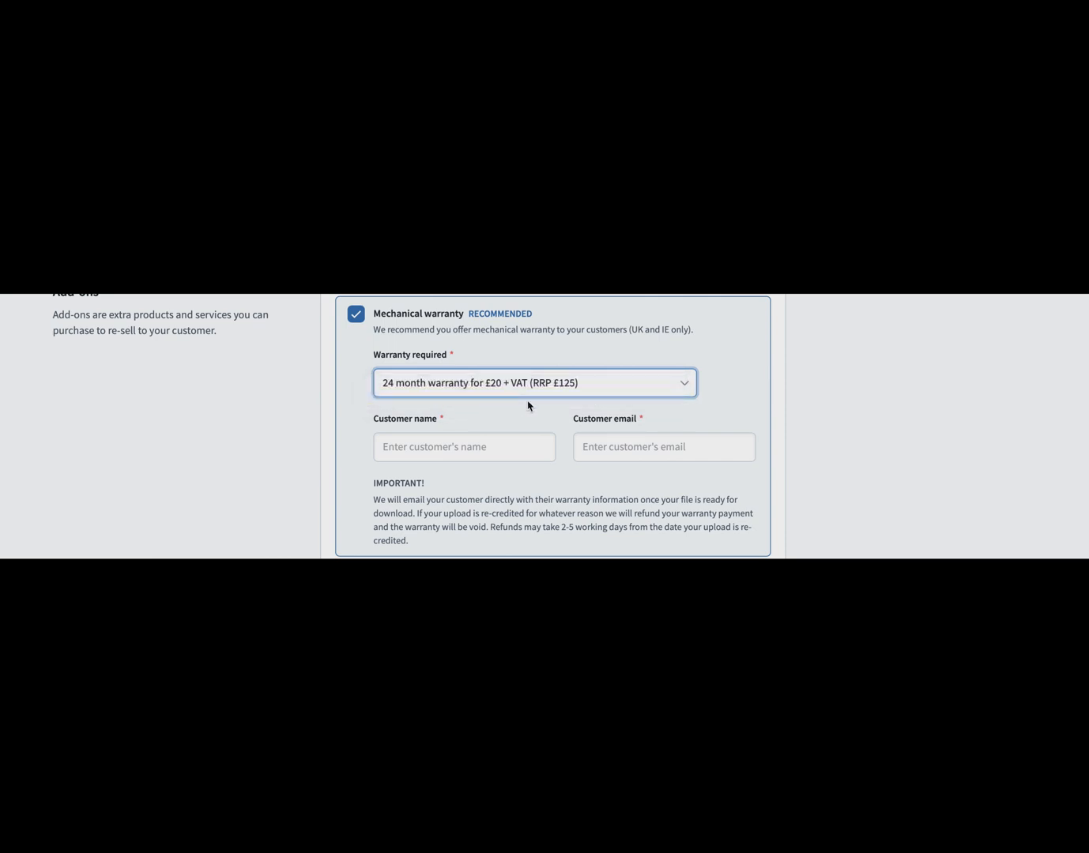
text(Joe Bloggs)
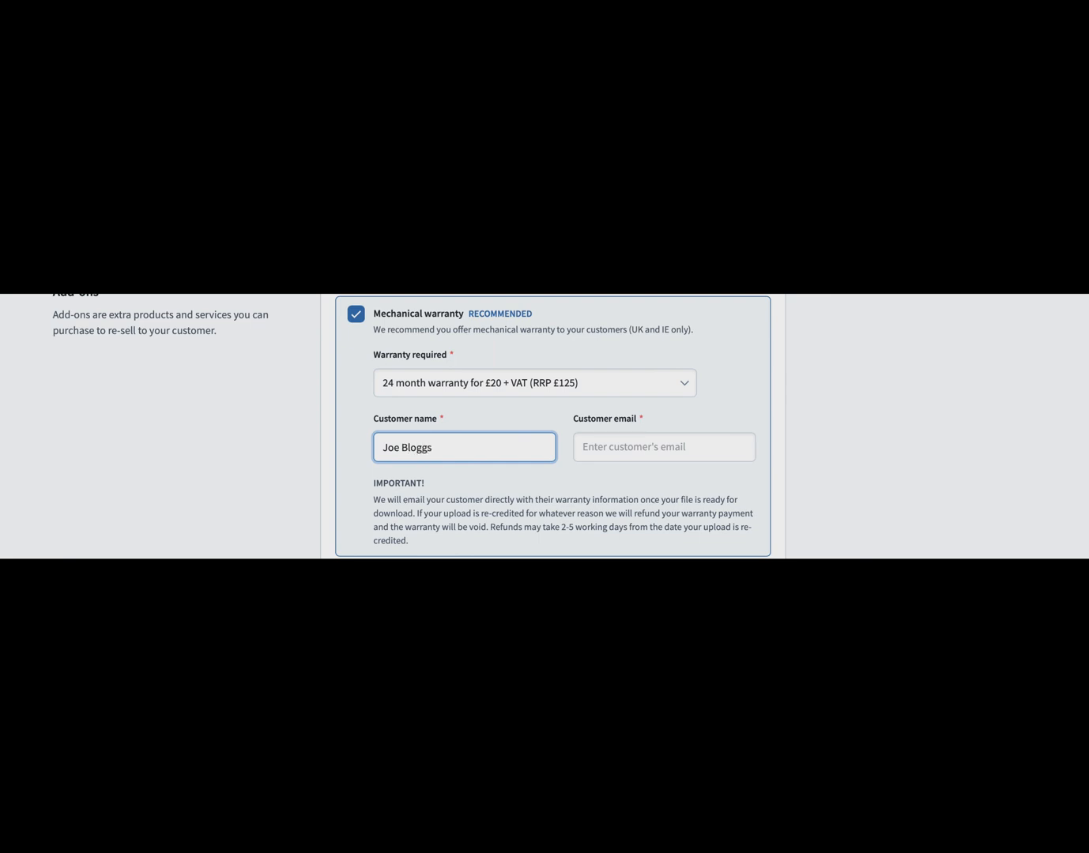
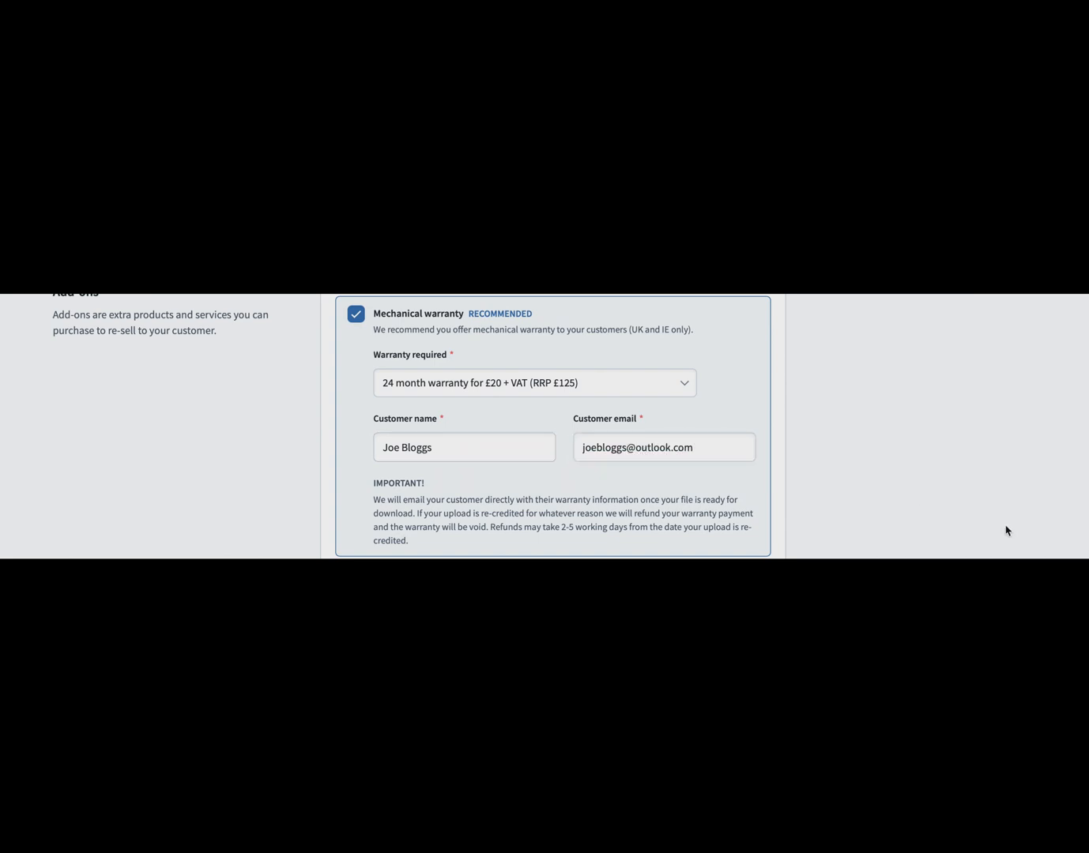
scroll(down, 3)
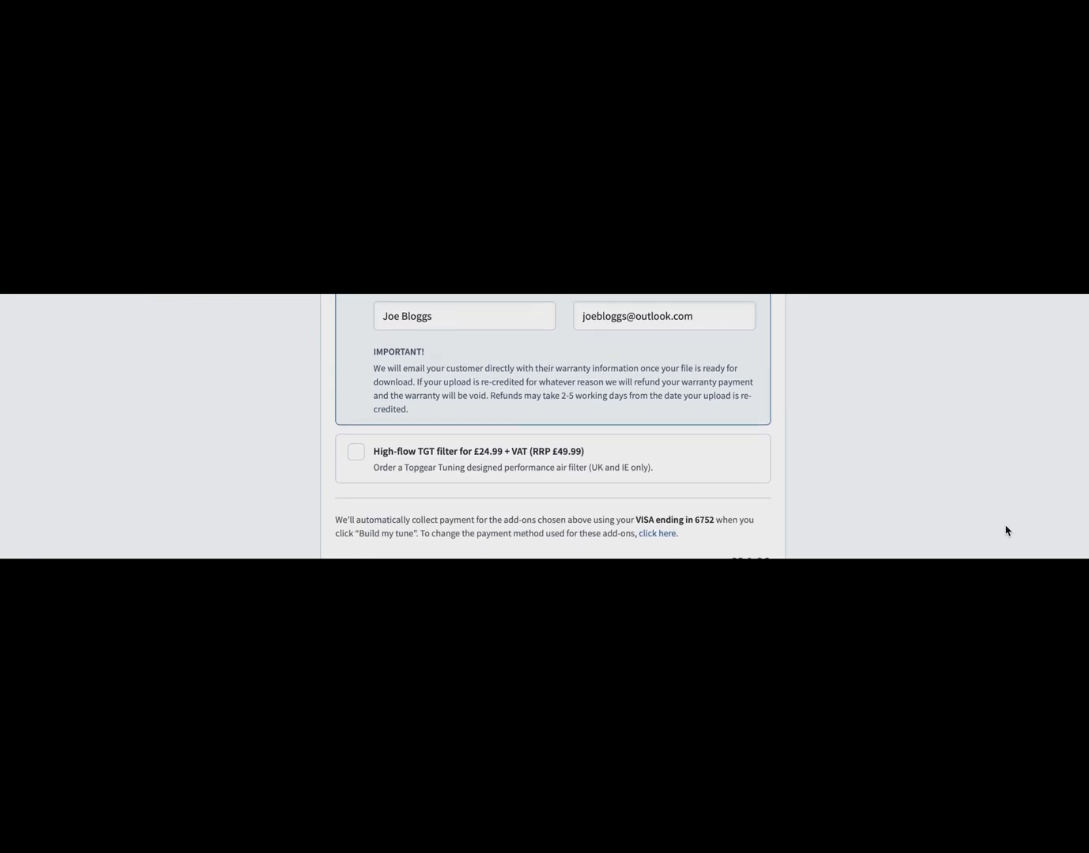
Tick the High-flow TGT filter add-on and ship it to the business address
click(355, 451)
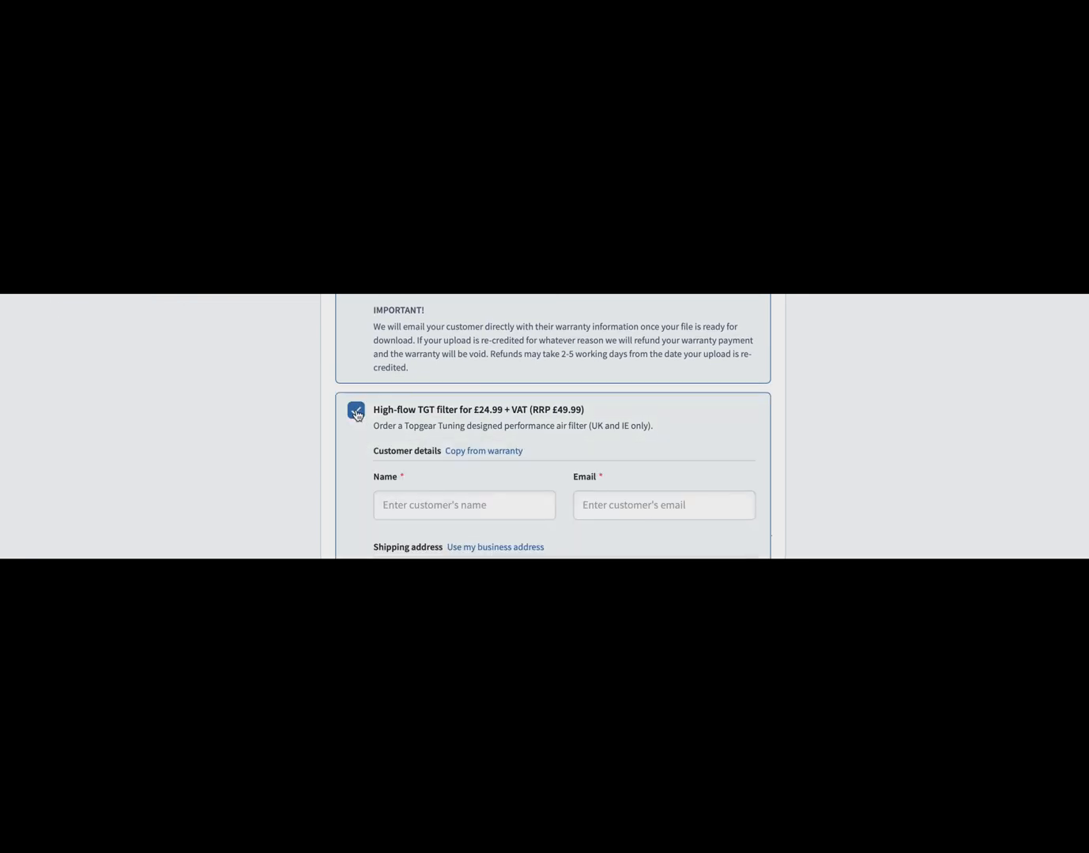
scroll(down, 3)
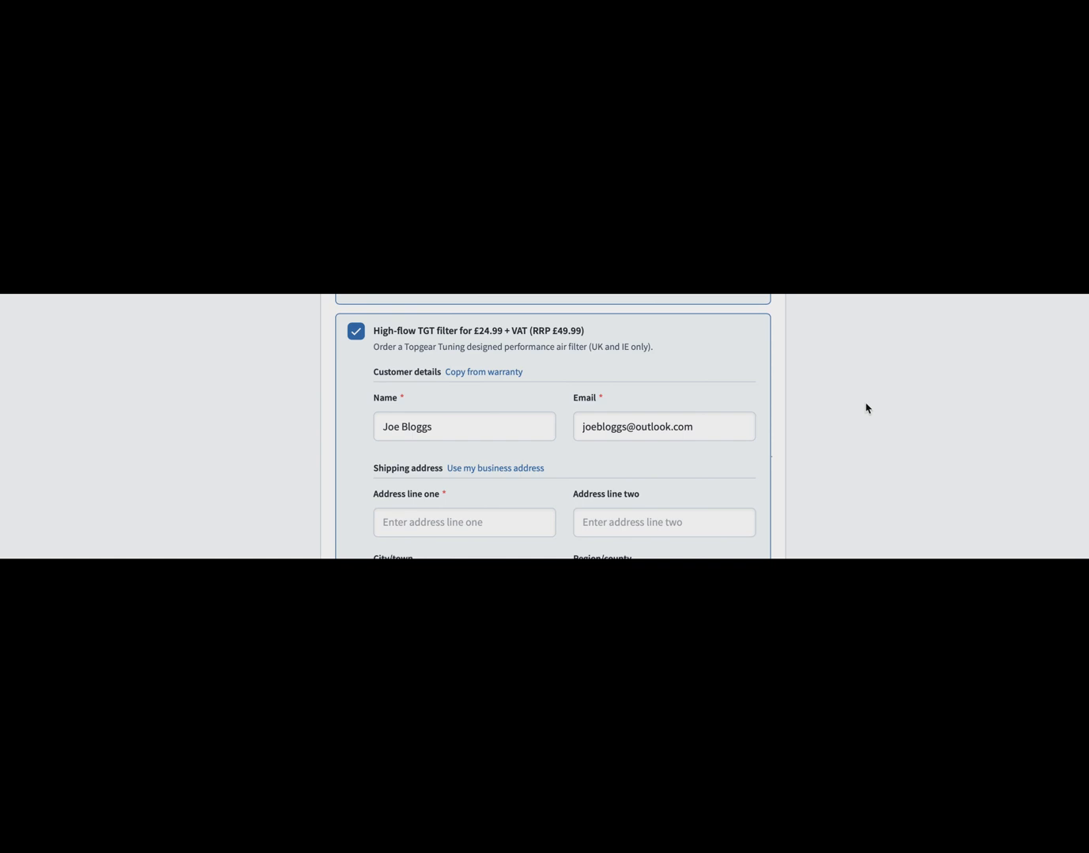
mouse_move(909, 484)
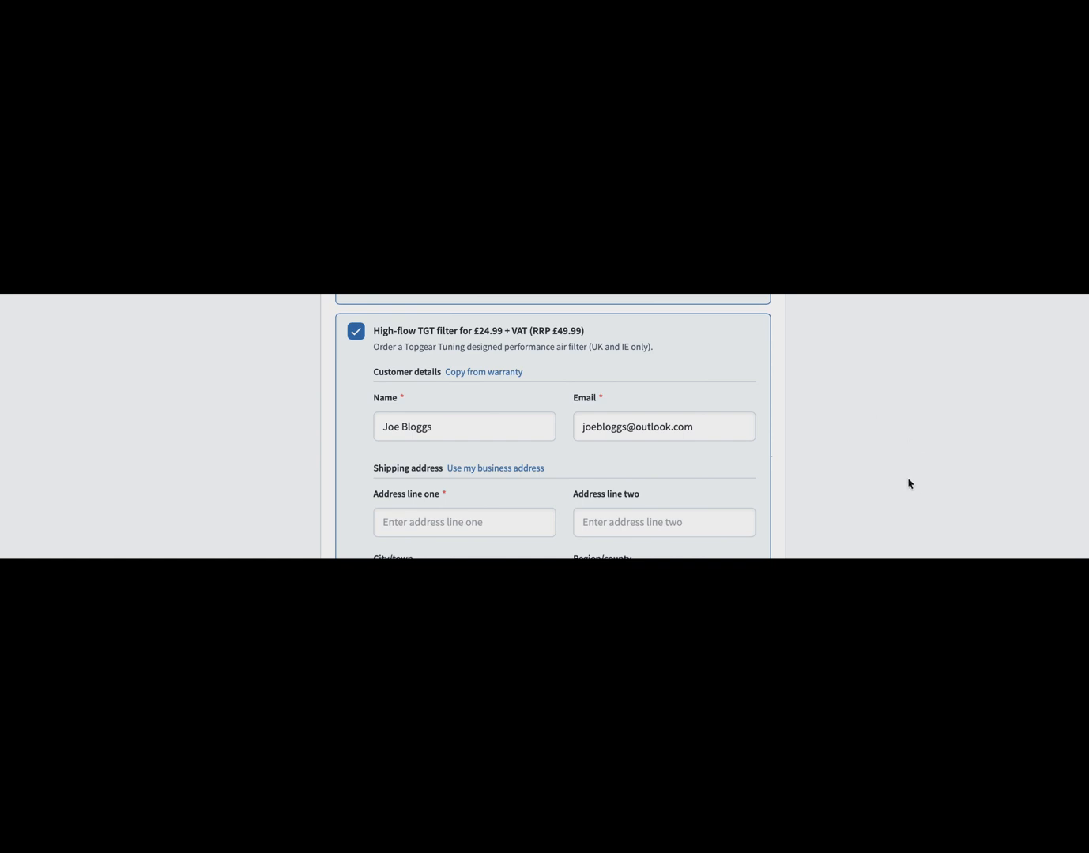
scroll(down, 3)
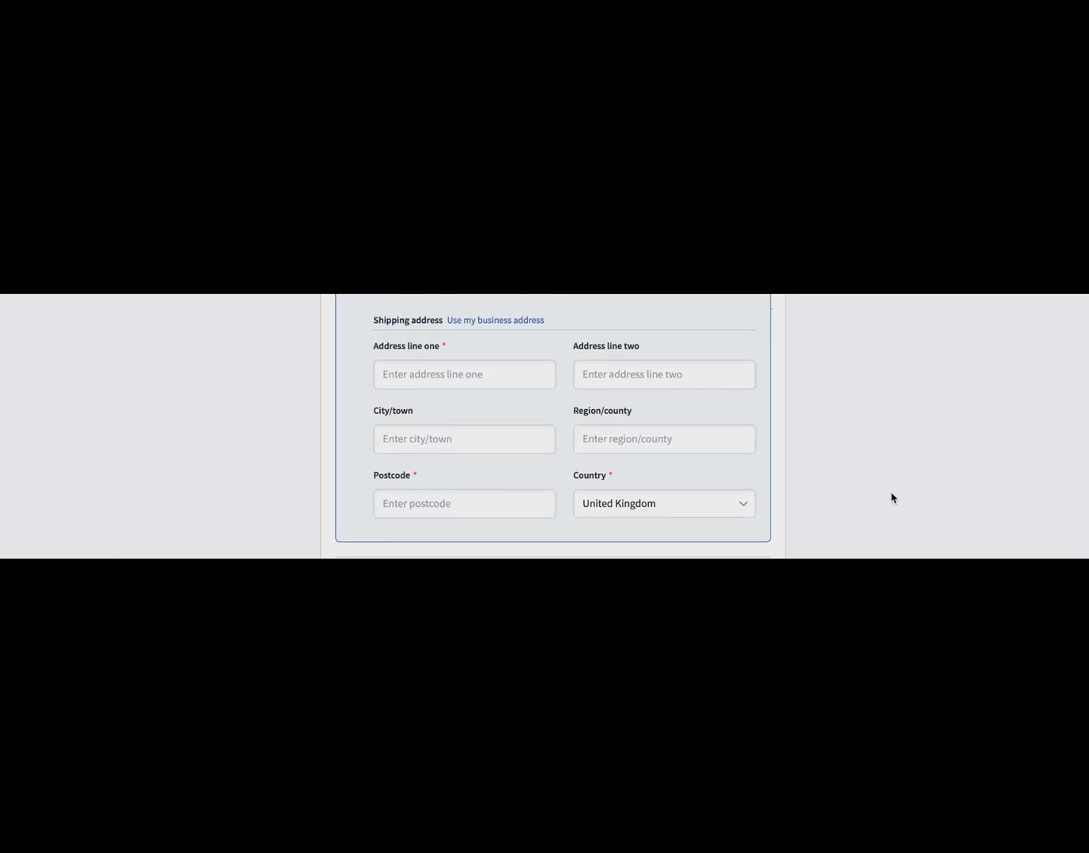
click(464, 373)
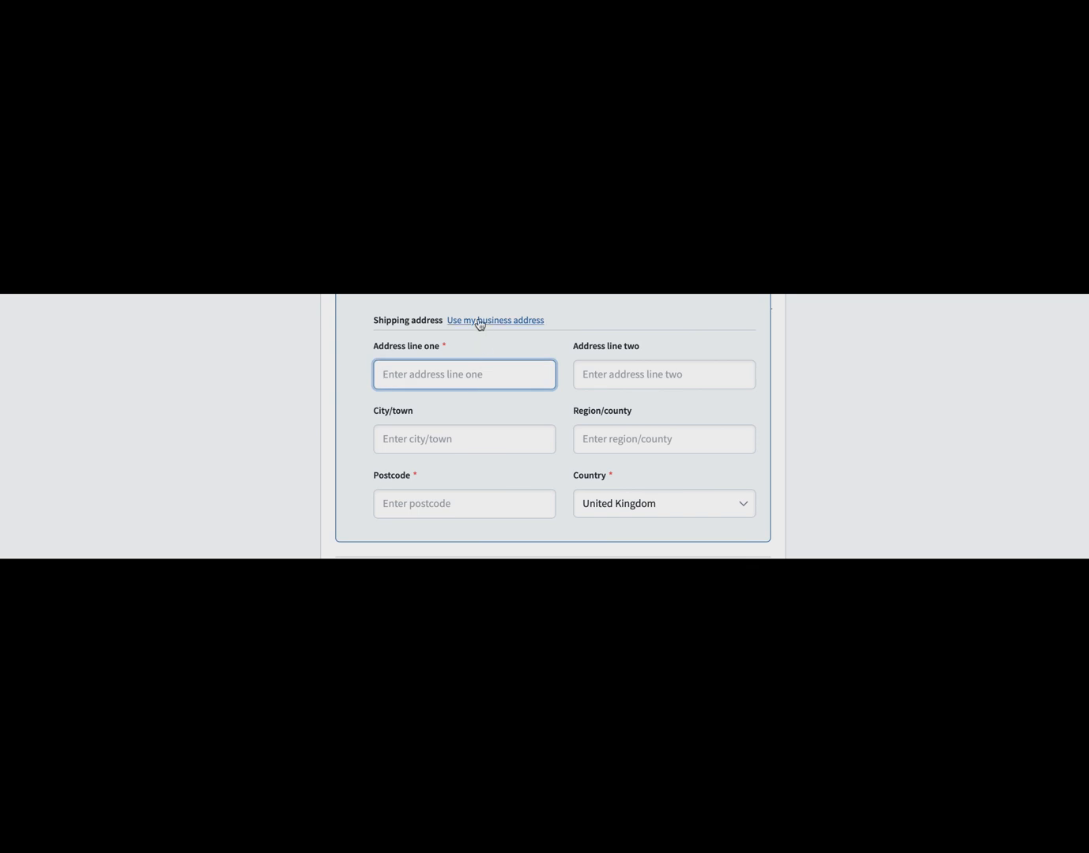
click(495, 320)
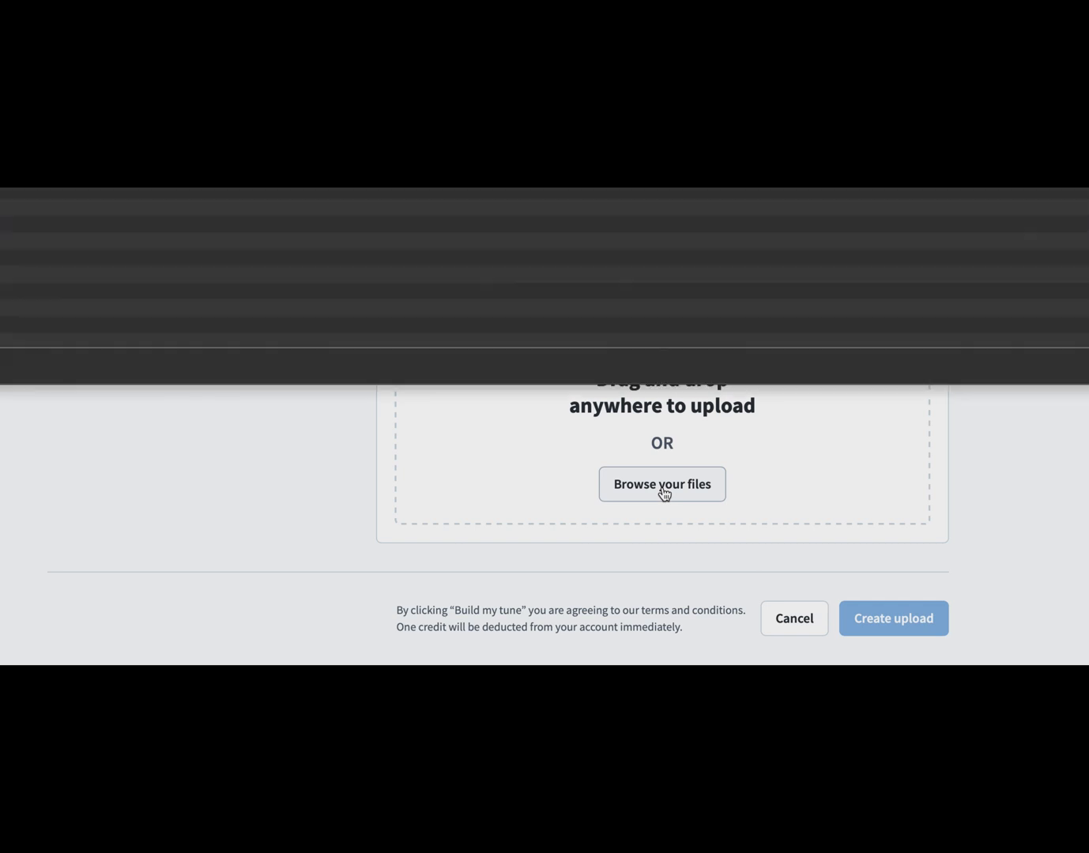
Select new log file.KLG and lt09axh.log, then review the Files selected list
click(661, 484)
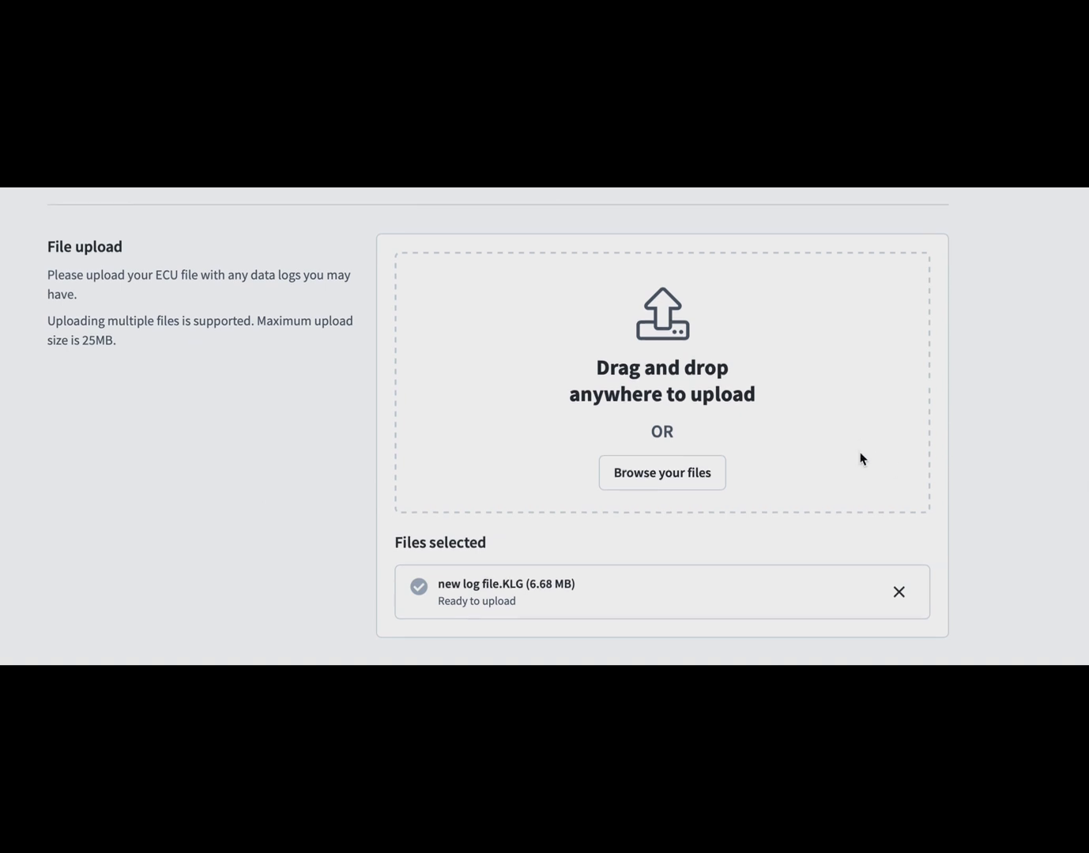
scroll(down, 3)
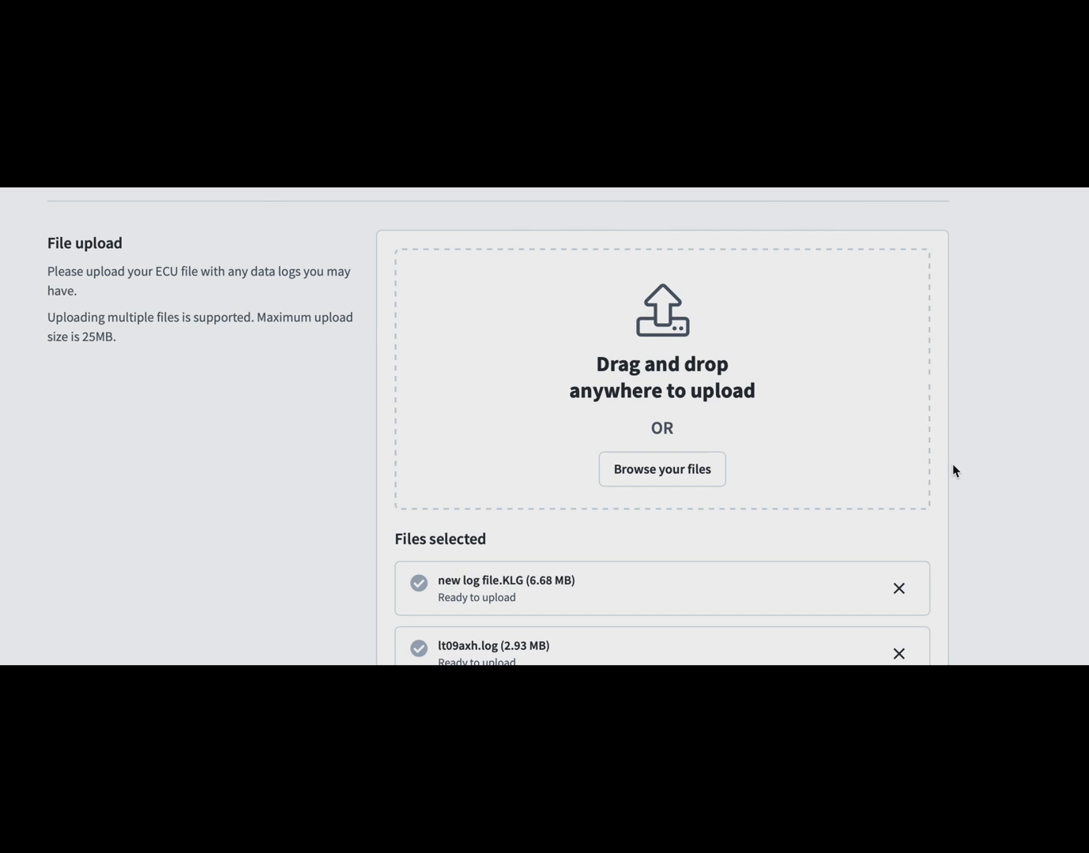
scroll(down, 3)
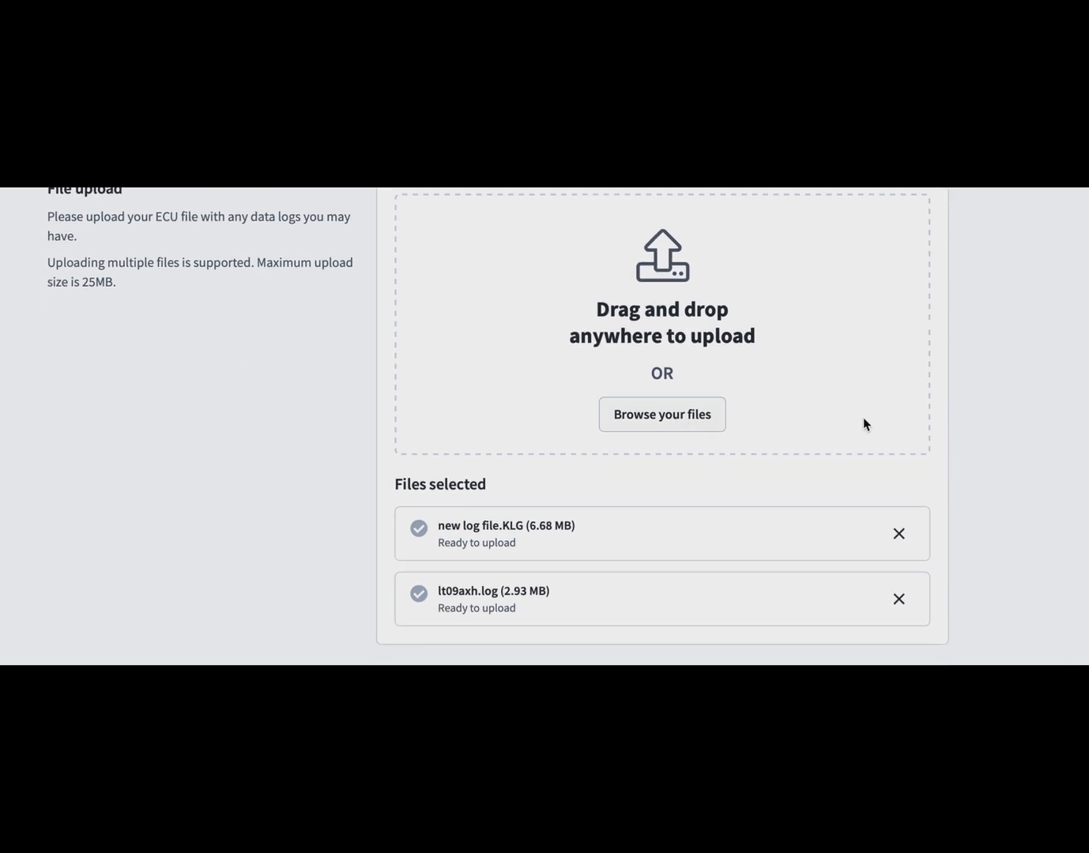
scroll(down, 3)
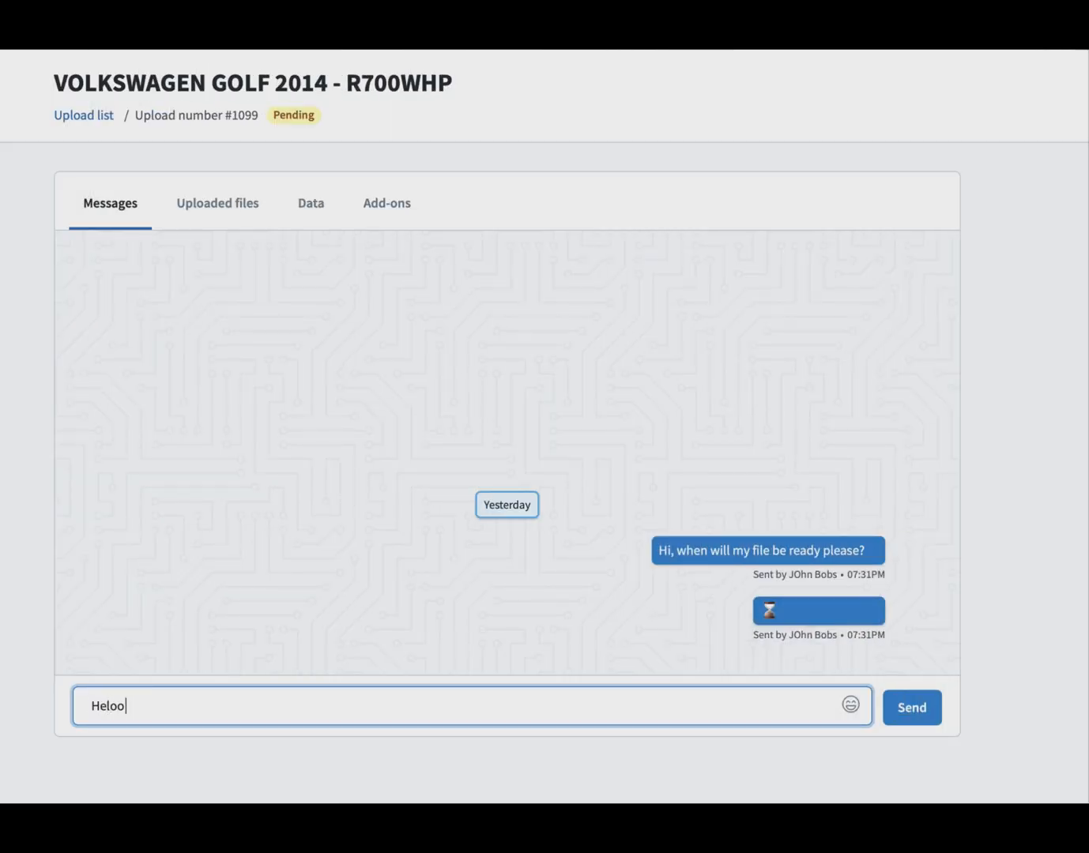
Send 'Hello?' to Topgear Support in upload #1099's message box
text(Hello?)
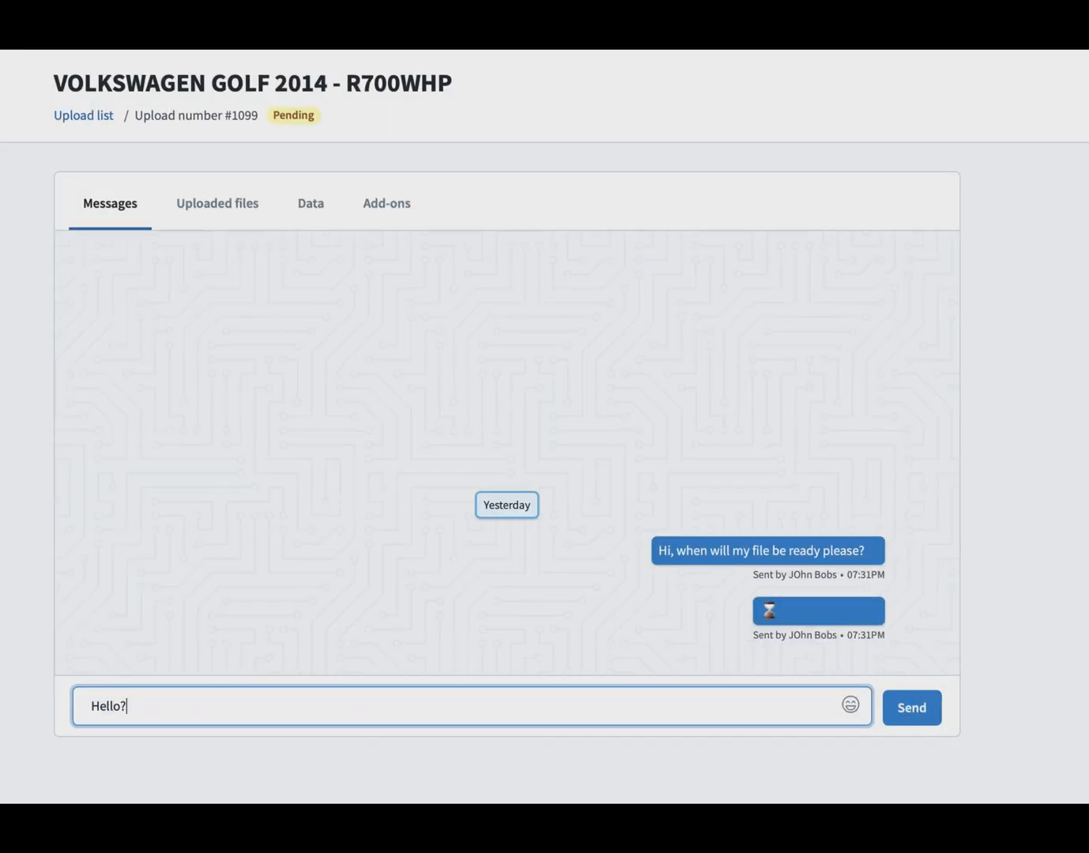
click(910, 707)
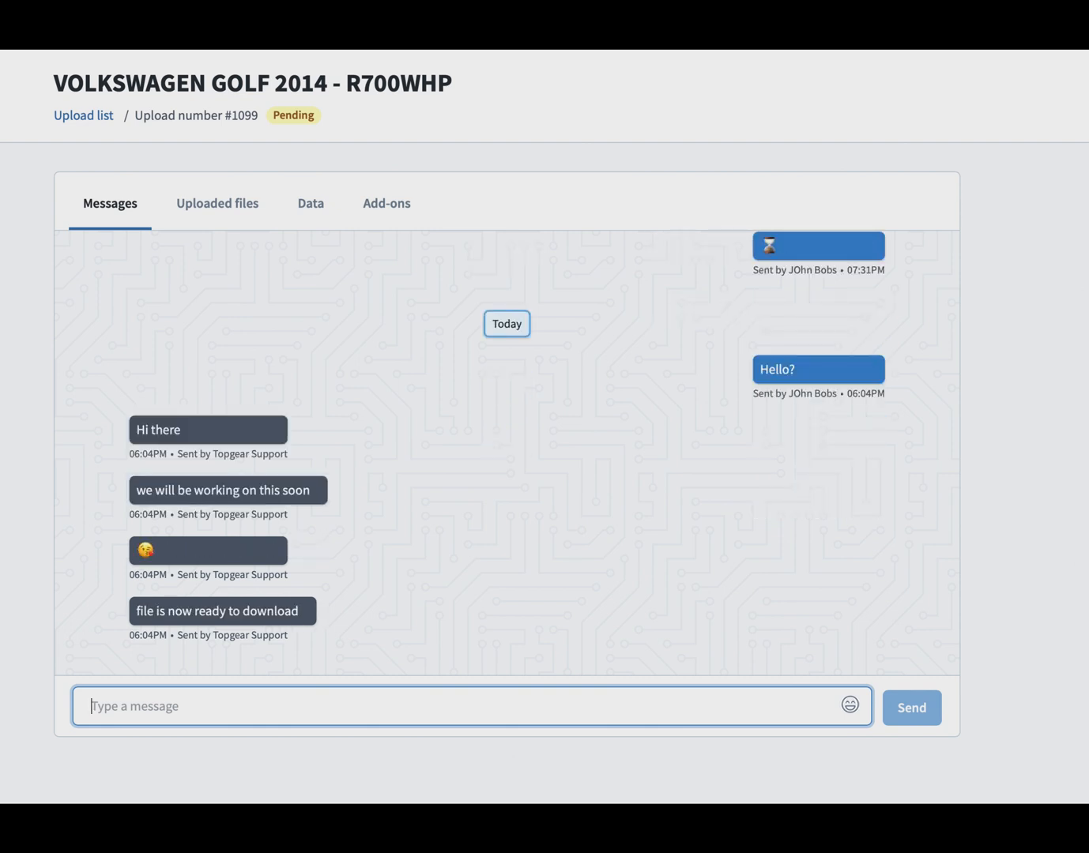
mouse_move(502, 555)
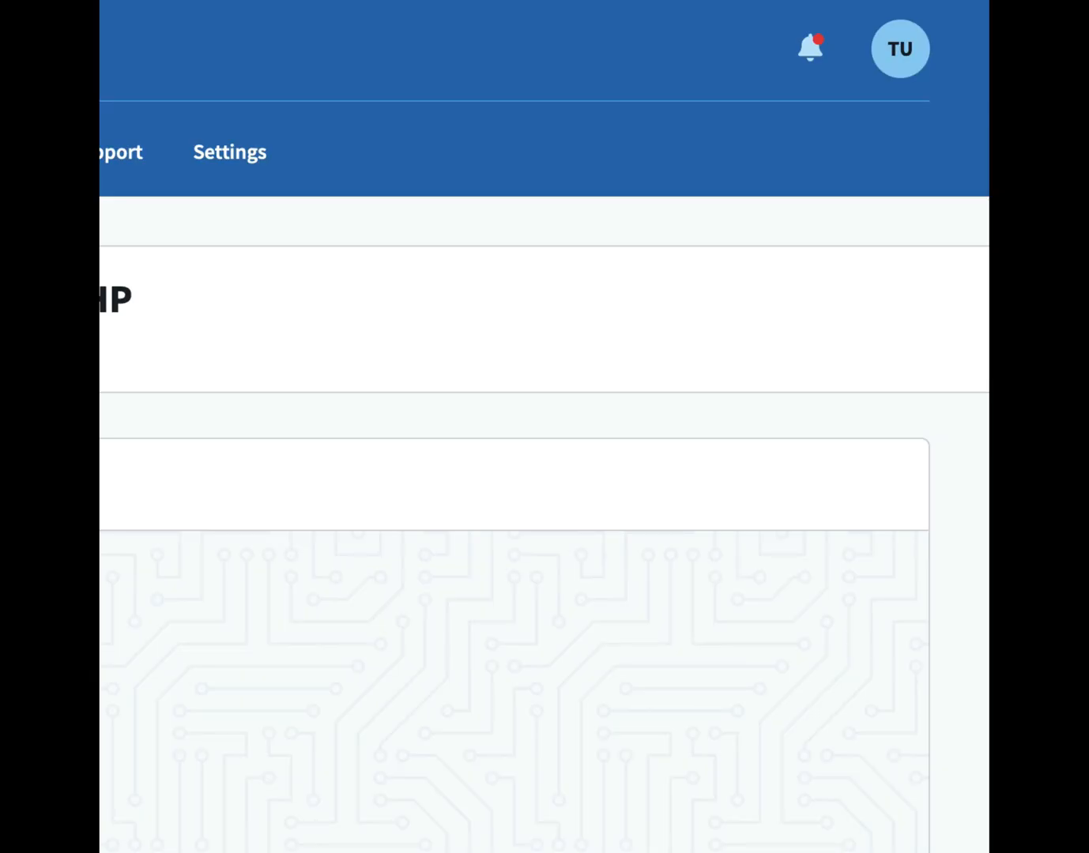
mouse_move(867, 87)
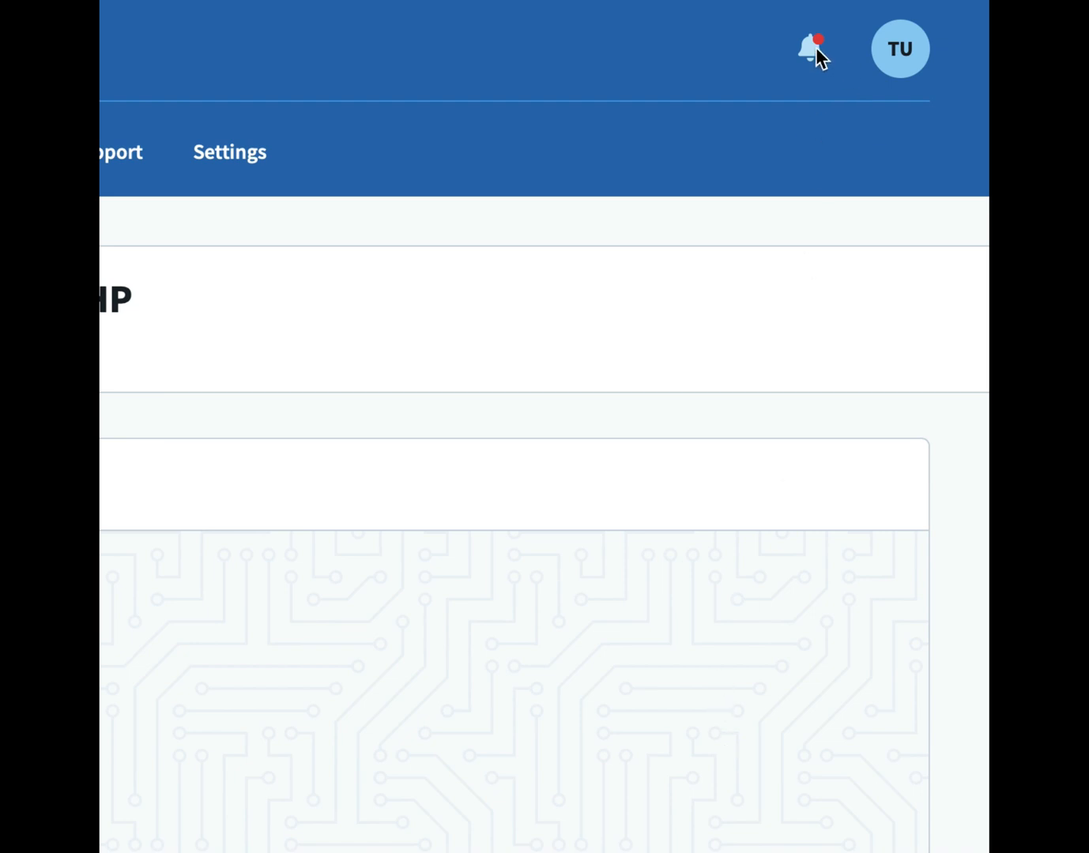
Clear the 'Message on upload #1062' notification from the bell list, keeping the re-credit notice
click(807, 49)
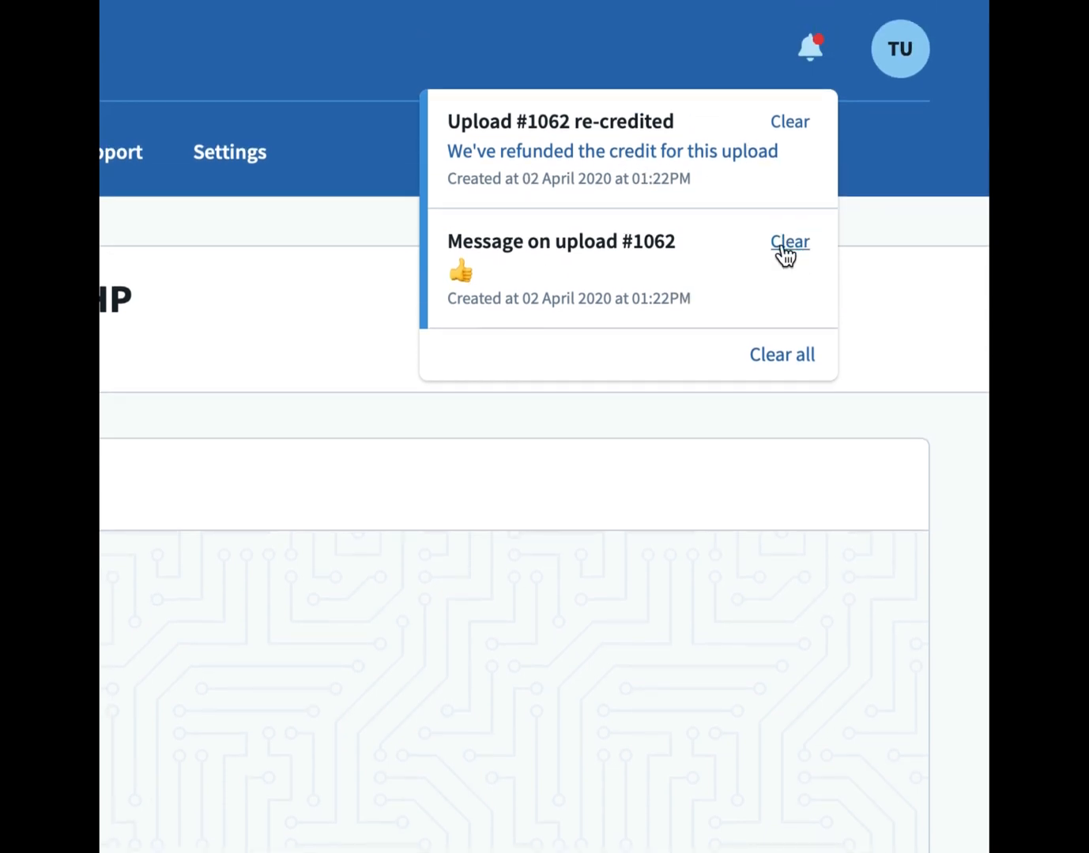
click(789, 242)
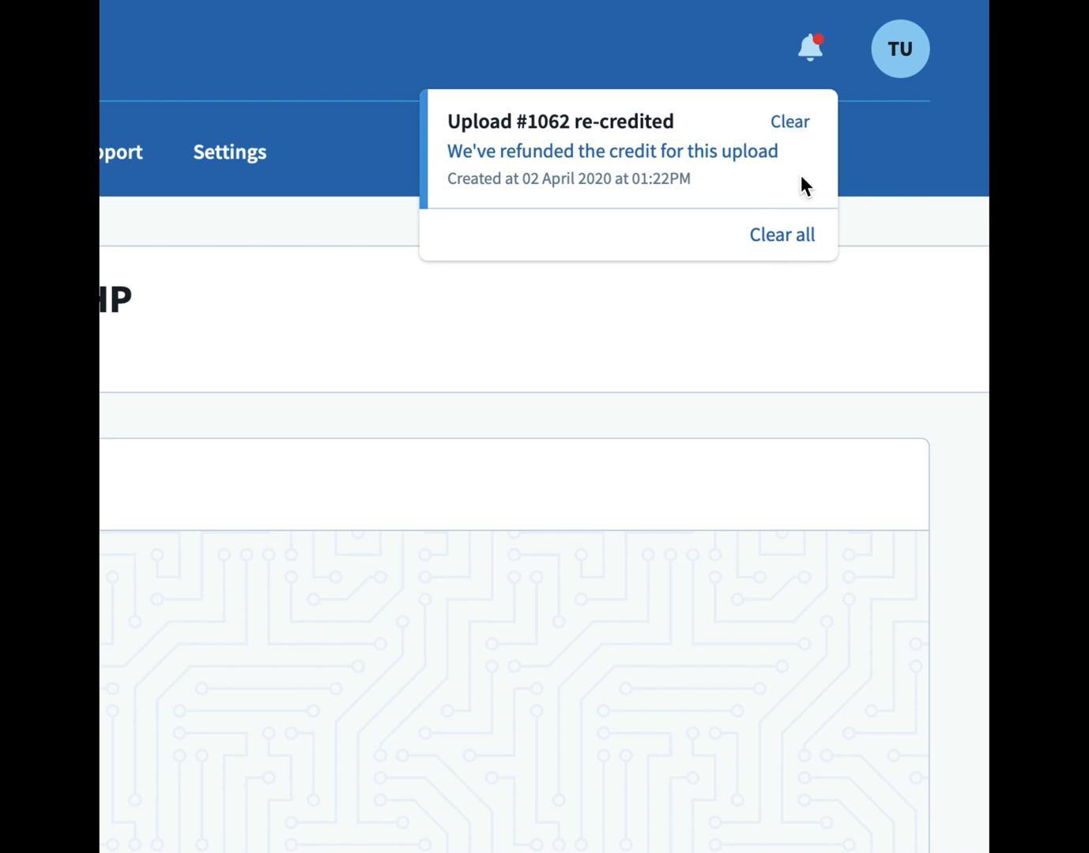
click(788, 121)
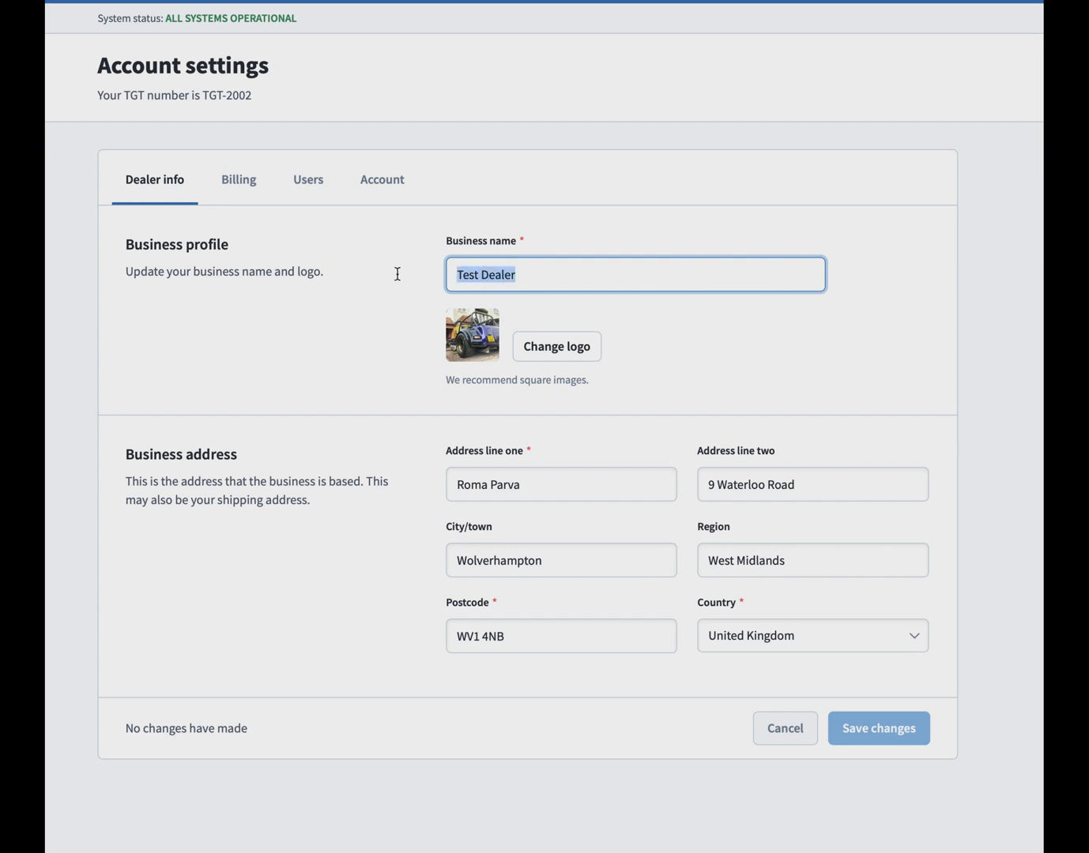
Replace the Business name 'Test Dealer' with 'Bobs Remapping' in Dealer info
text(BObs)
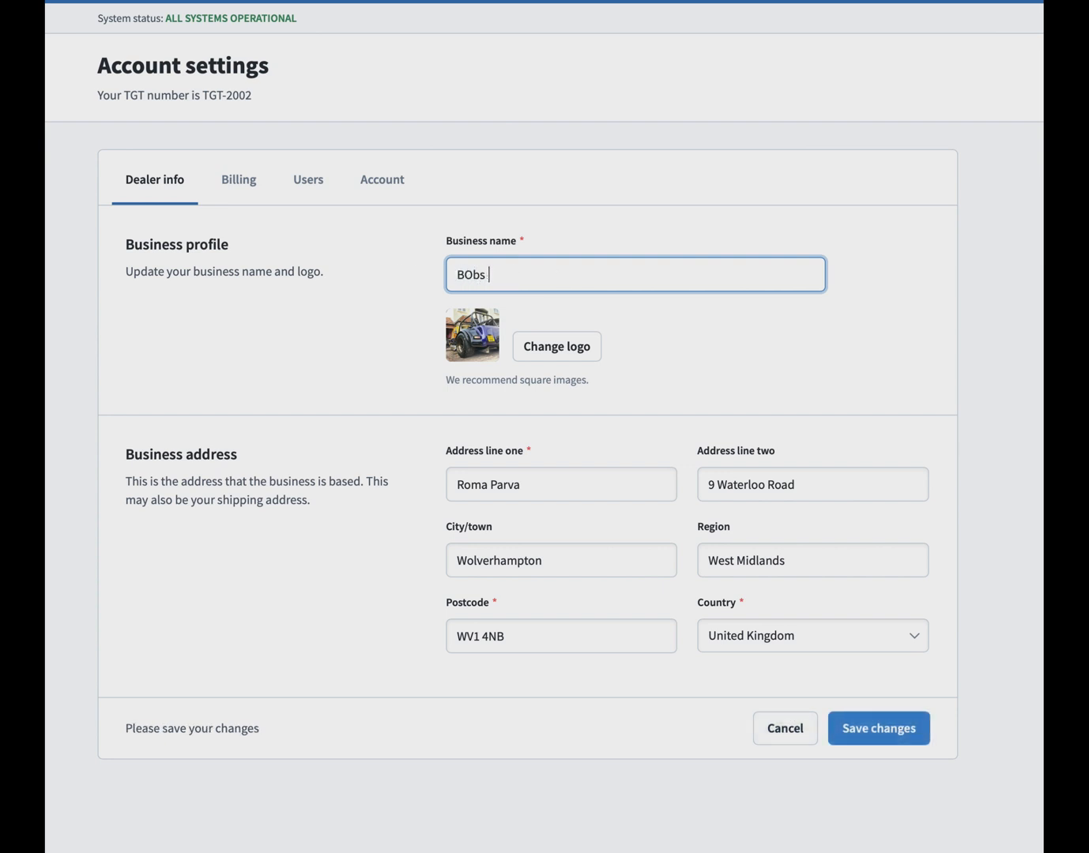
text(Remapping)
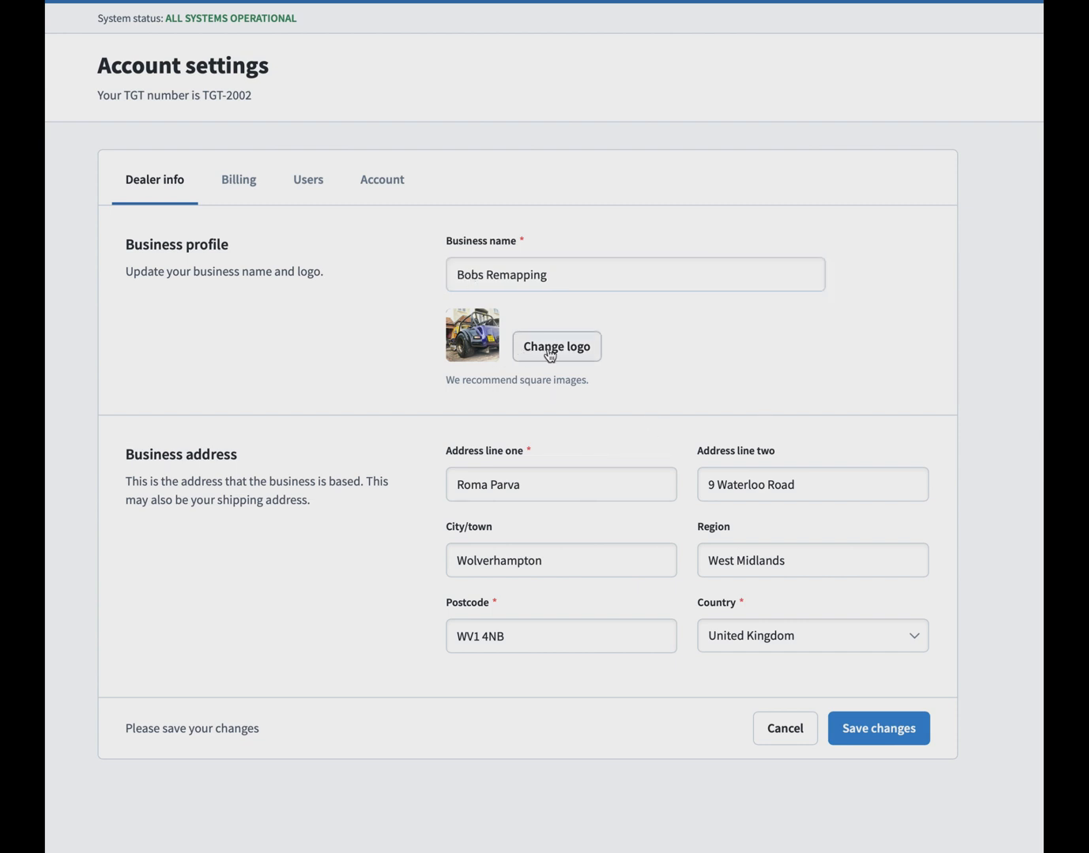
Choose IMG_9263.jpg as the business logo, set the zoom partway, and save it
click(556, 346)
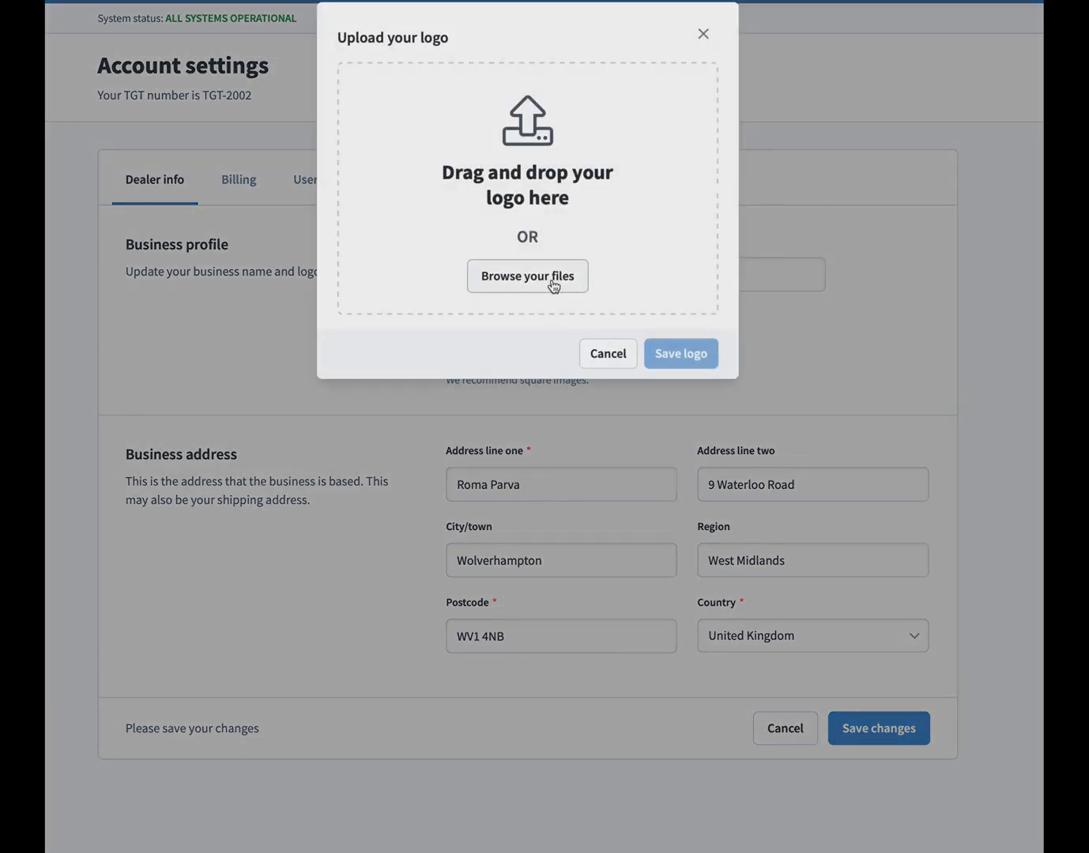
click(526, 276)
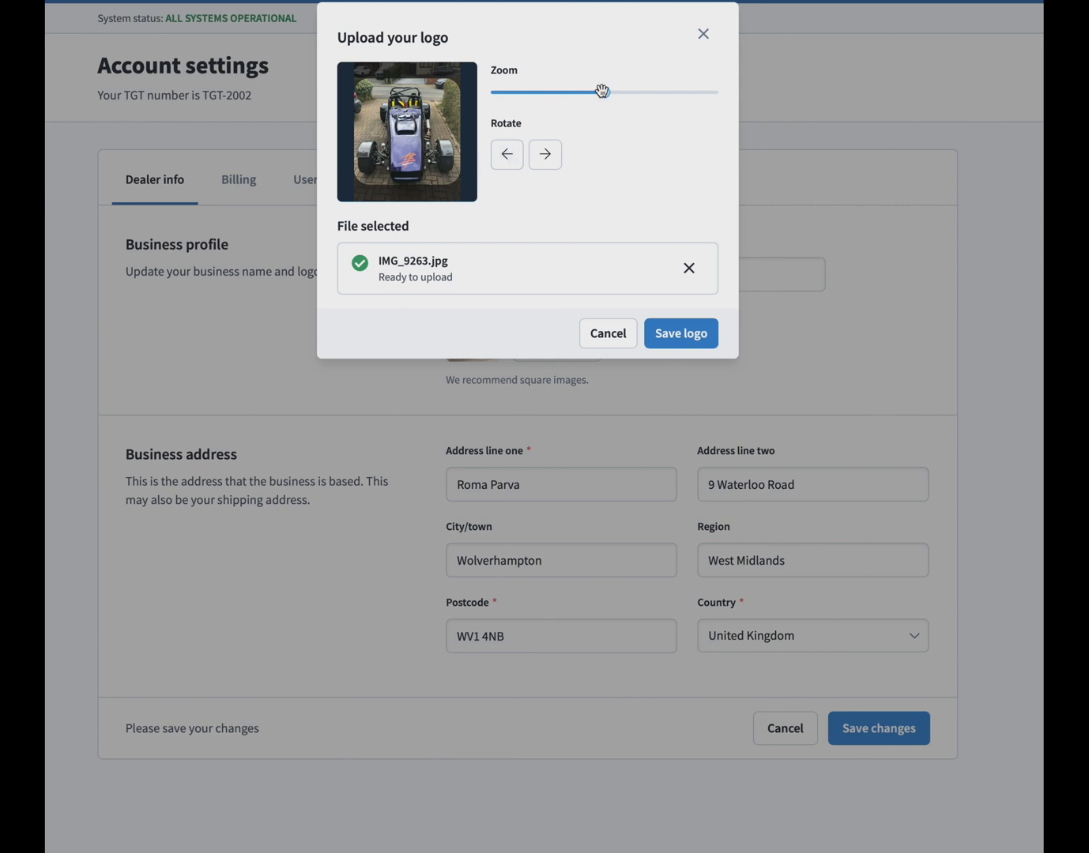
drag(602, 91, 702, 92)
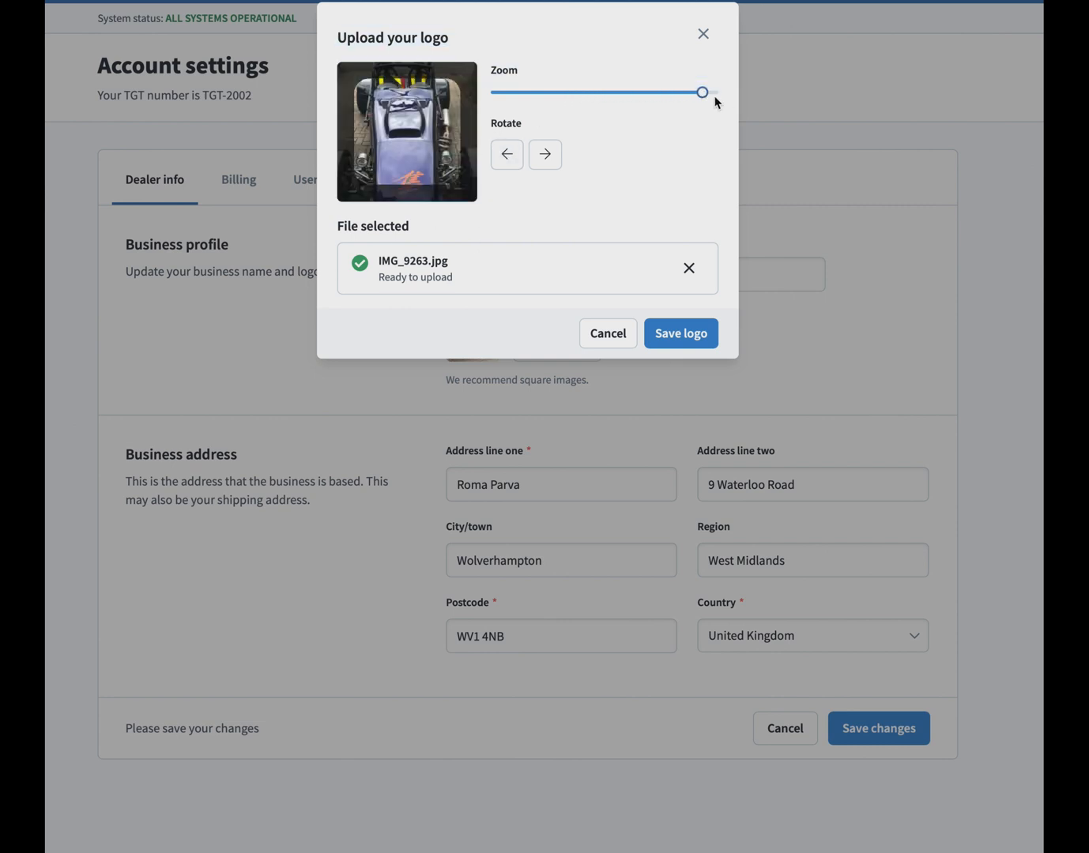
drag(701, 92, 619, 91)
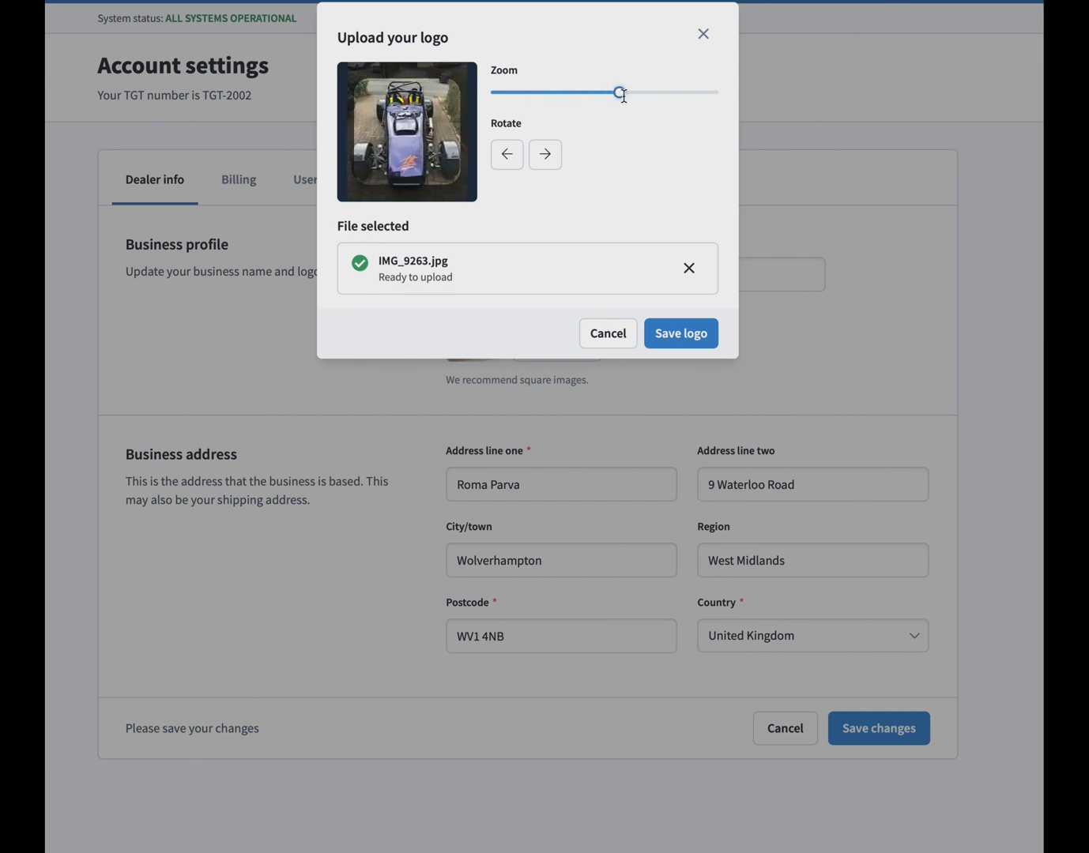
drag(620, 93, 637, 93)
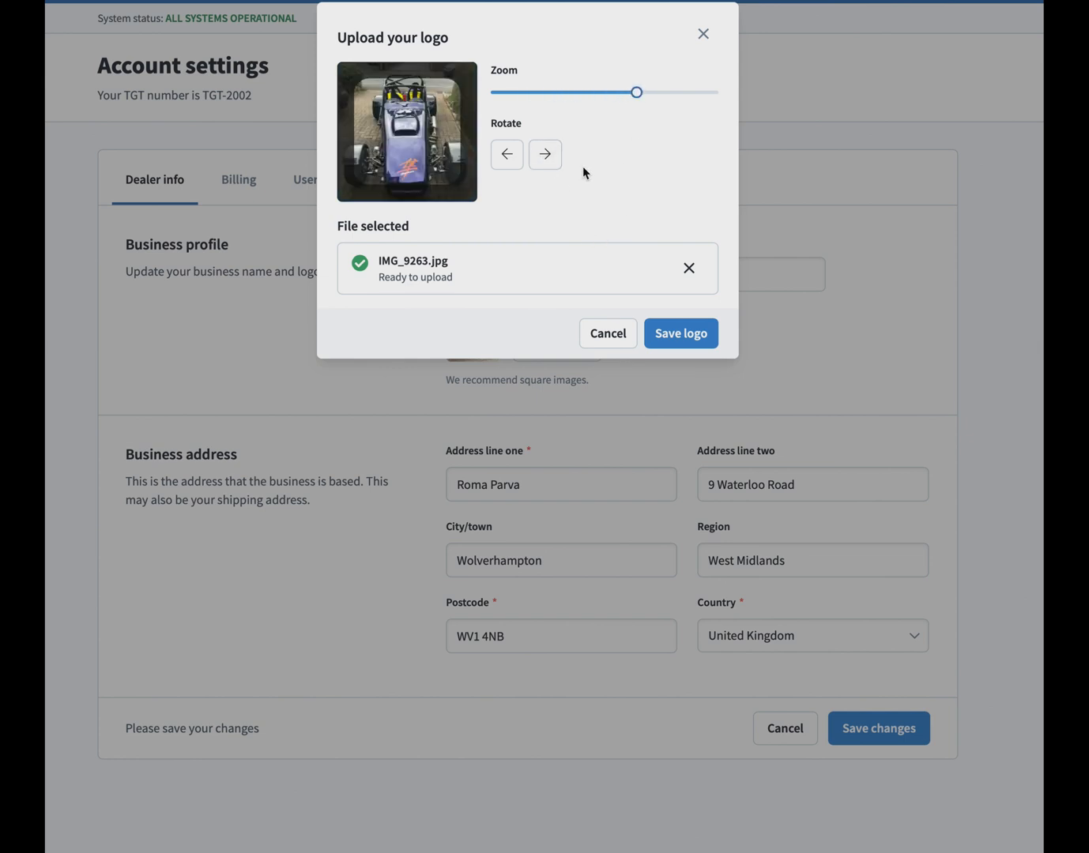
click(680, 333)
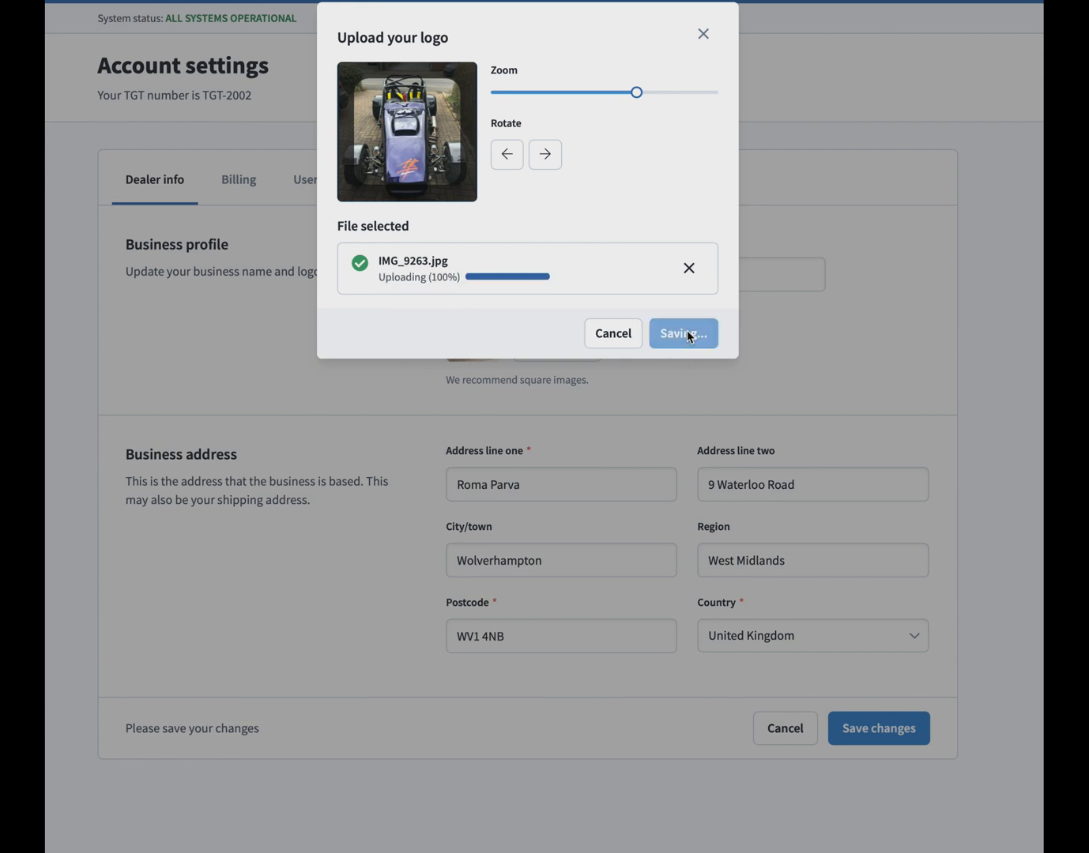
Review the address and Country list, save Bobs Remapping's dealer info, then go to Billing
click(682, 333)
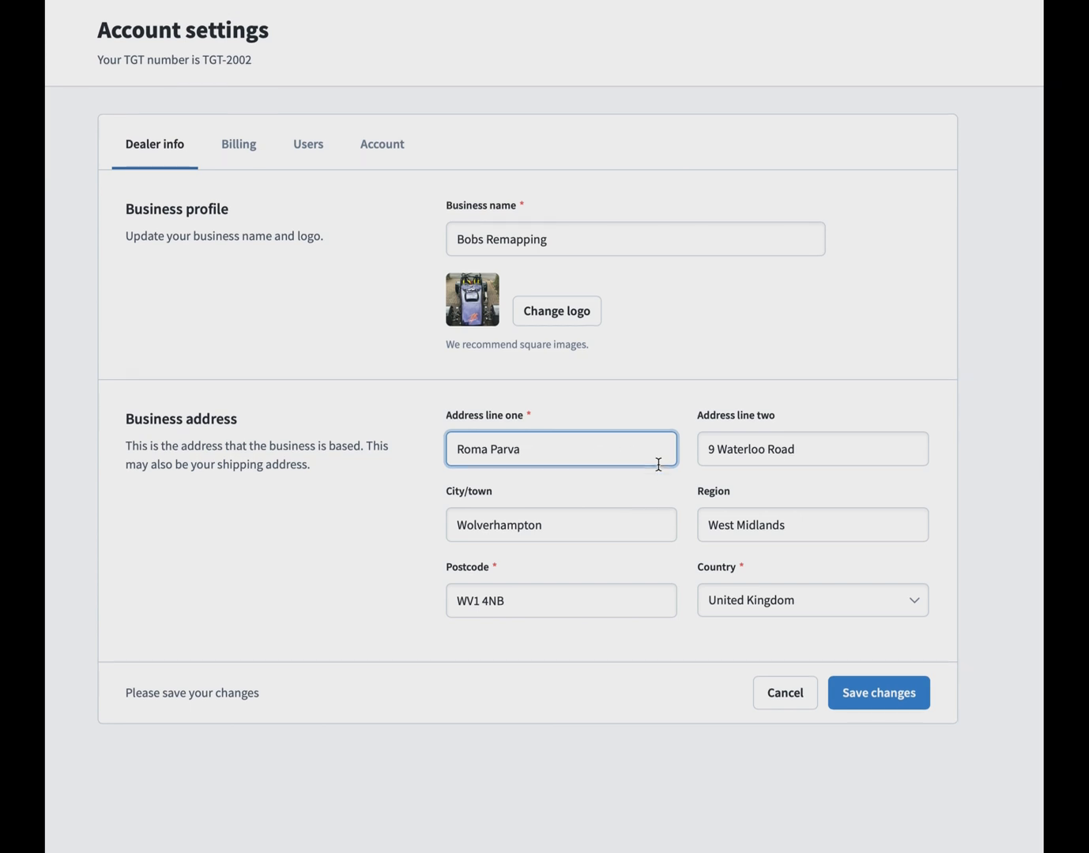
mouse_move(925, 635)
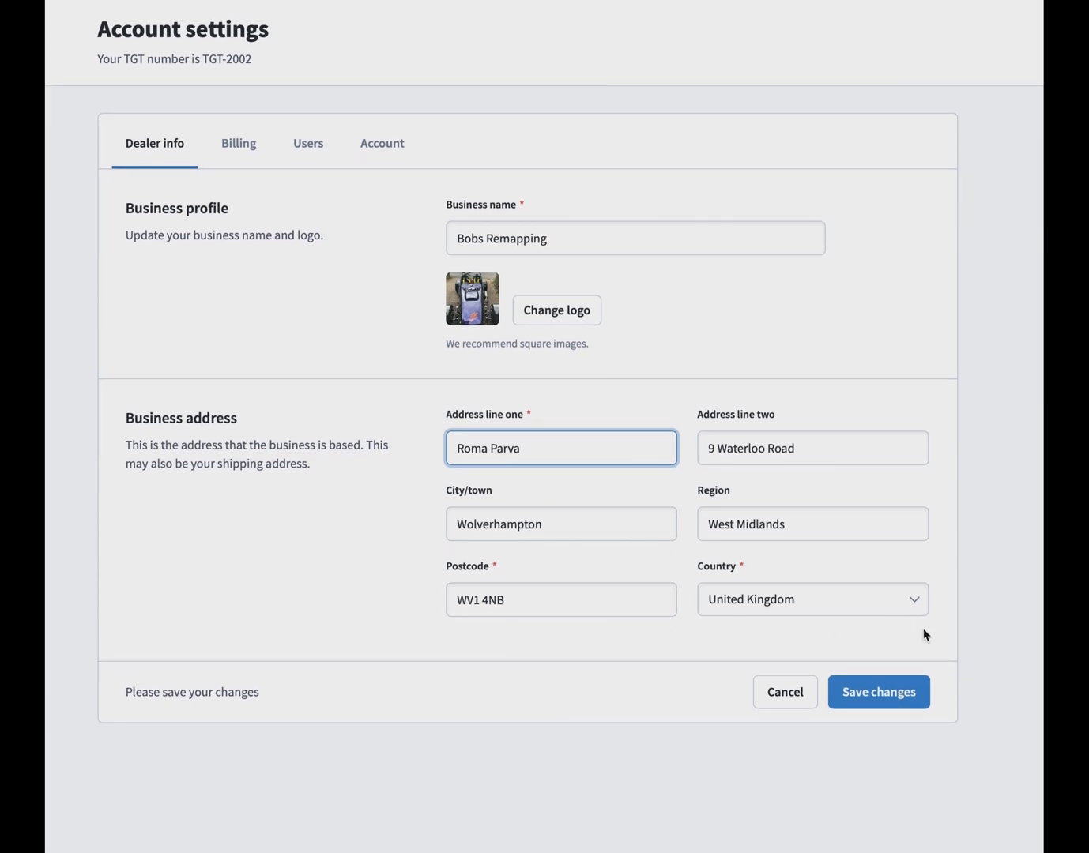
click(812, 599)
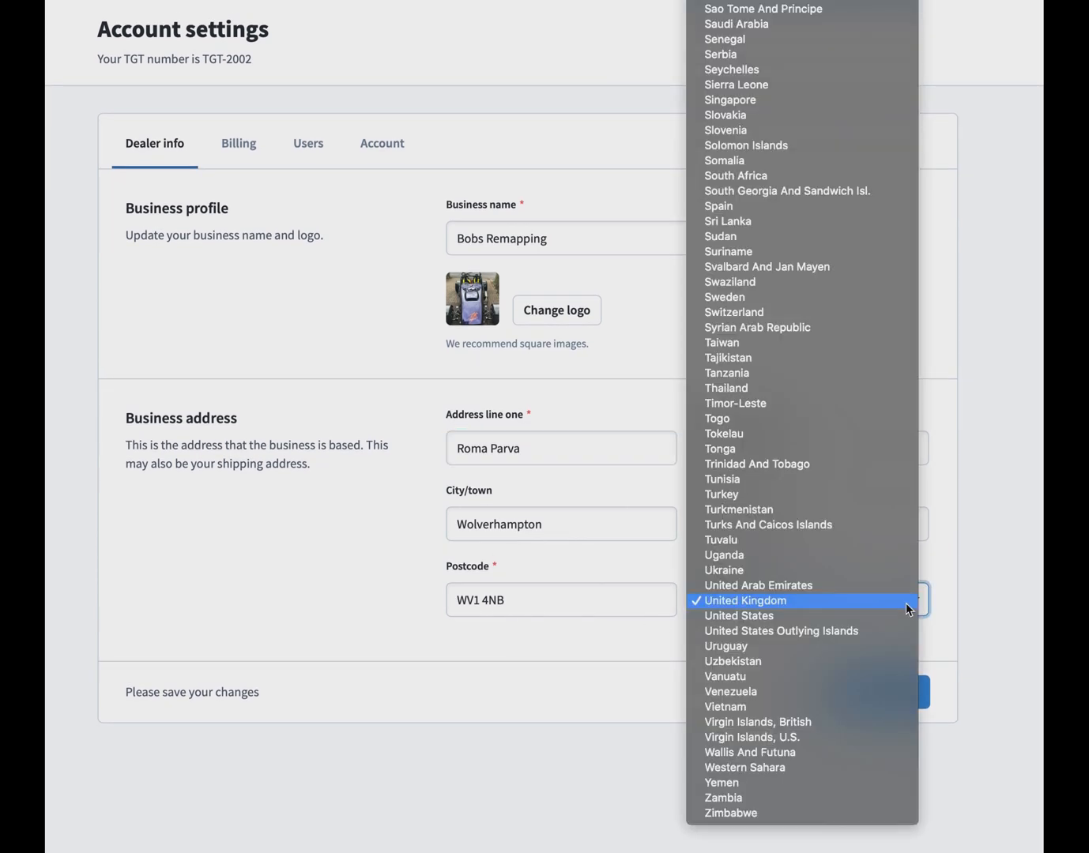
scroll(down, 3)
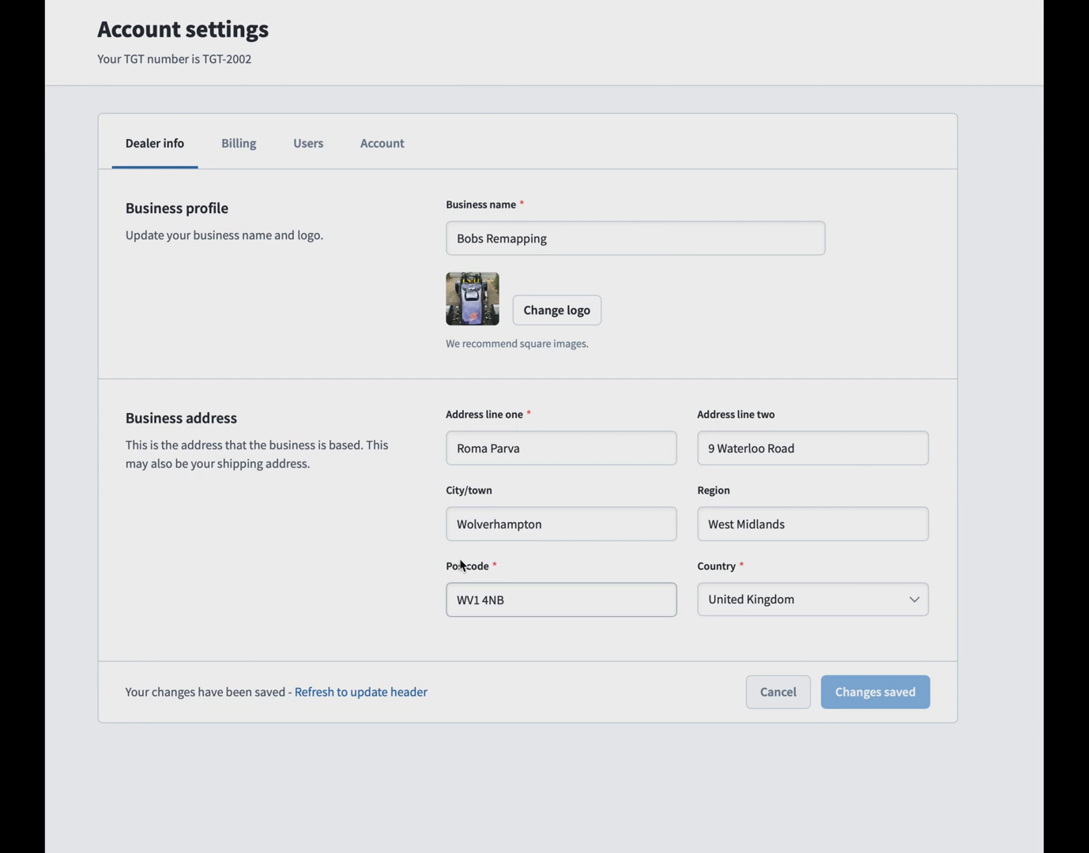
click(238, 143)
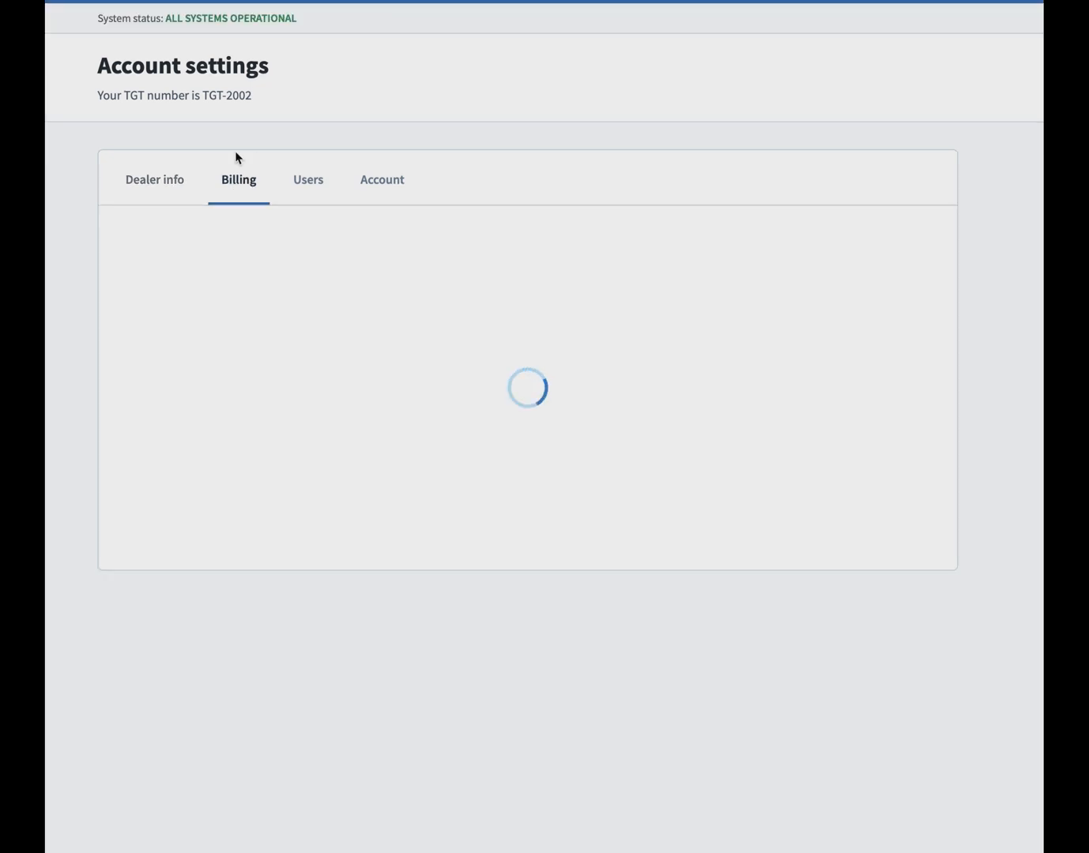
click(238, 180)
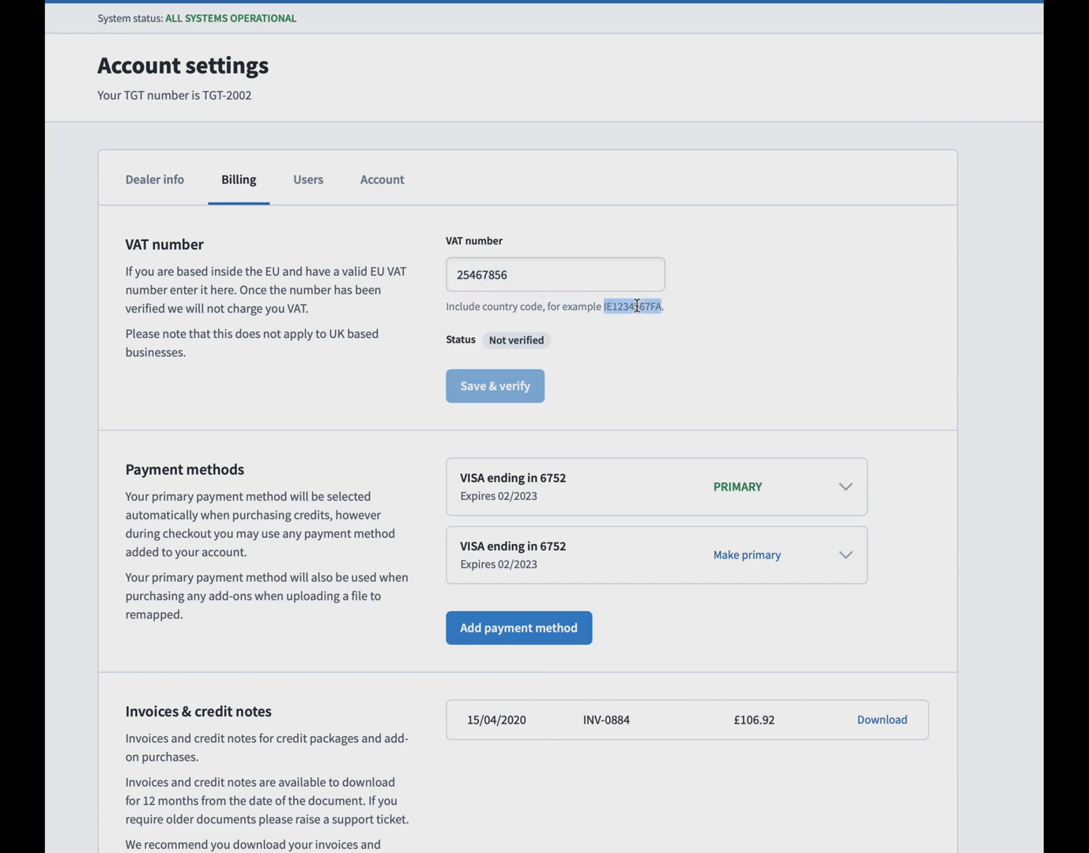
text(IE1234567FA)
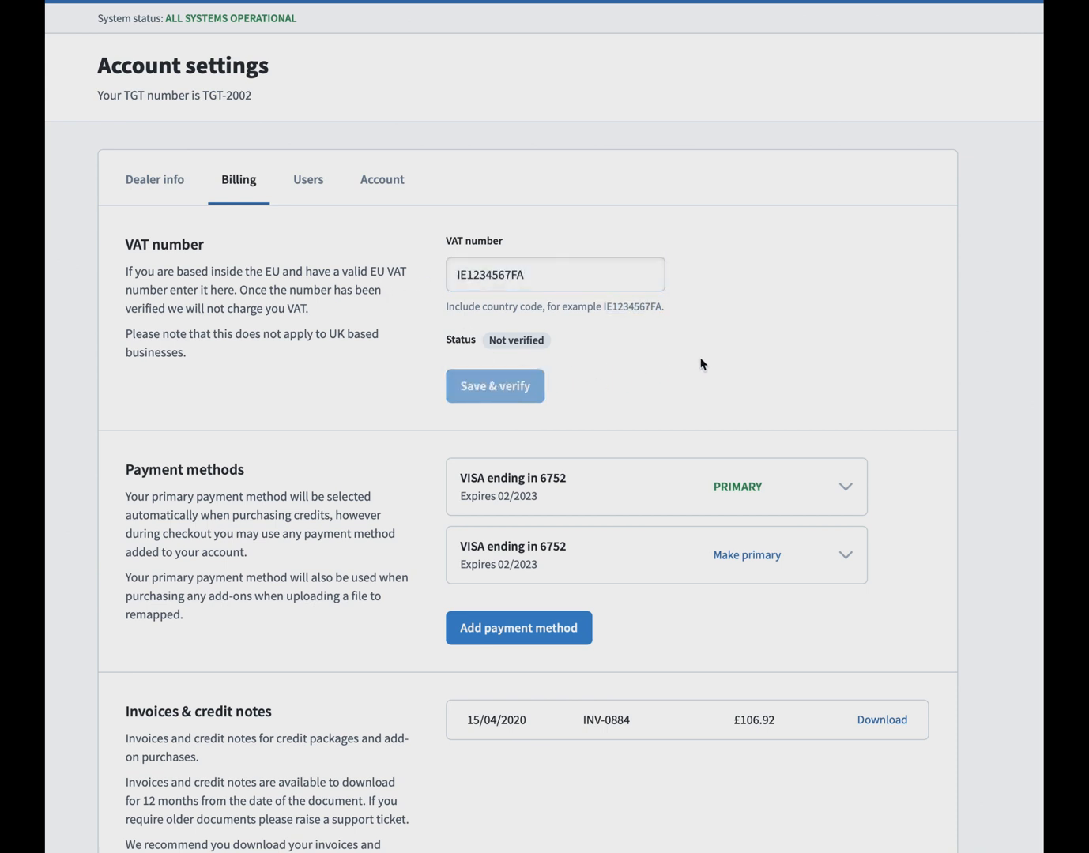
mouse_move(732, 403)
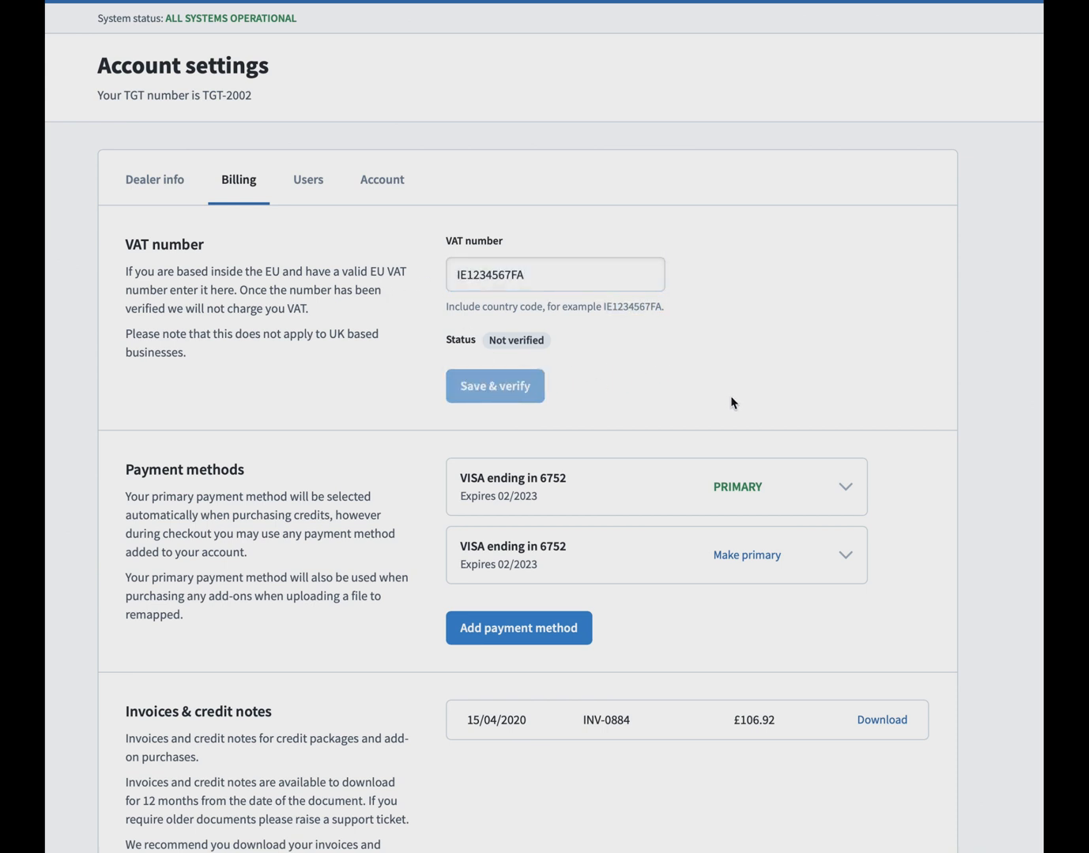
mouse_move(518, 627)
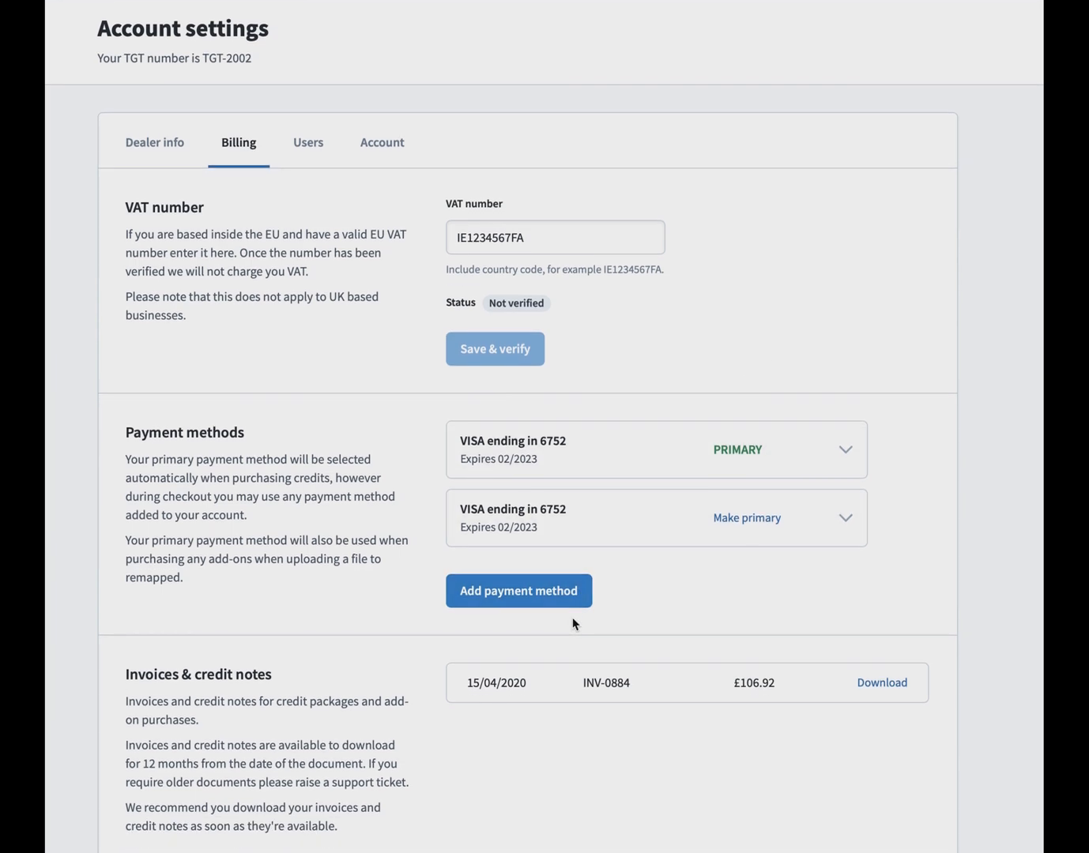
Make the VISA card ending 6752 primary and dismiss the success message
click(746, 518)
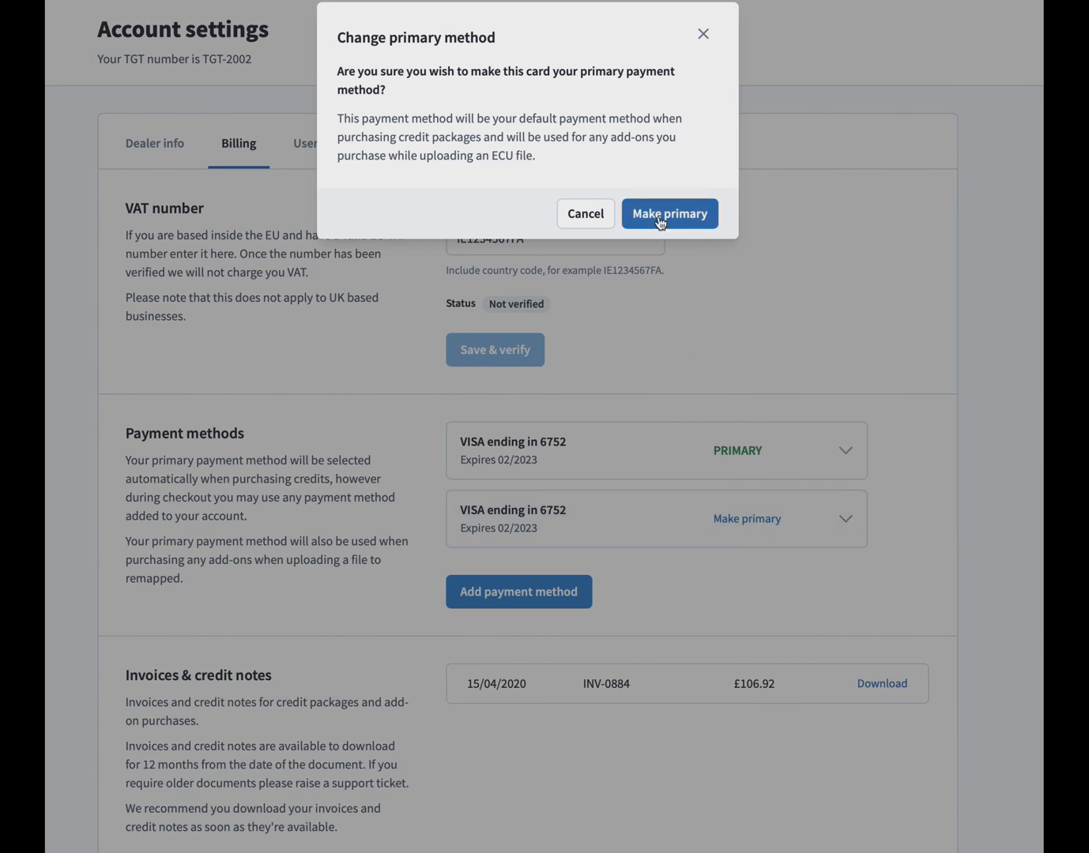
click(669, 213)
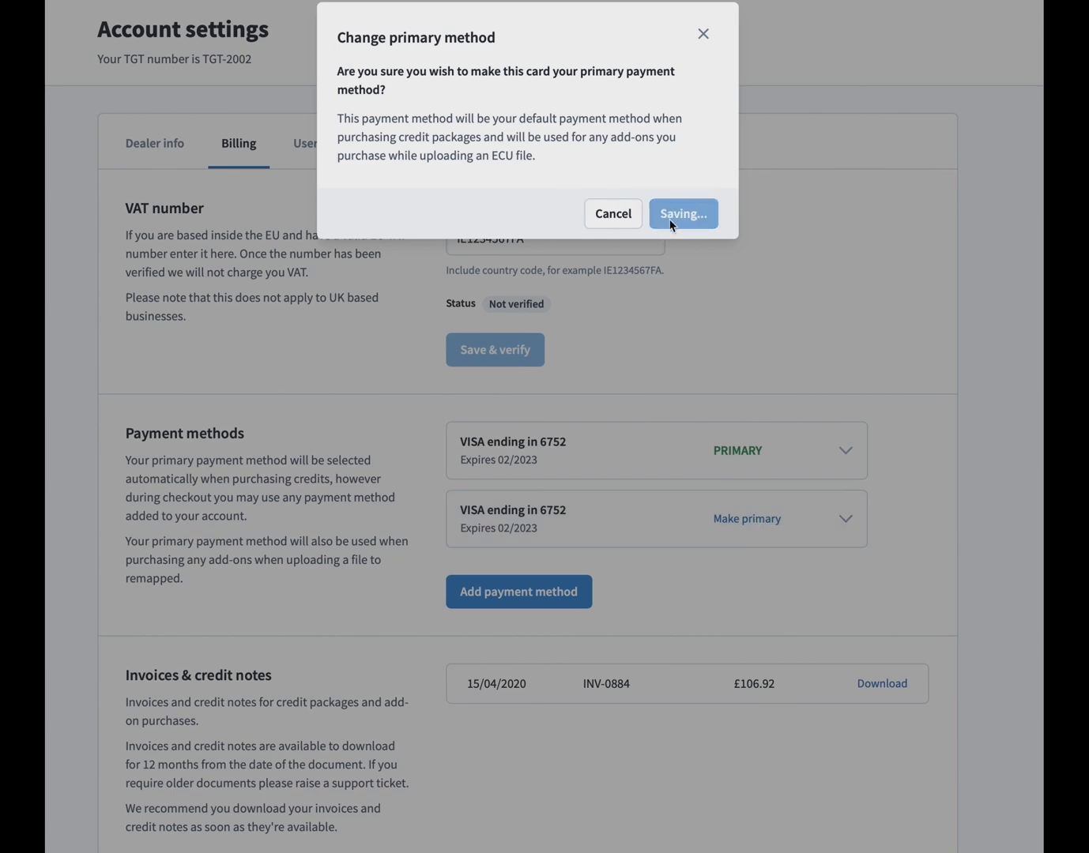
click(683, 214)
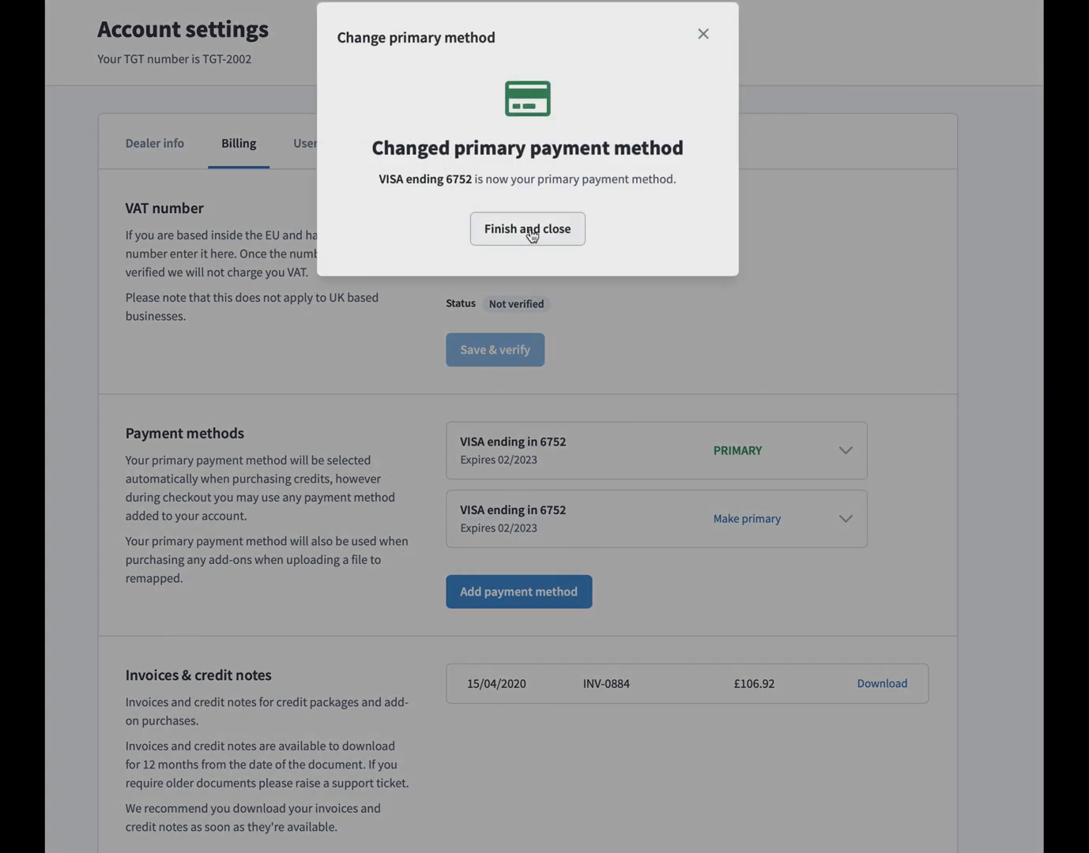
click(527, 228)
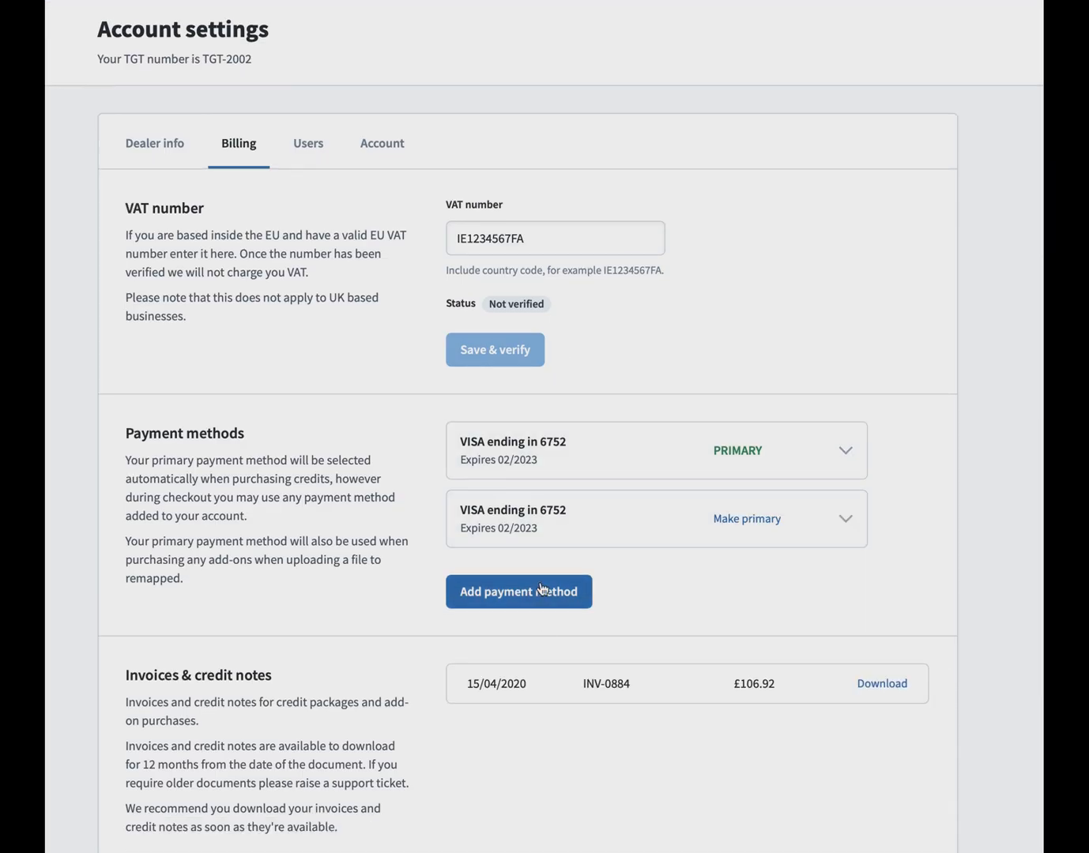
Open Add payment method and cancel without adding a card
click(518, 592)
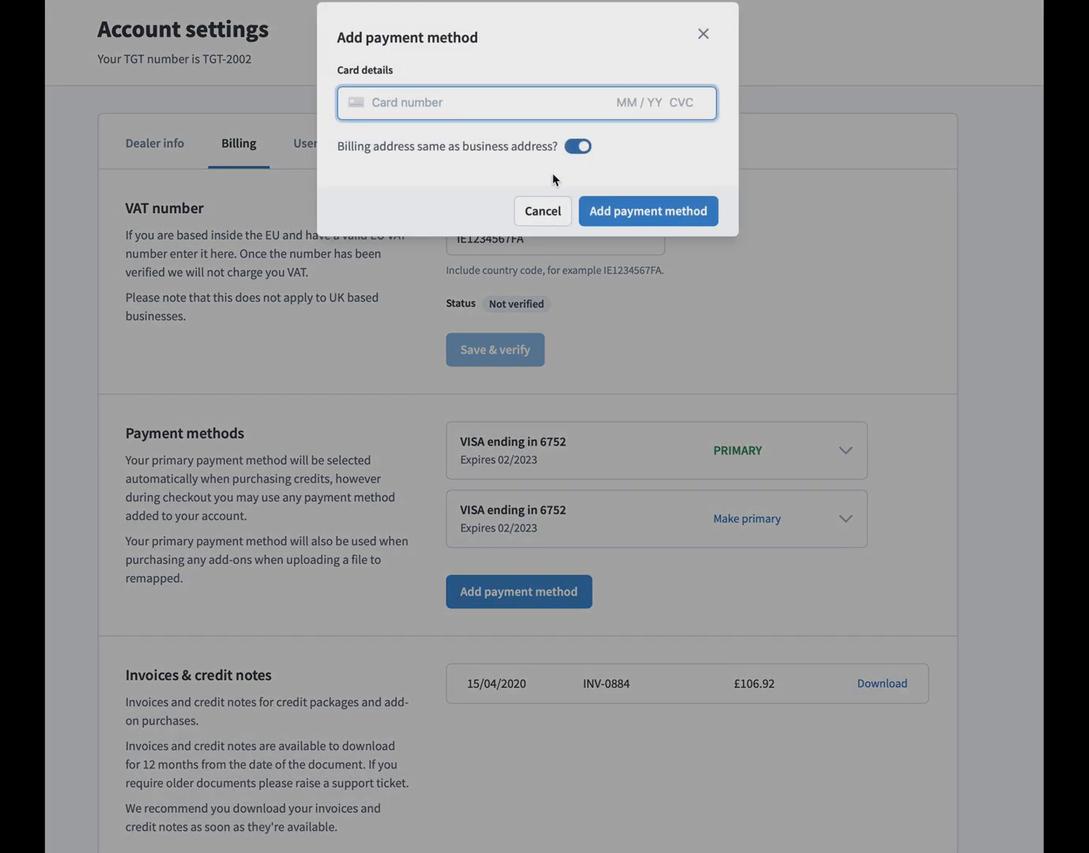
click(577, 146)
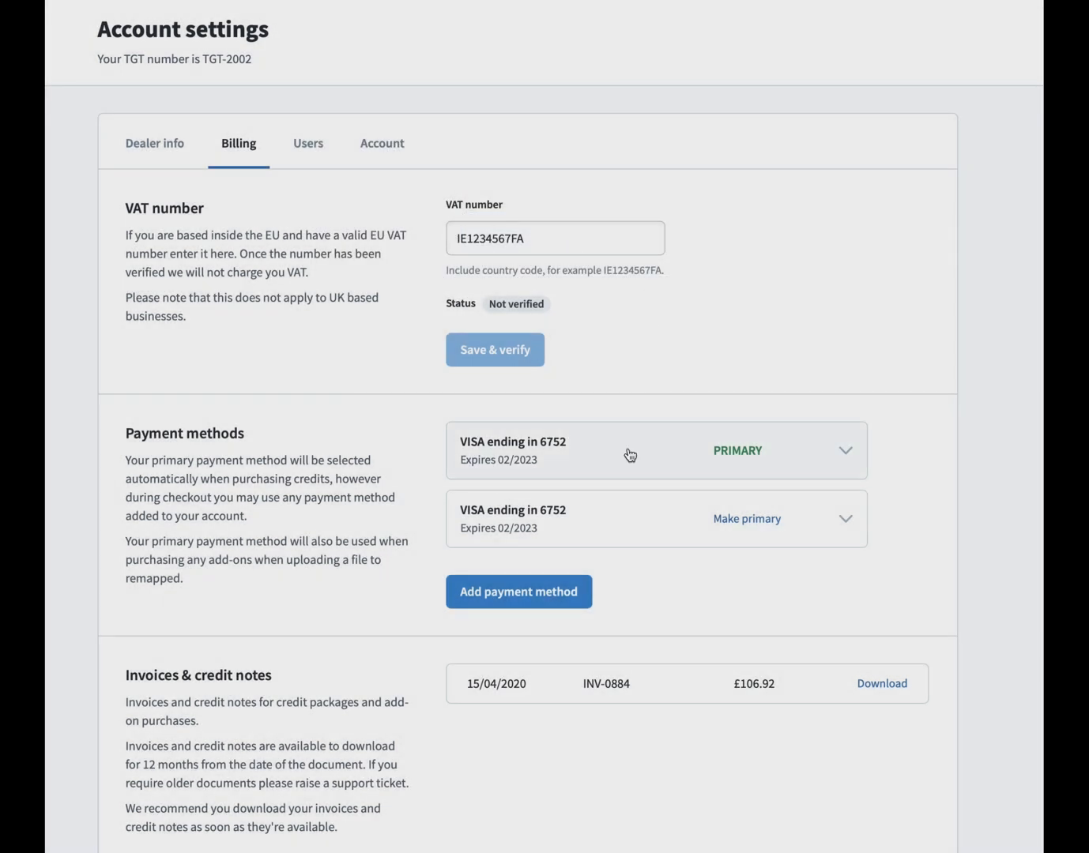
mouse_move(740, 569)
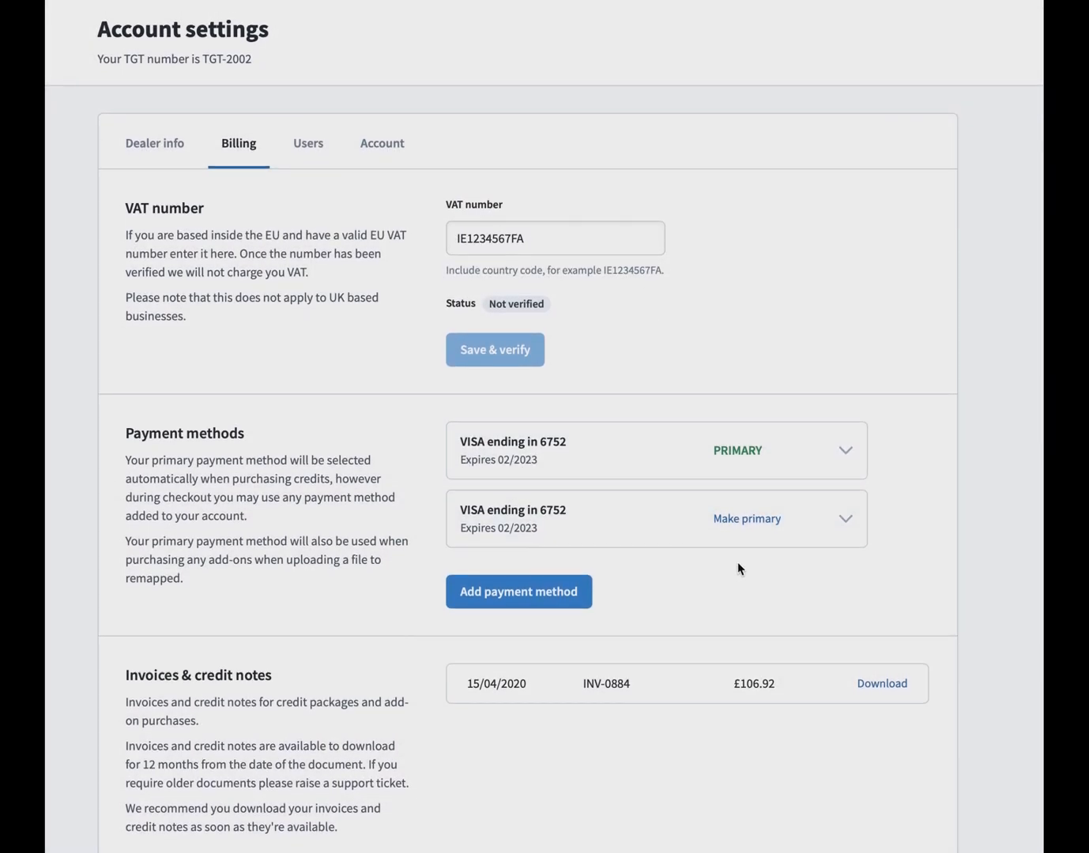
click(882, 683)
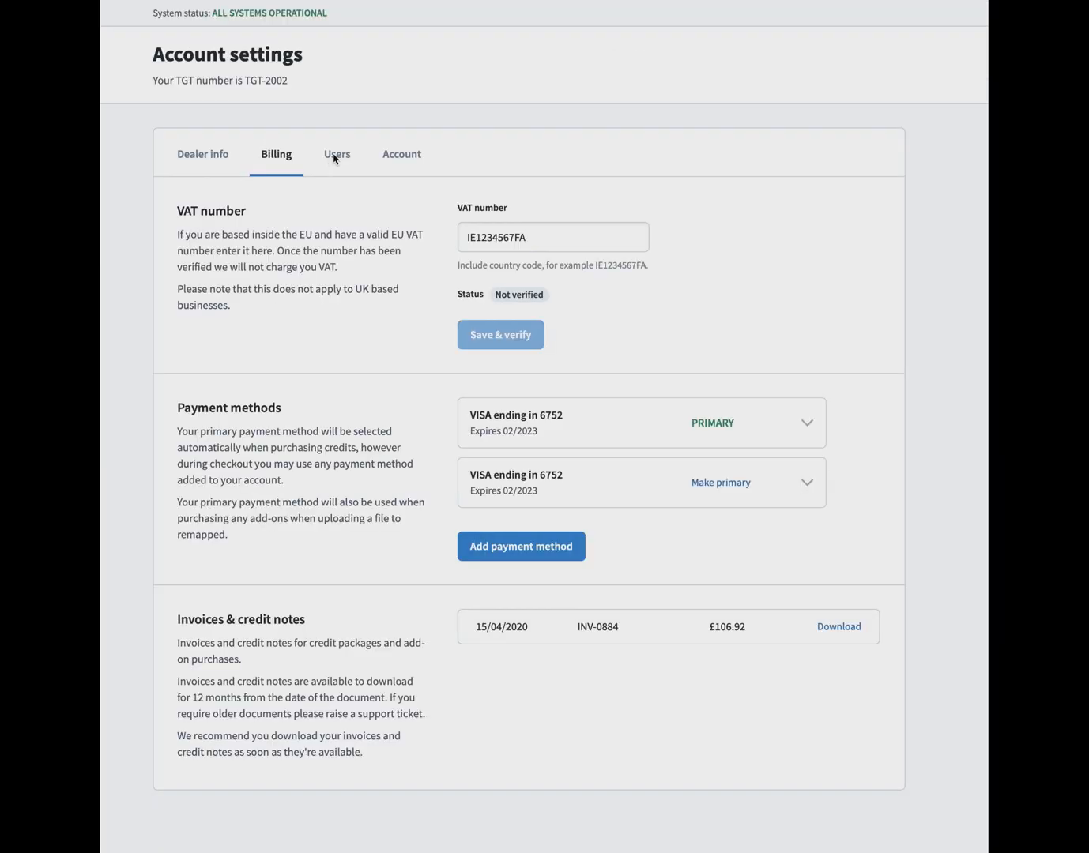
click(337, 154)
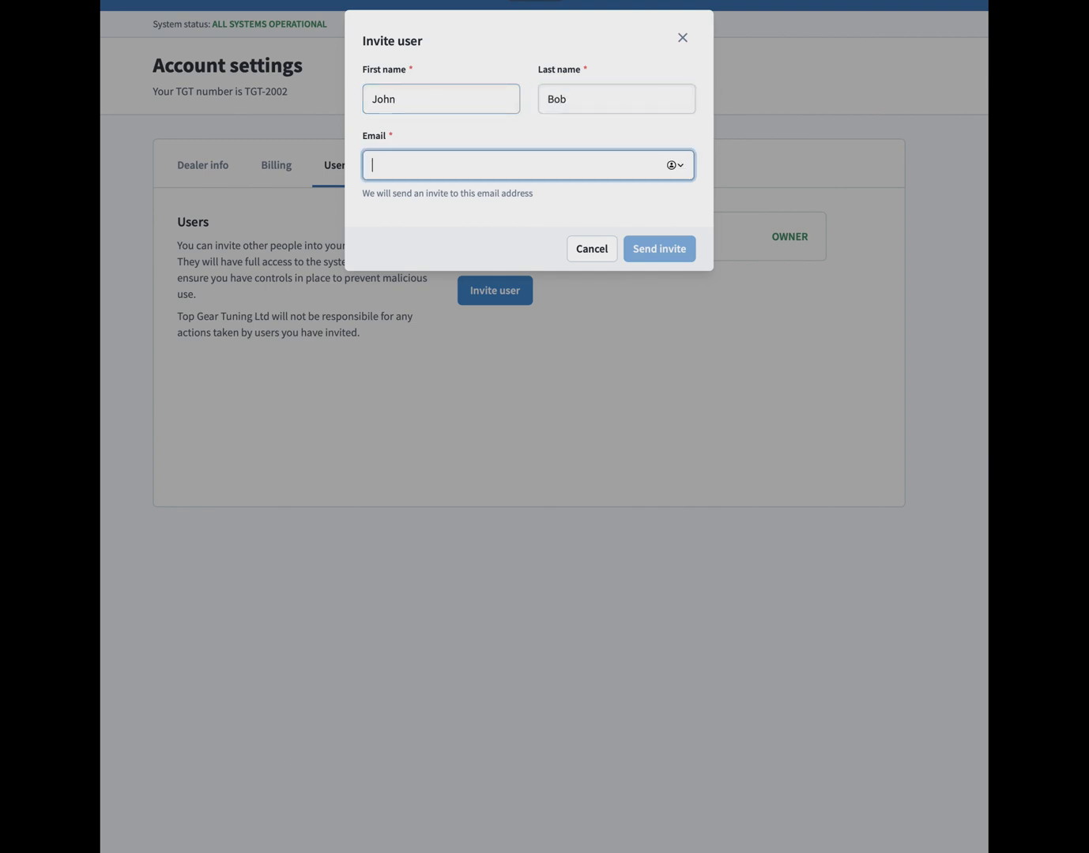
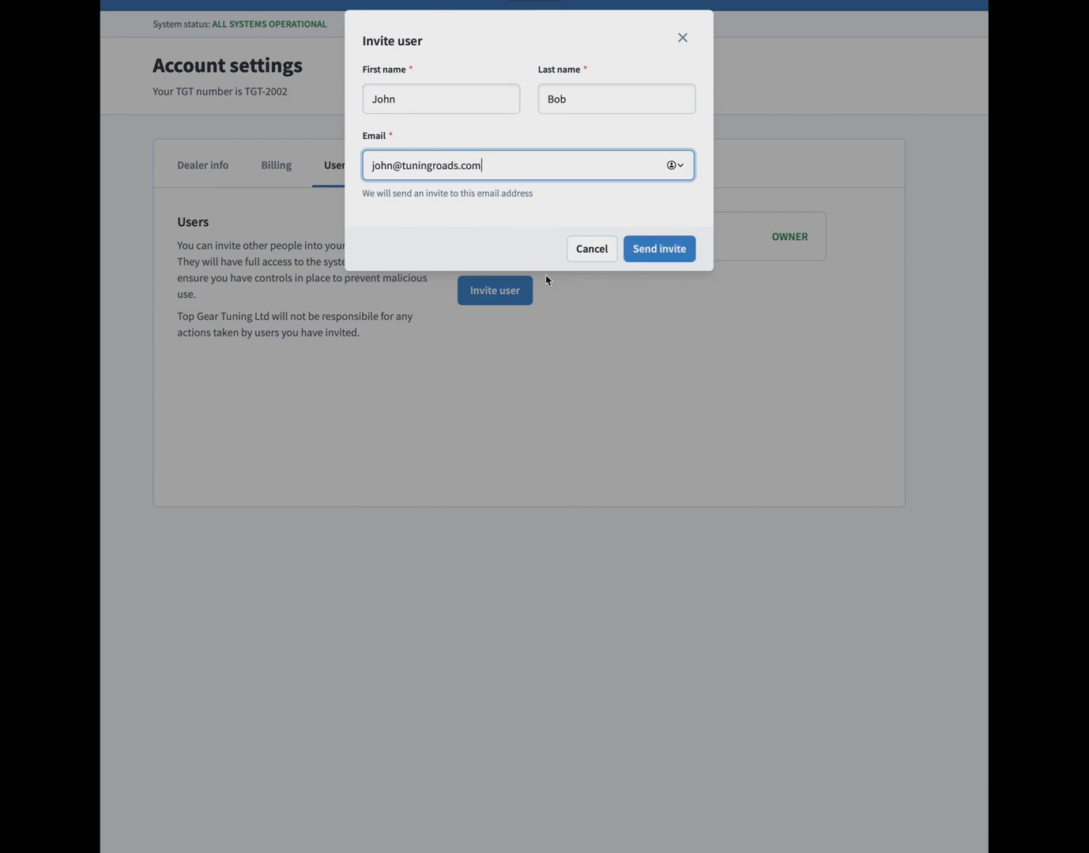
click(657, 249)
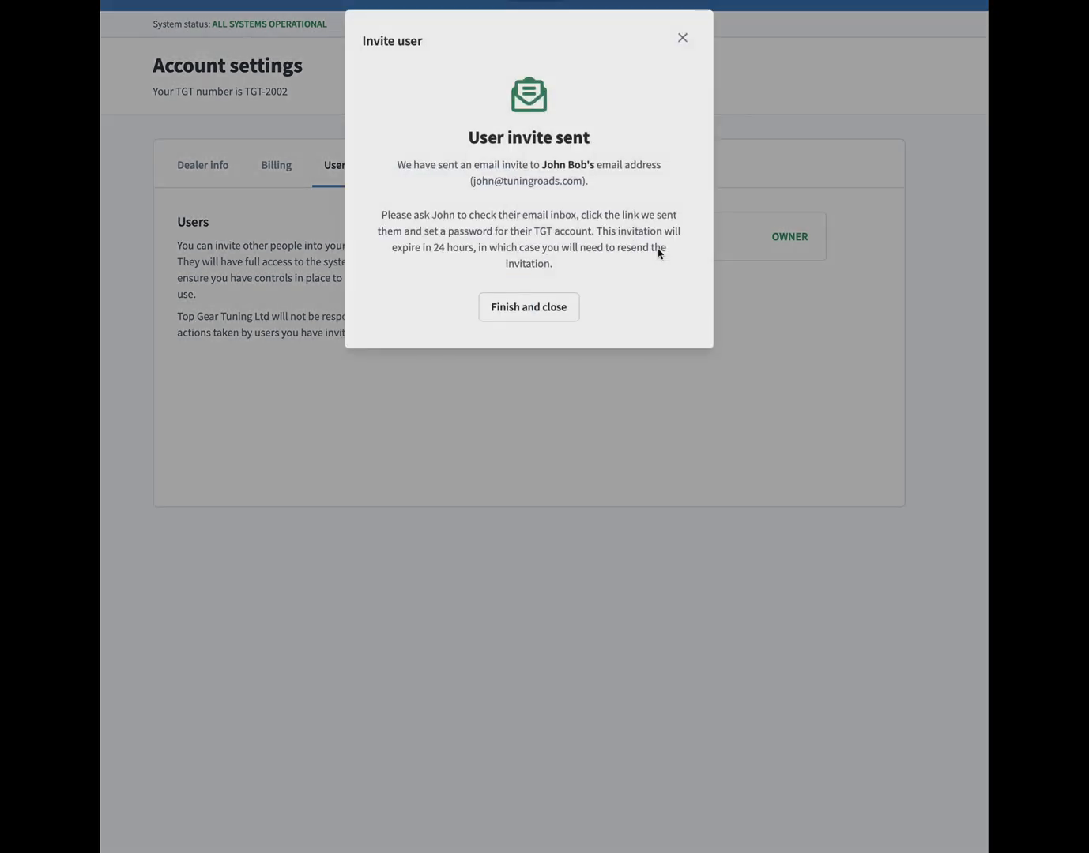
mouse_move(554, 286)
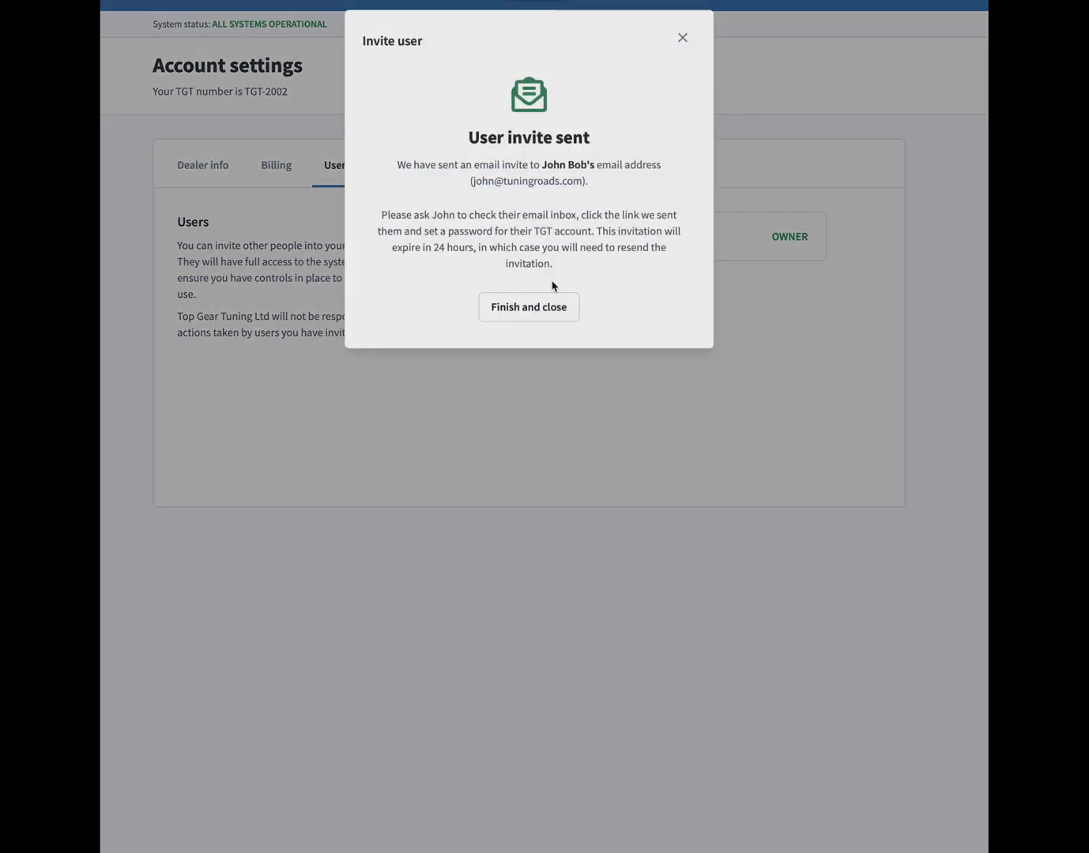
mouse_move(530, 320)
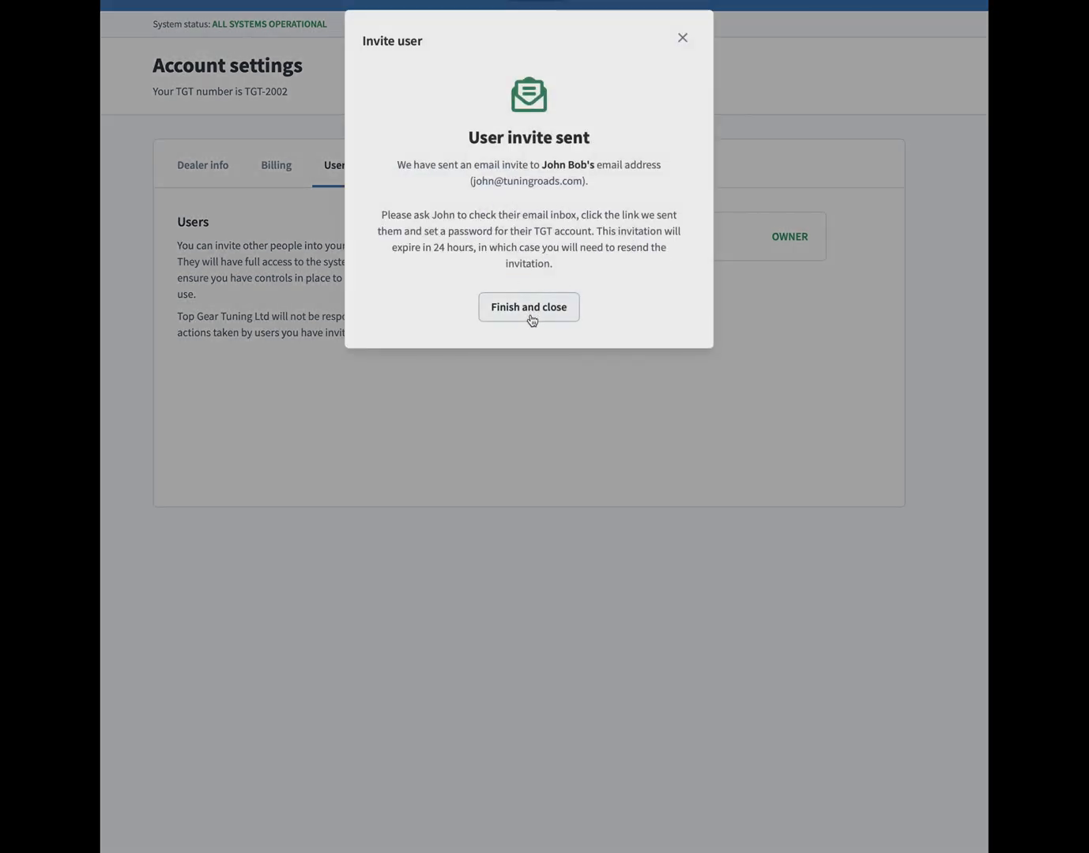
click(527, 306)
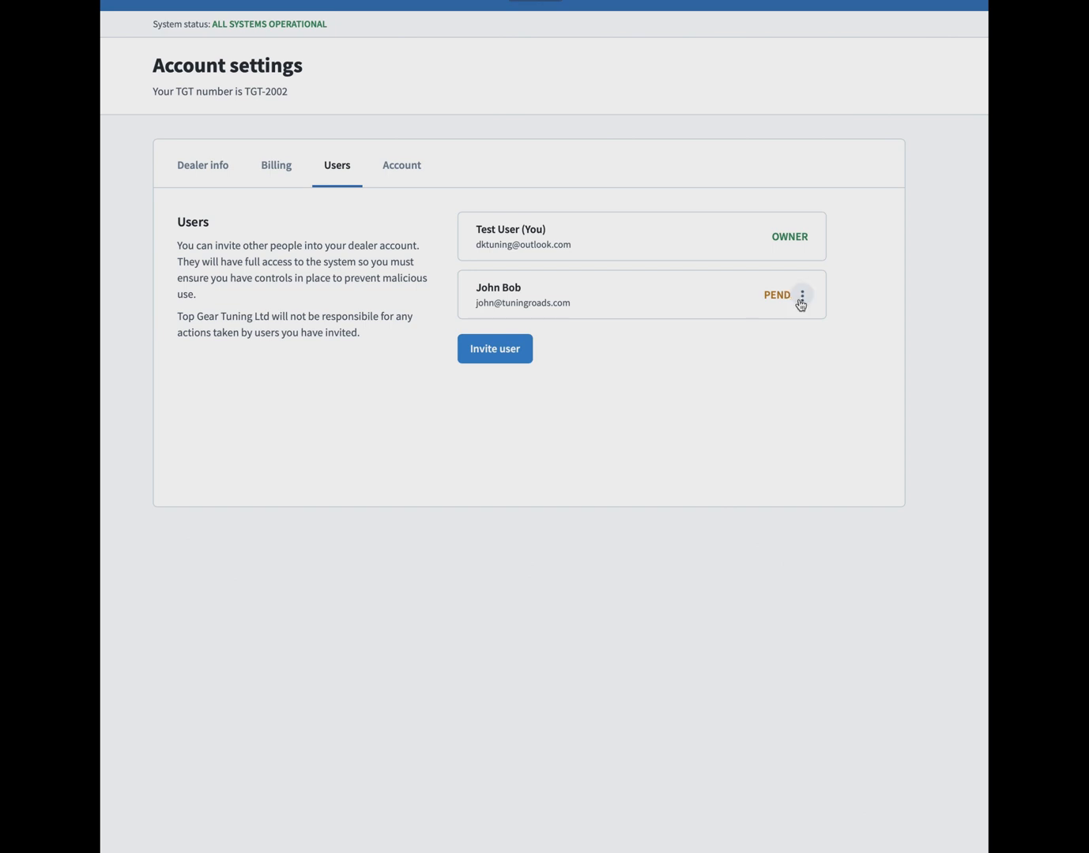
click(801, 295)
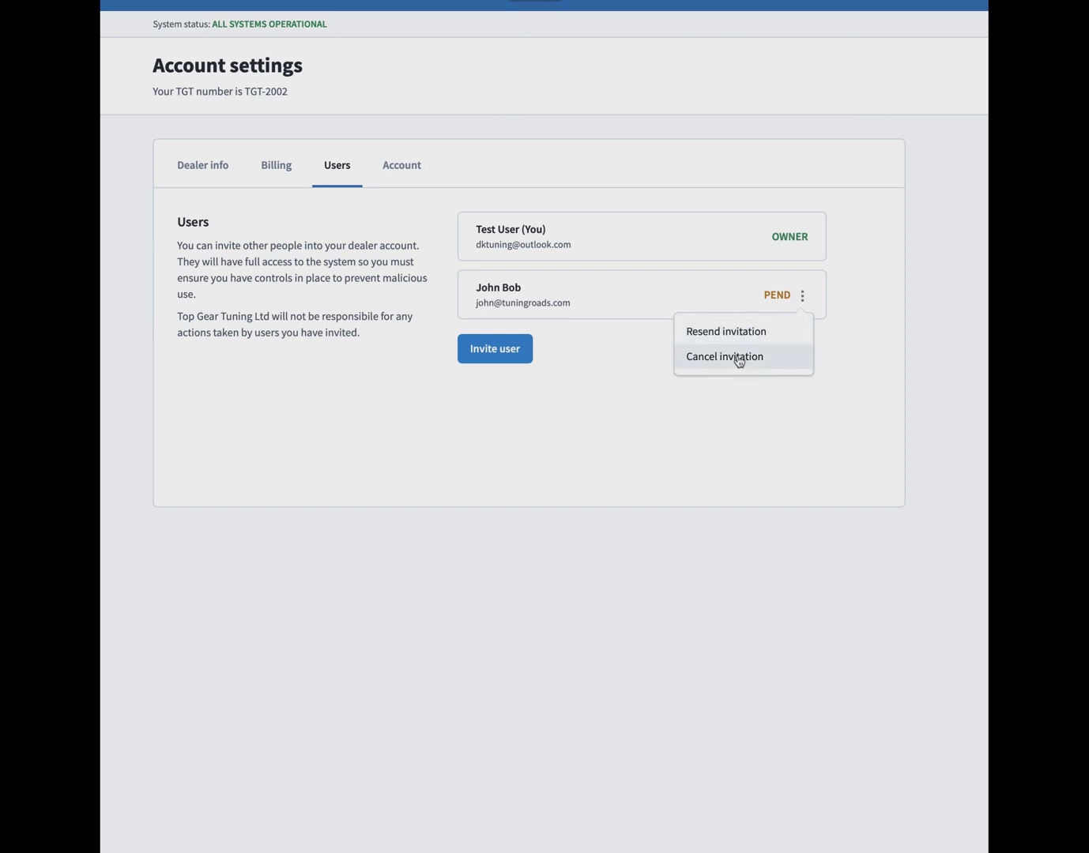
click(723, 356)
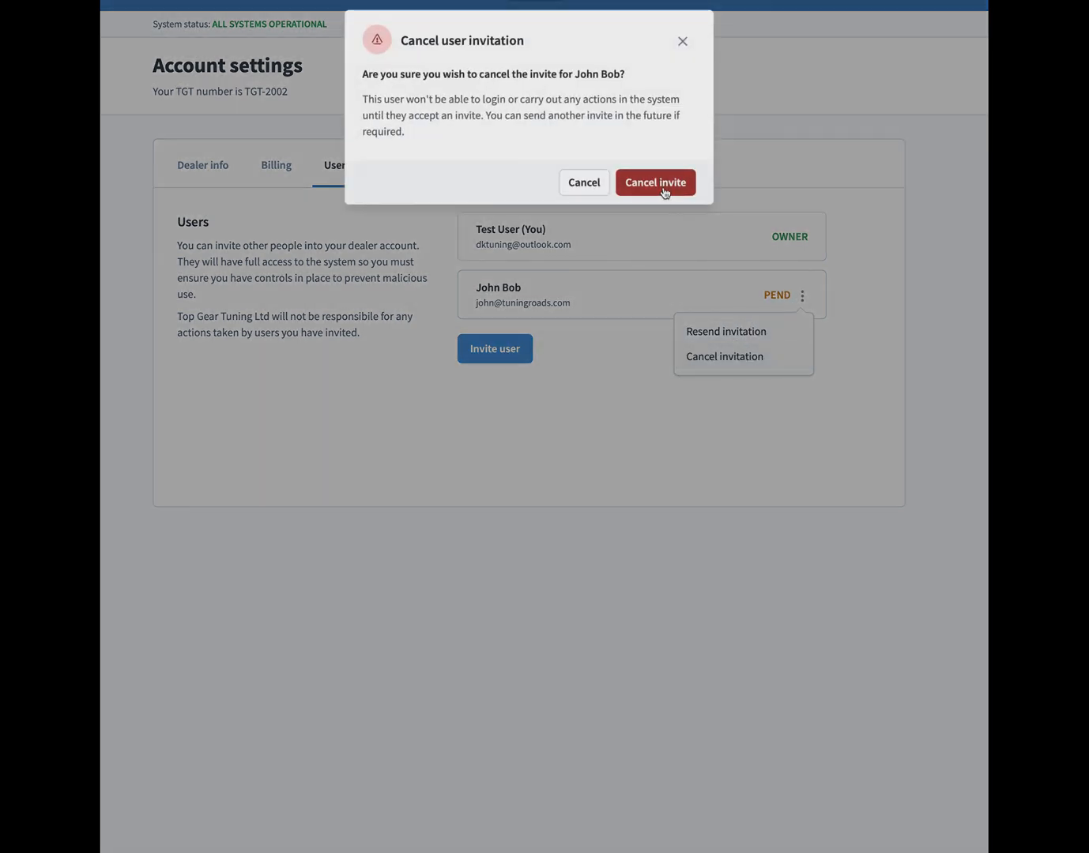
click(655, 182)
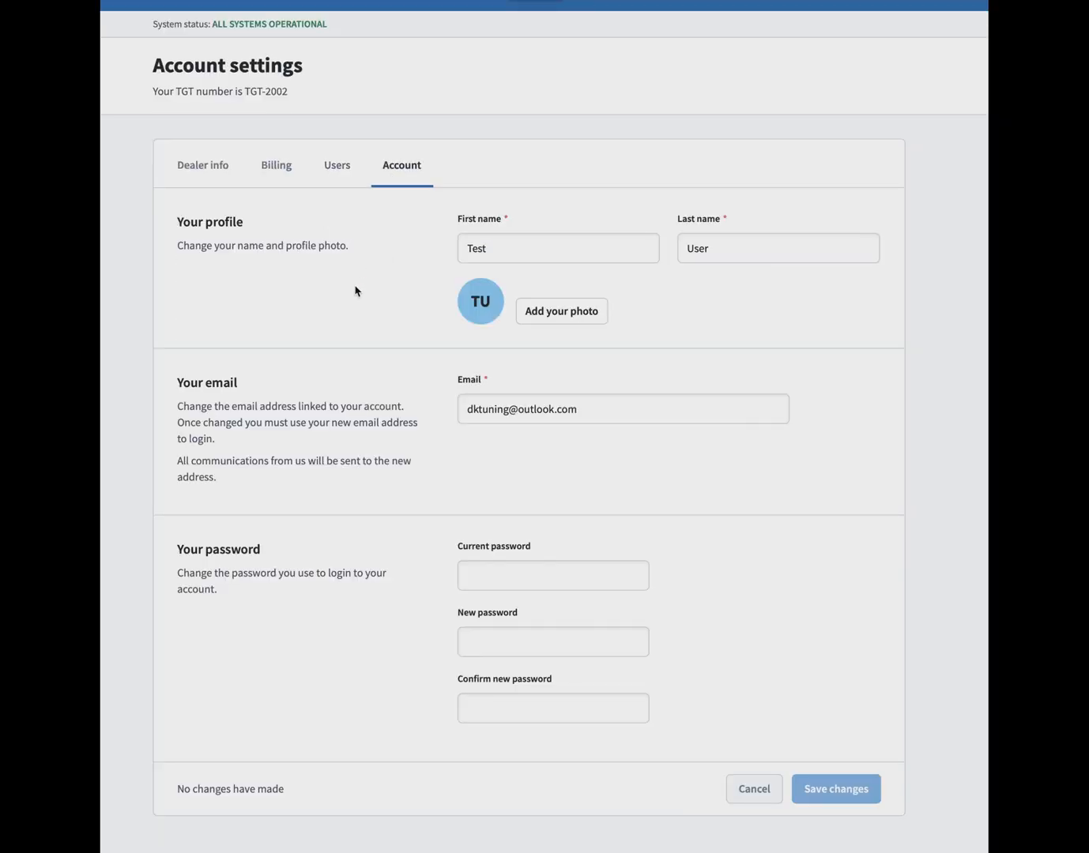
double_click(557, 248)
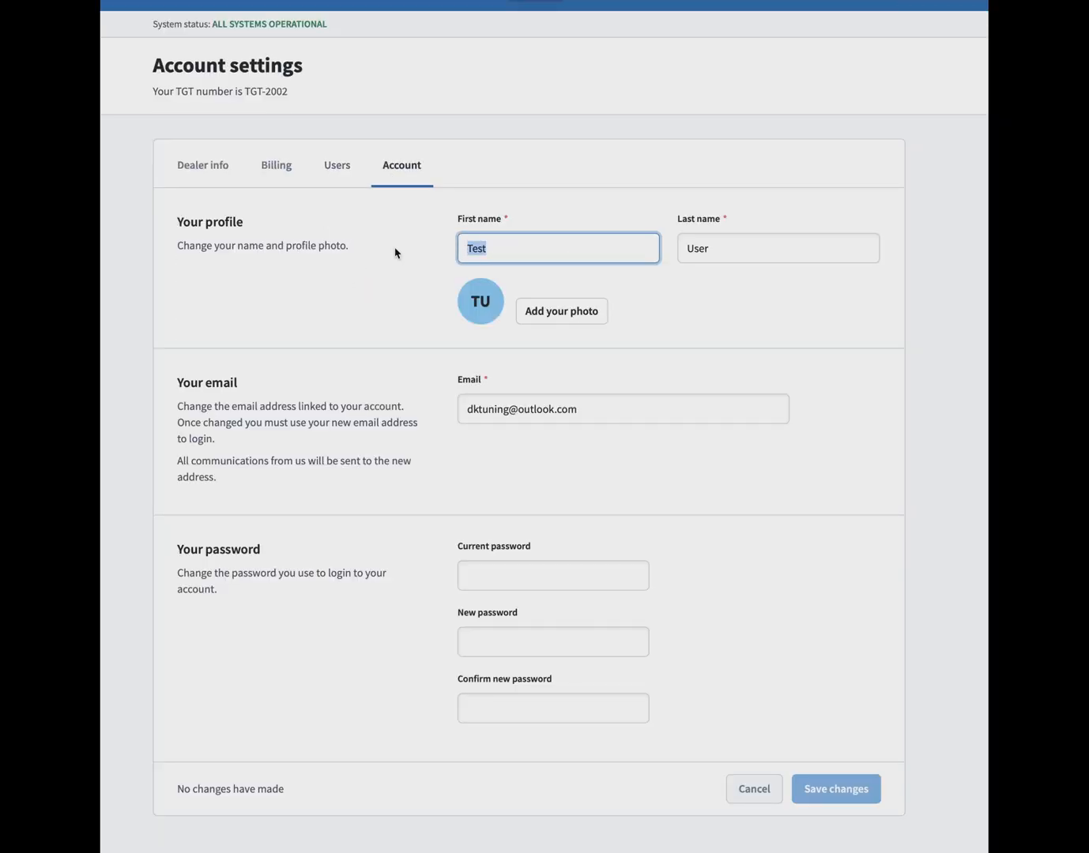
text(JO)
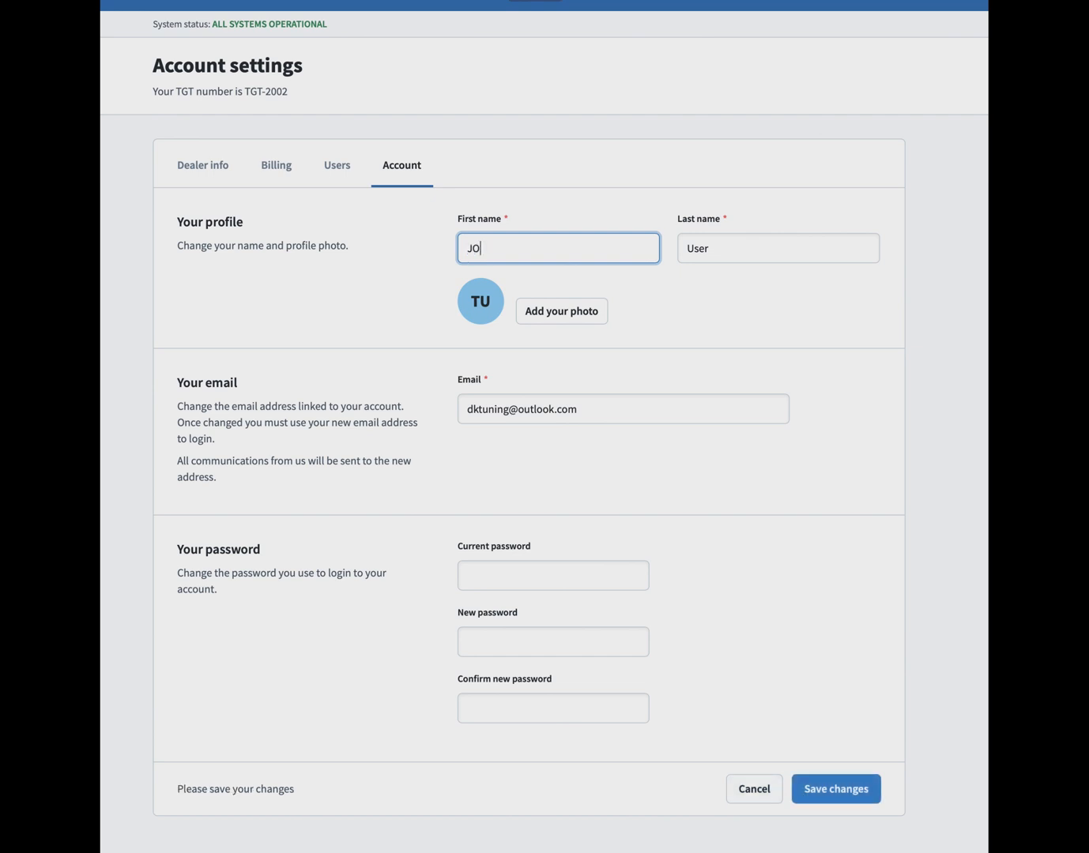
text(Bob)
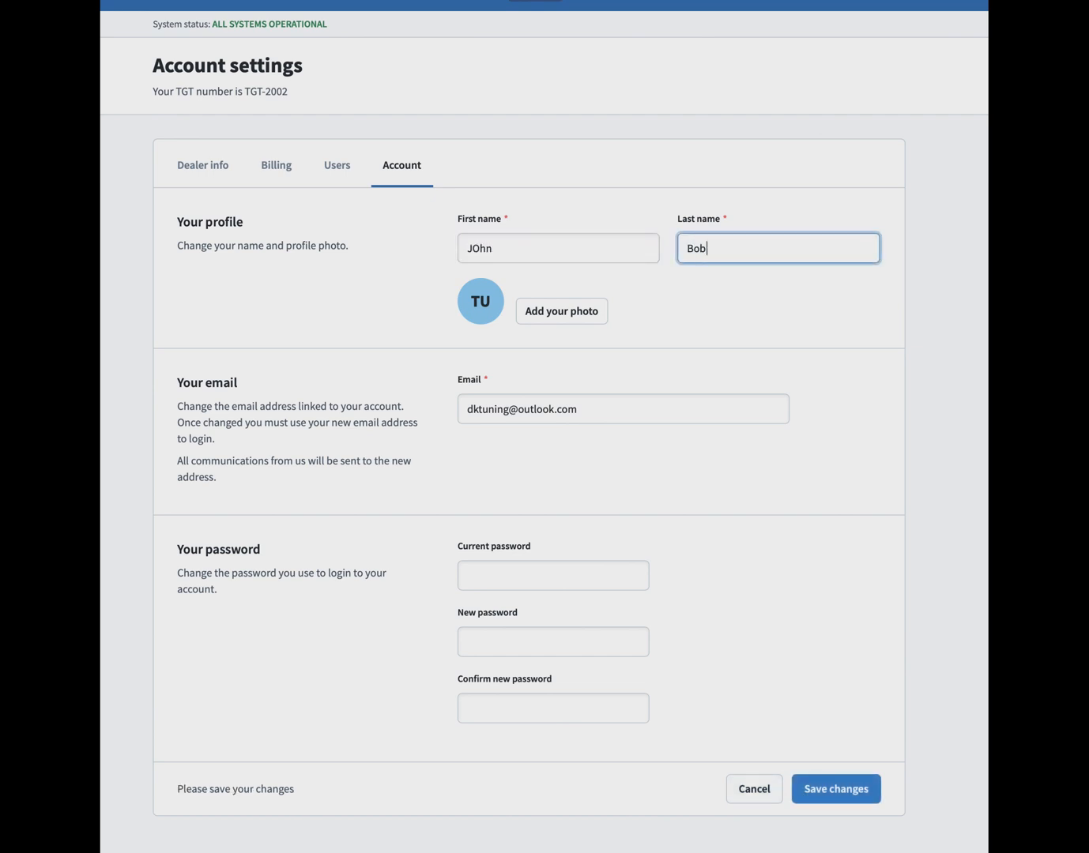
Add an engine photo as the profile picture, zoomed in, and save it
click(561, 311)
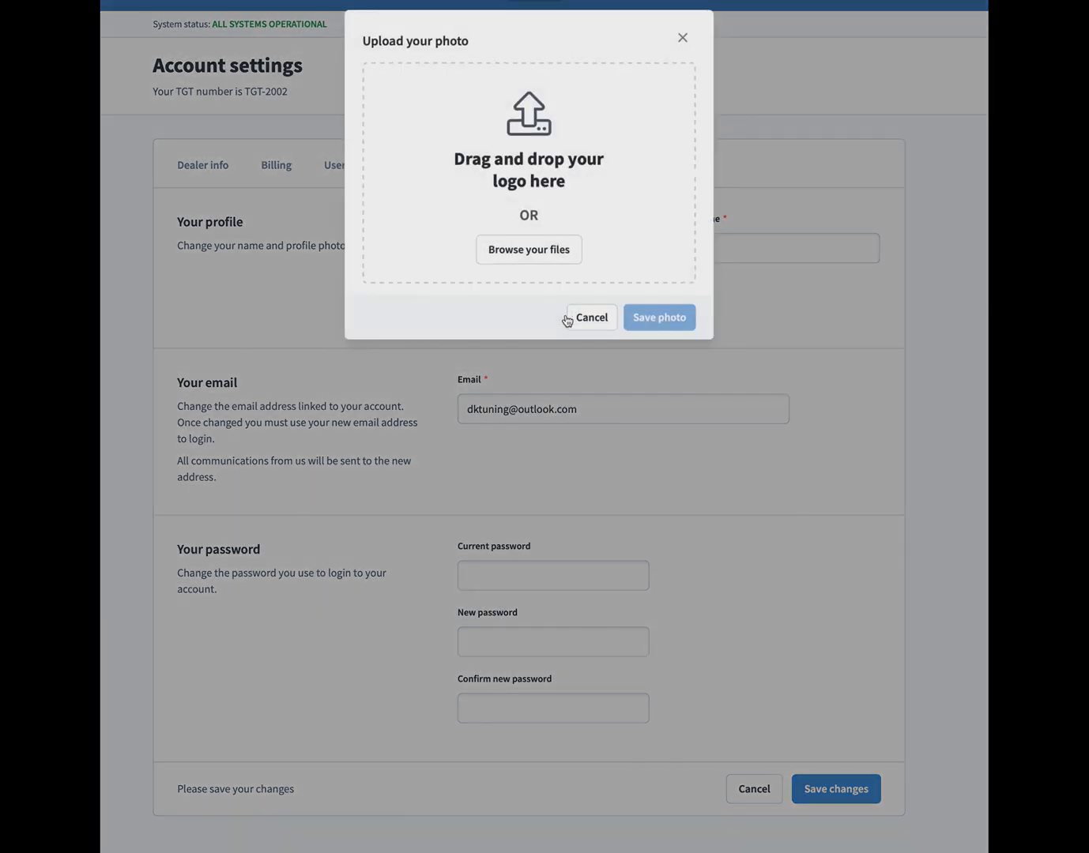
click(528, 249)
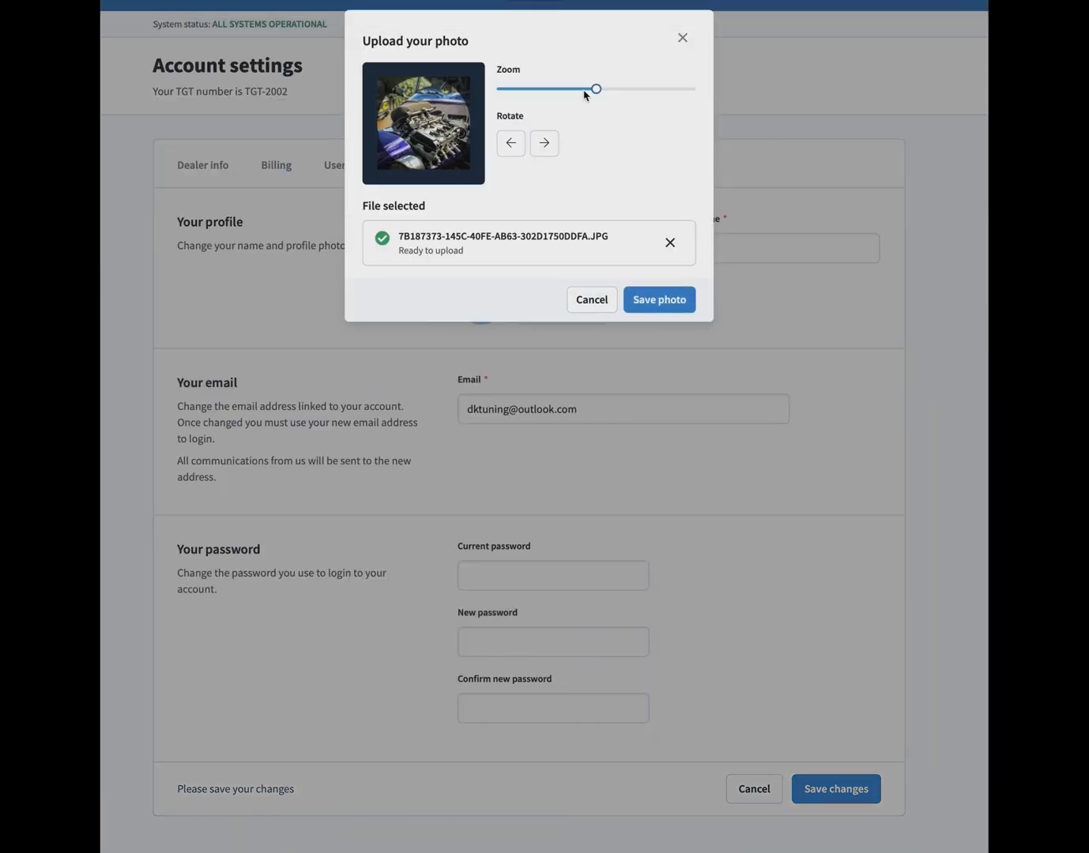
drag(595, 88, 653, 88)
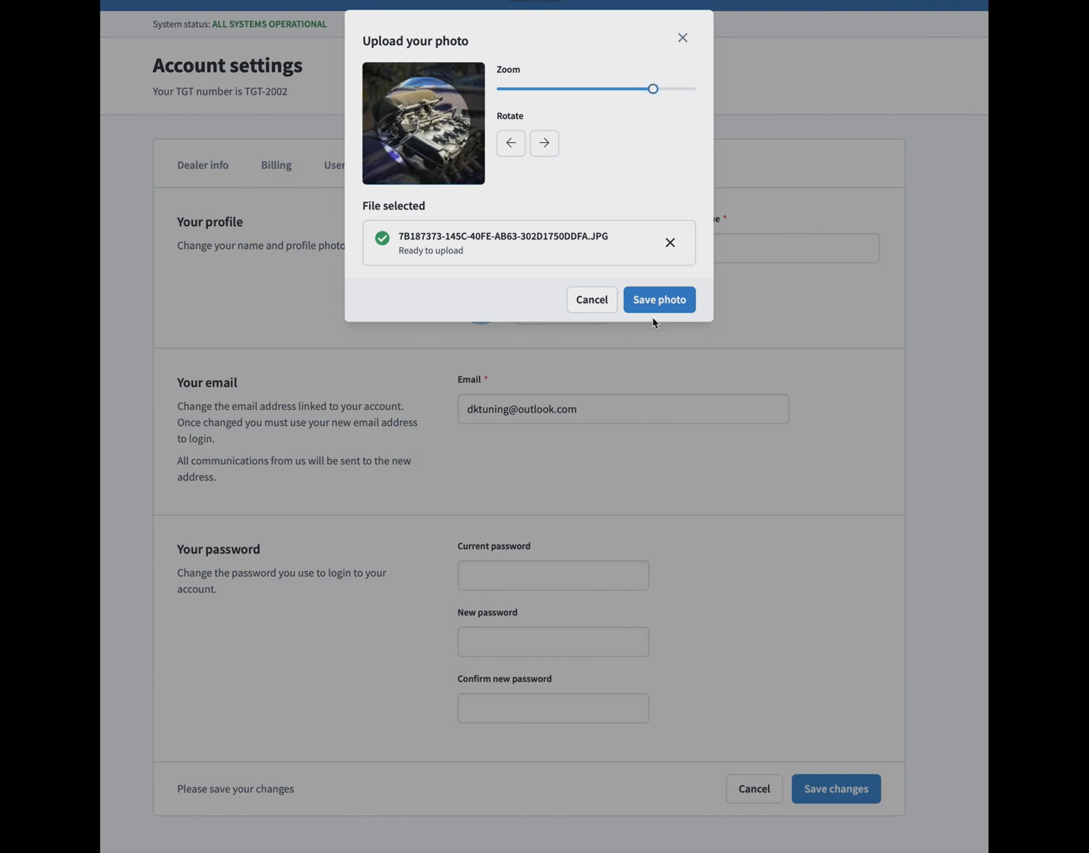
click(658, 299)
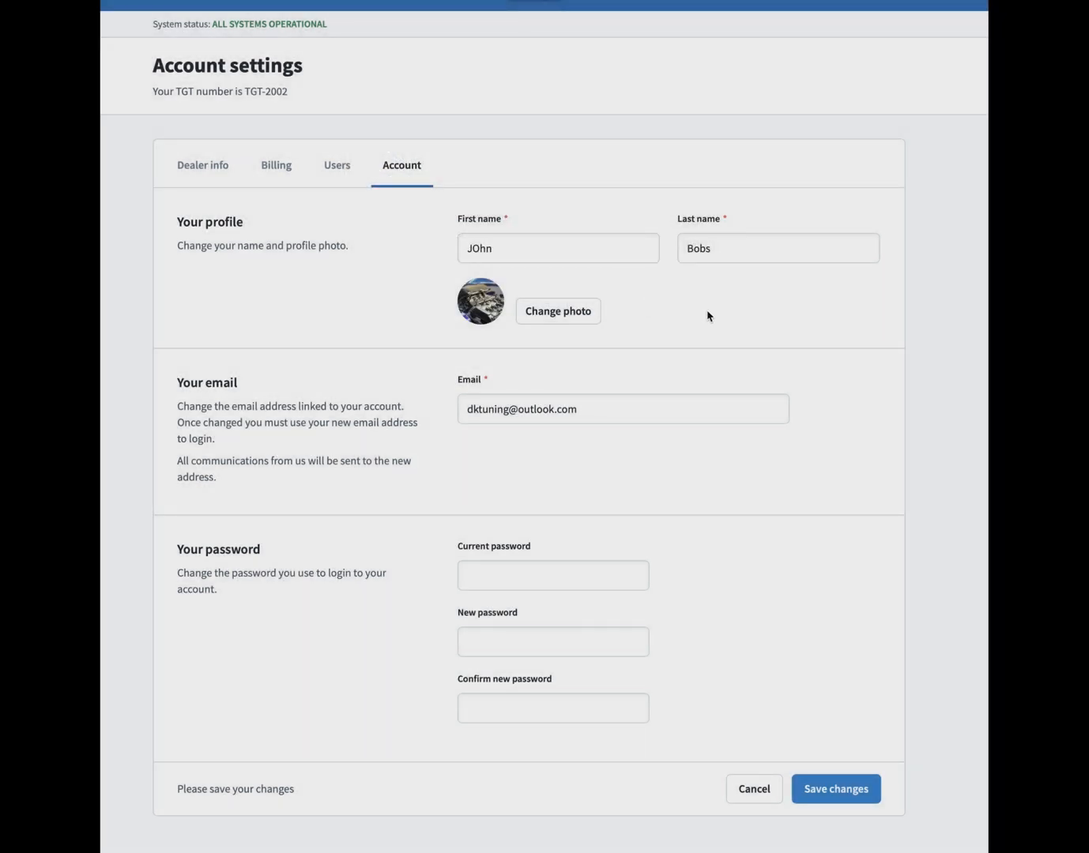
Check the name and password fields, then save the profile changes
click(557, 248)
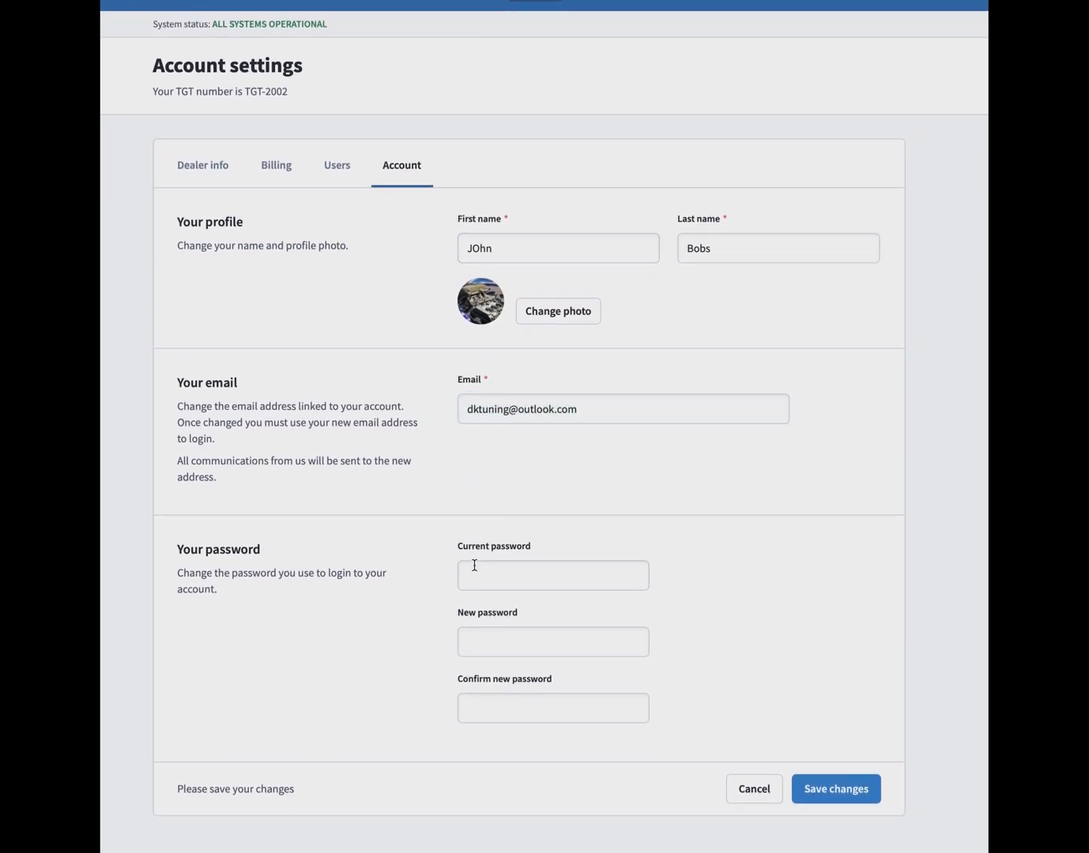
click(553, 575)
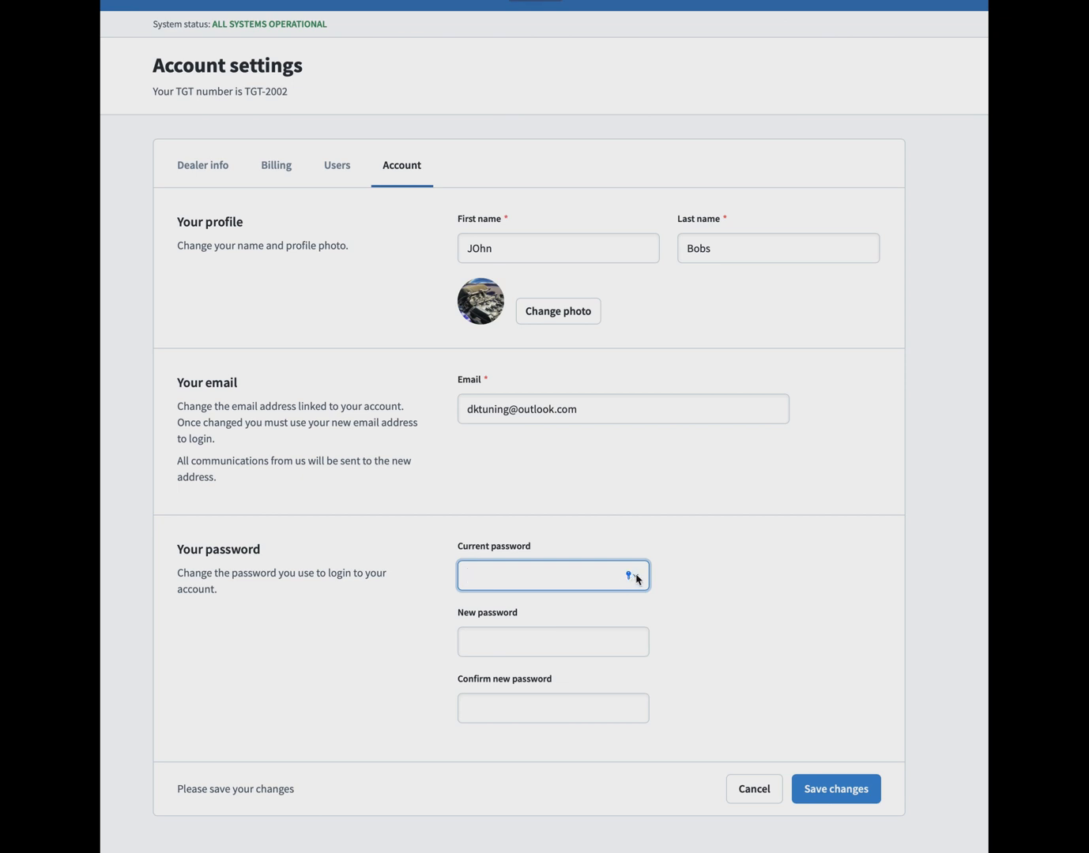
click(553, 708)
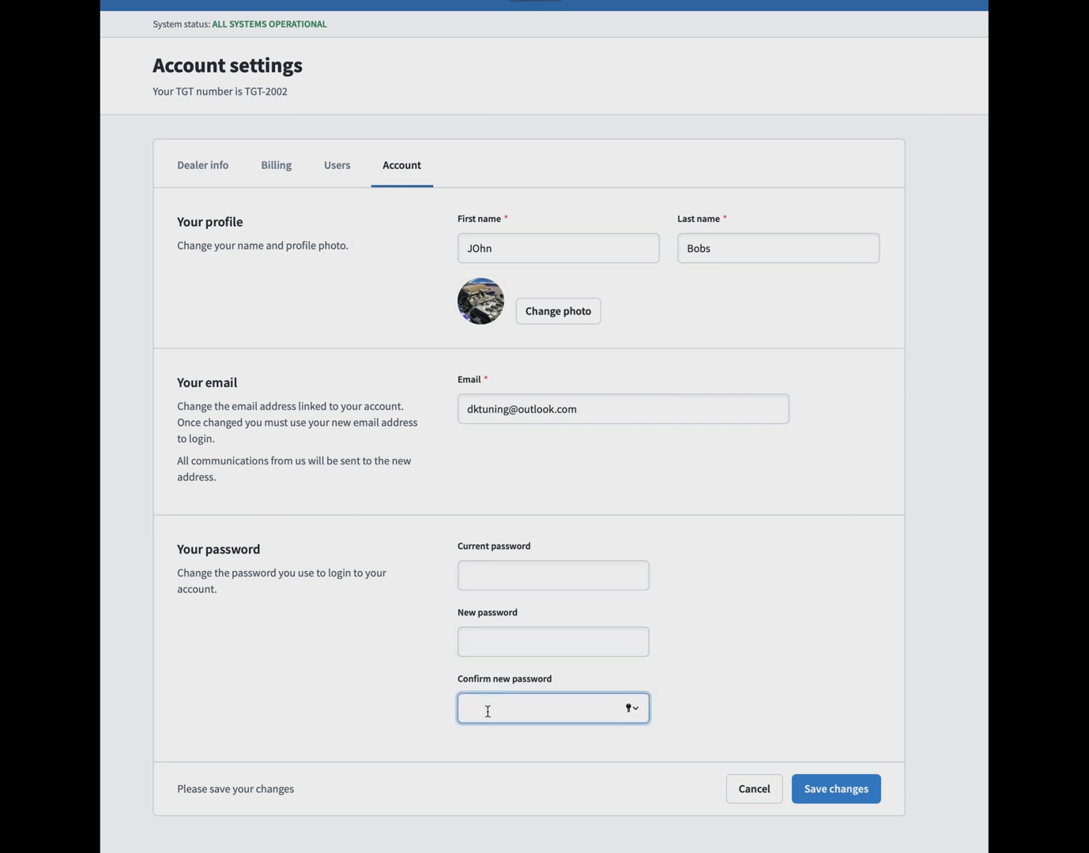
click(835, 789)
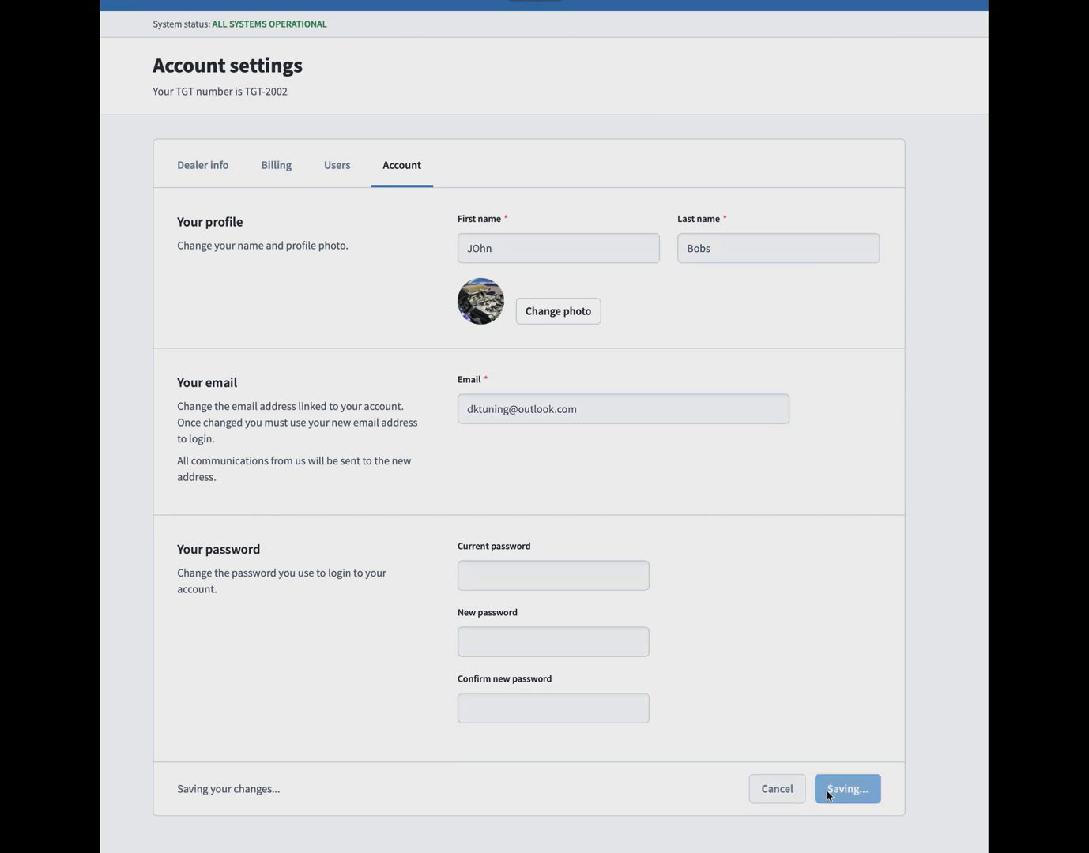